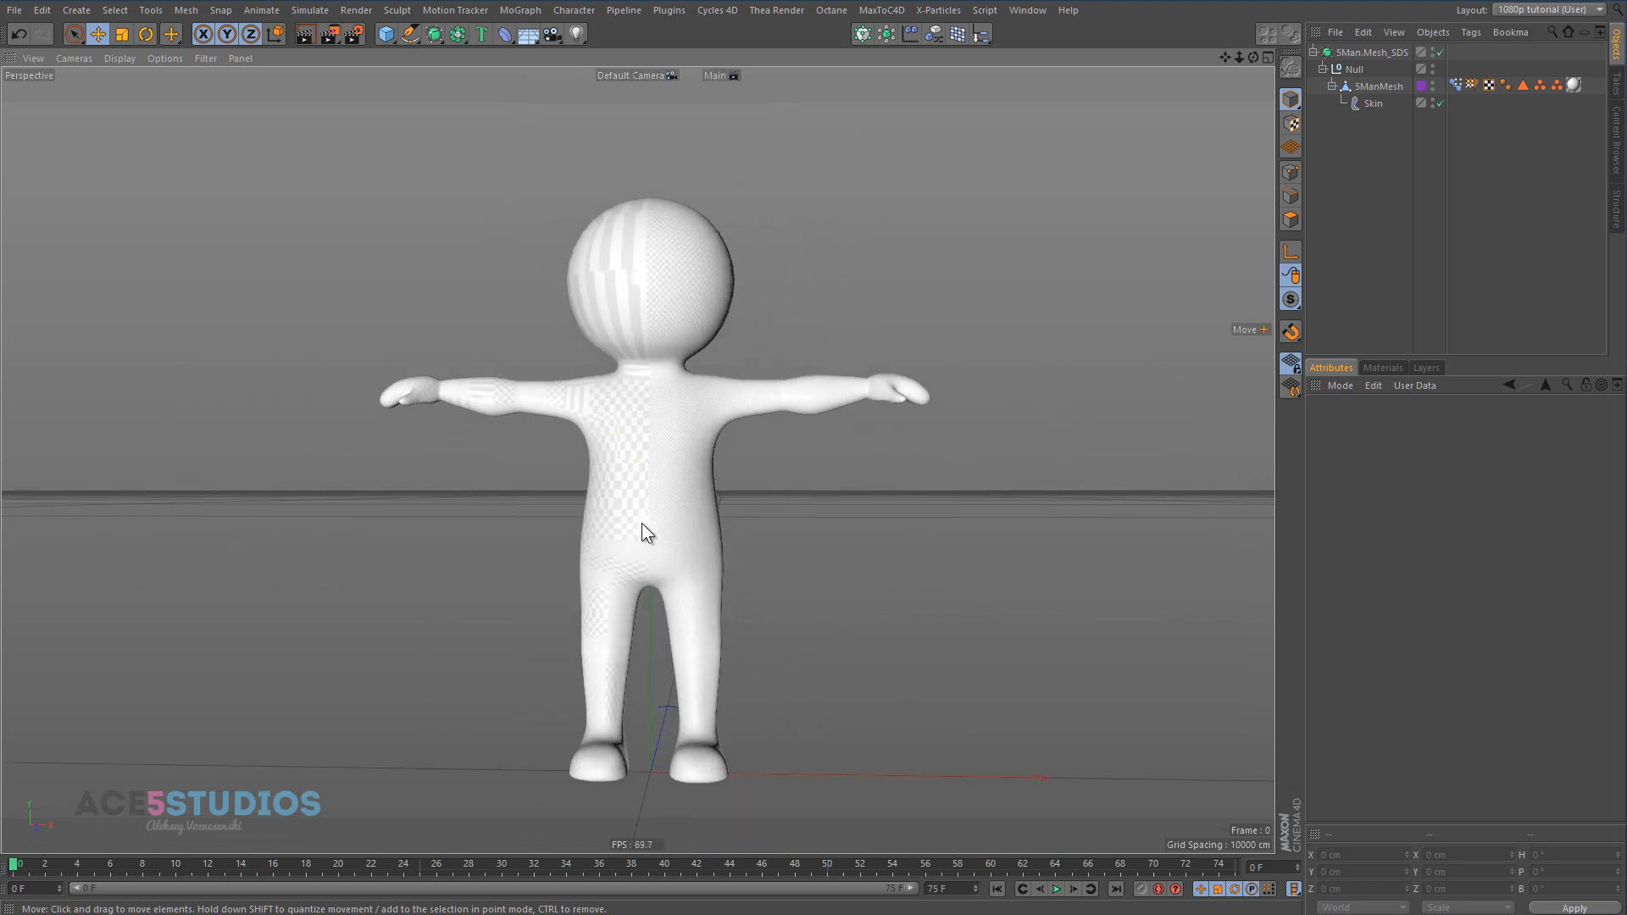
mouse_move(714, 473)
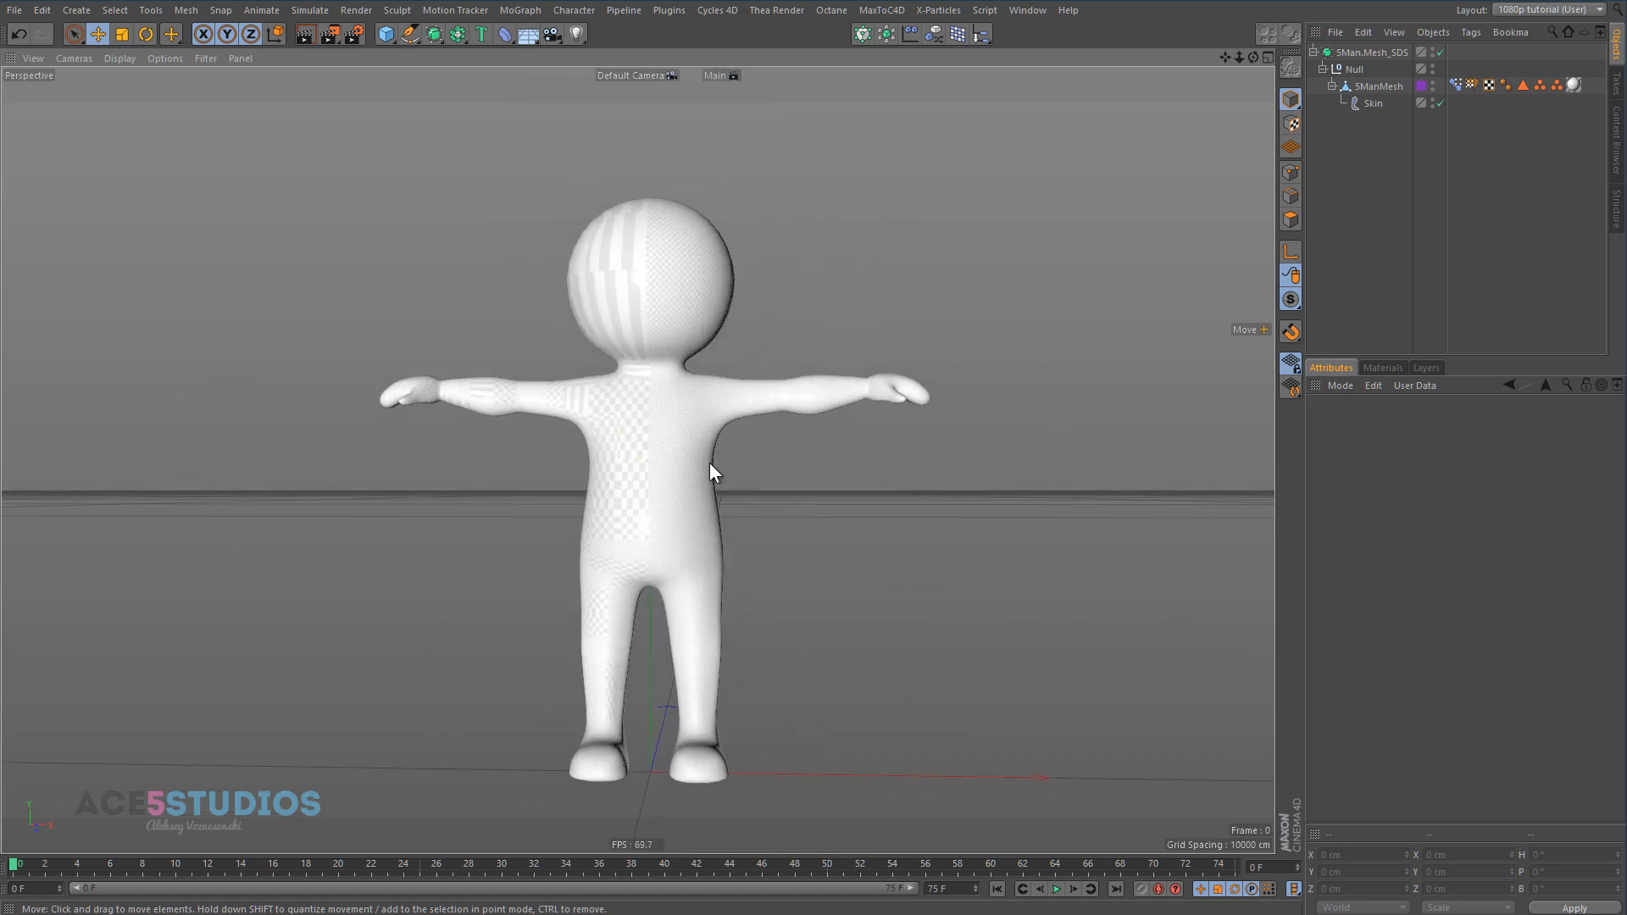
- Drag SManMesh out of the SMan.Mesh_SDS and Null hierarchy and select it as a standalone low-poly mesh
left_click(1380, 86)
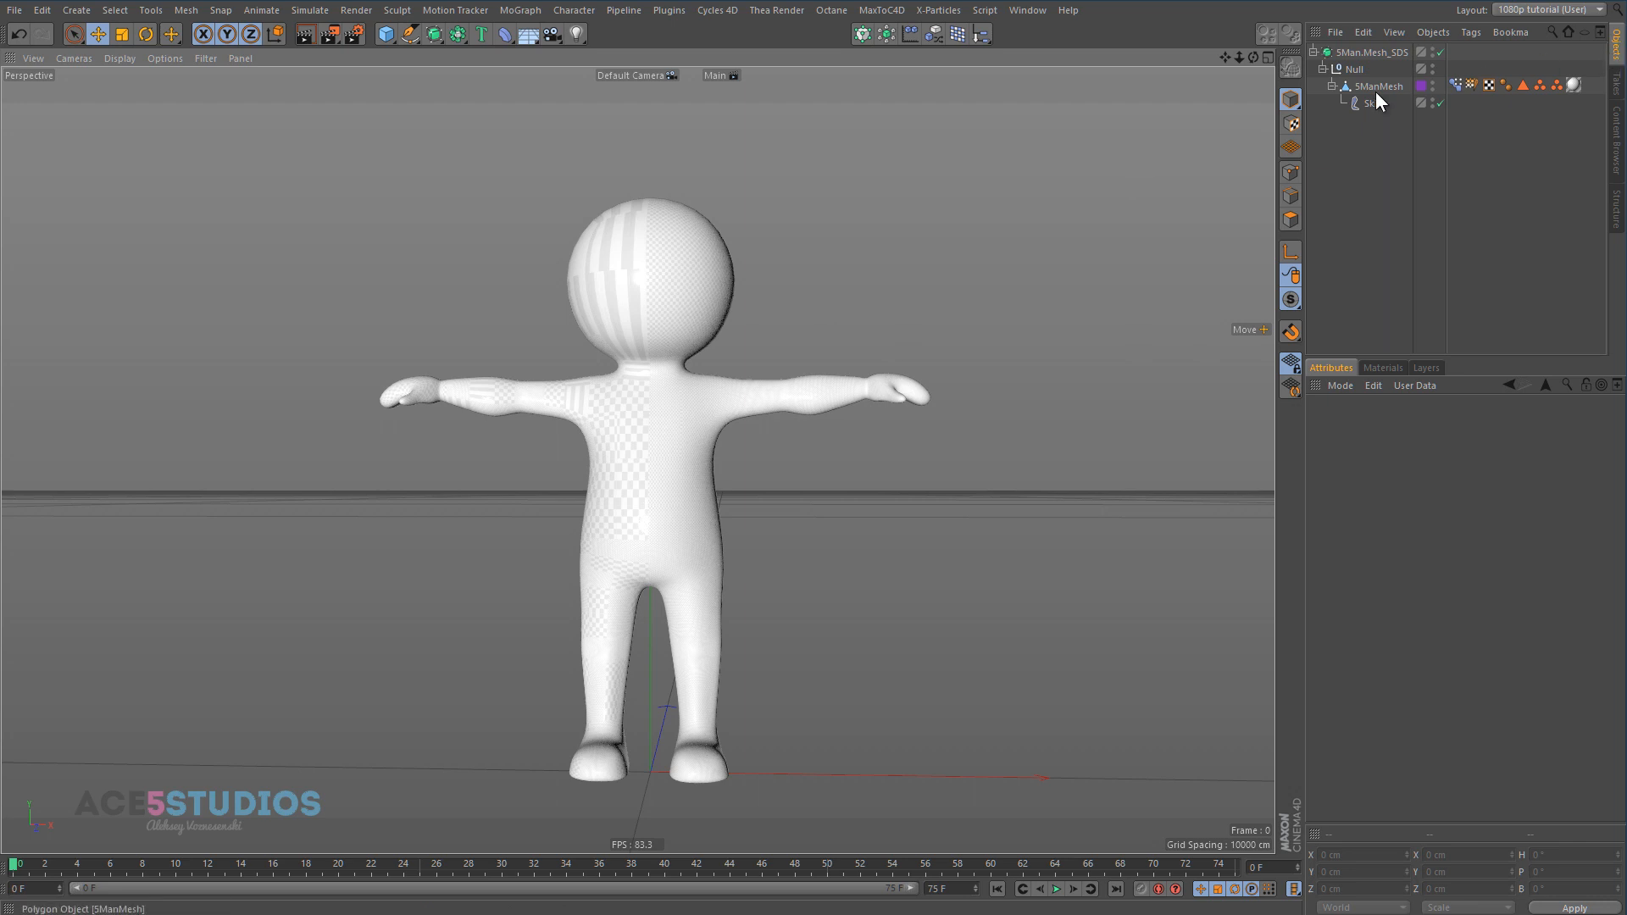
left_click(1378, 86)
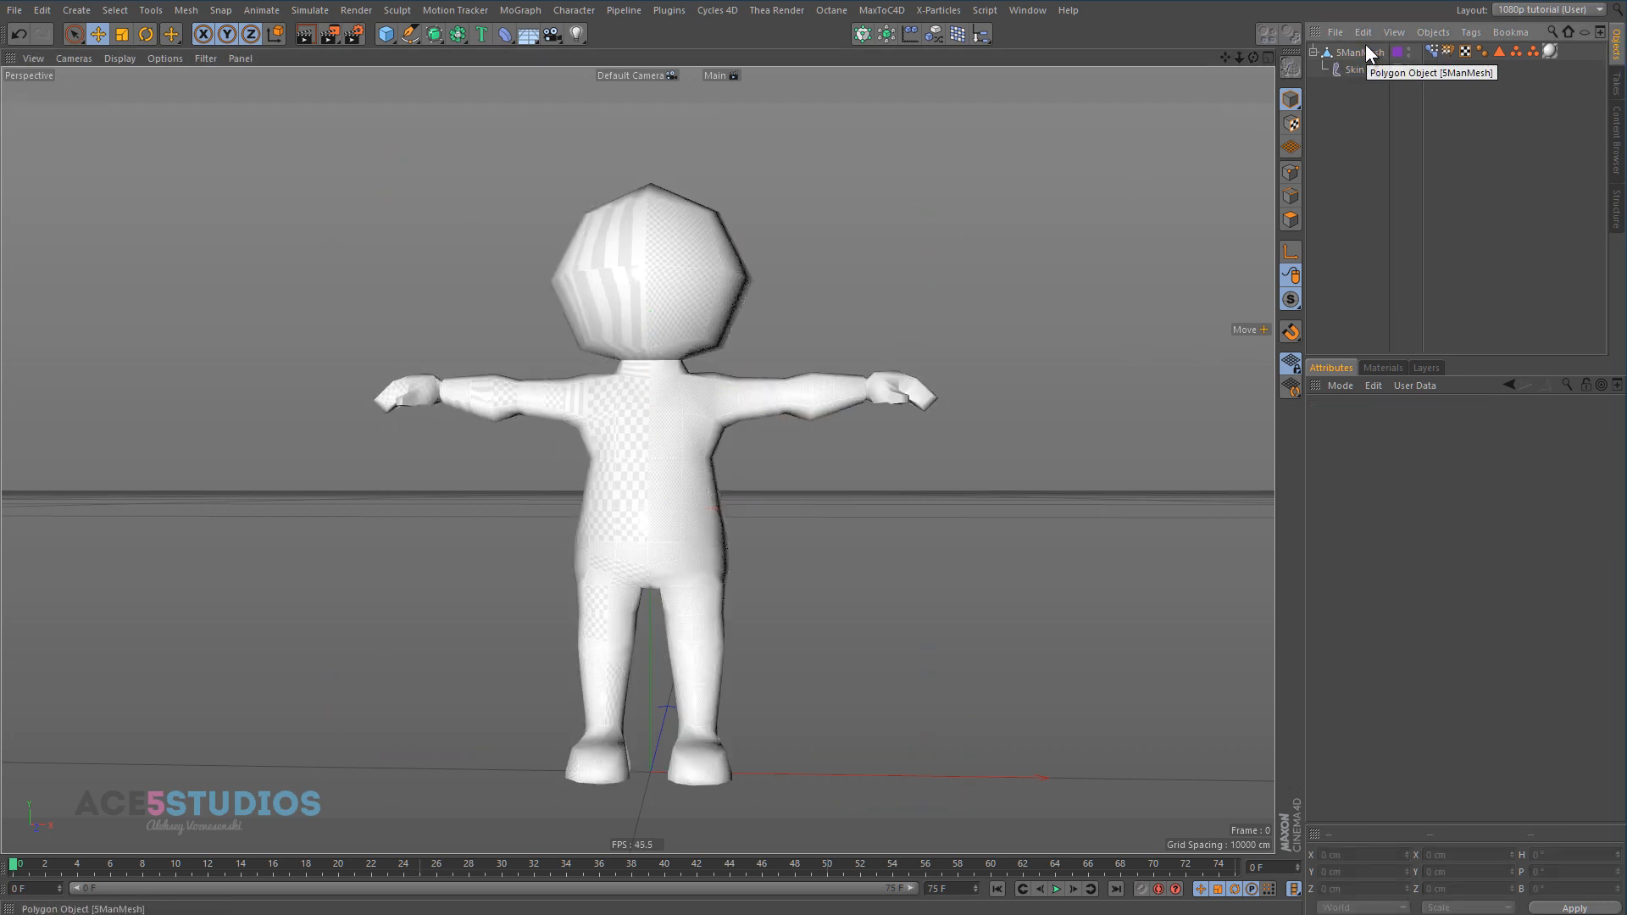
left_click(1414, 53)
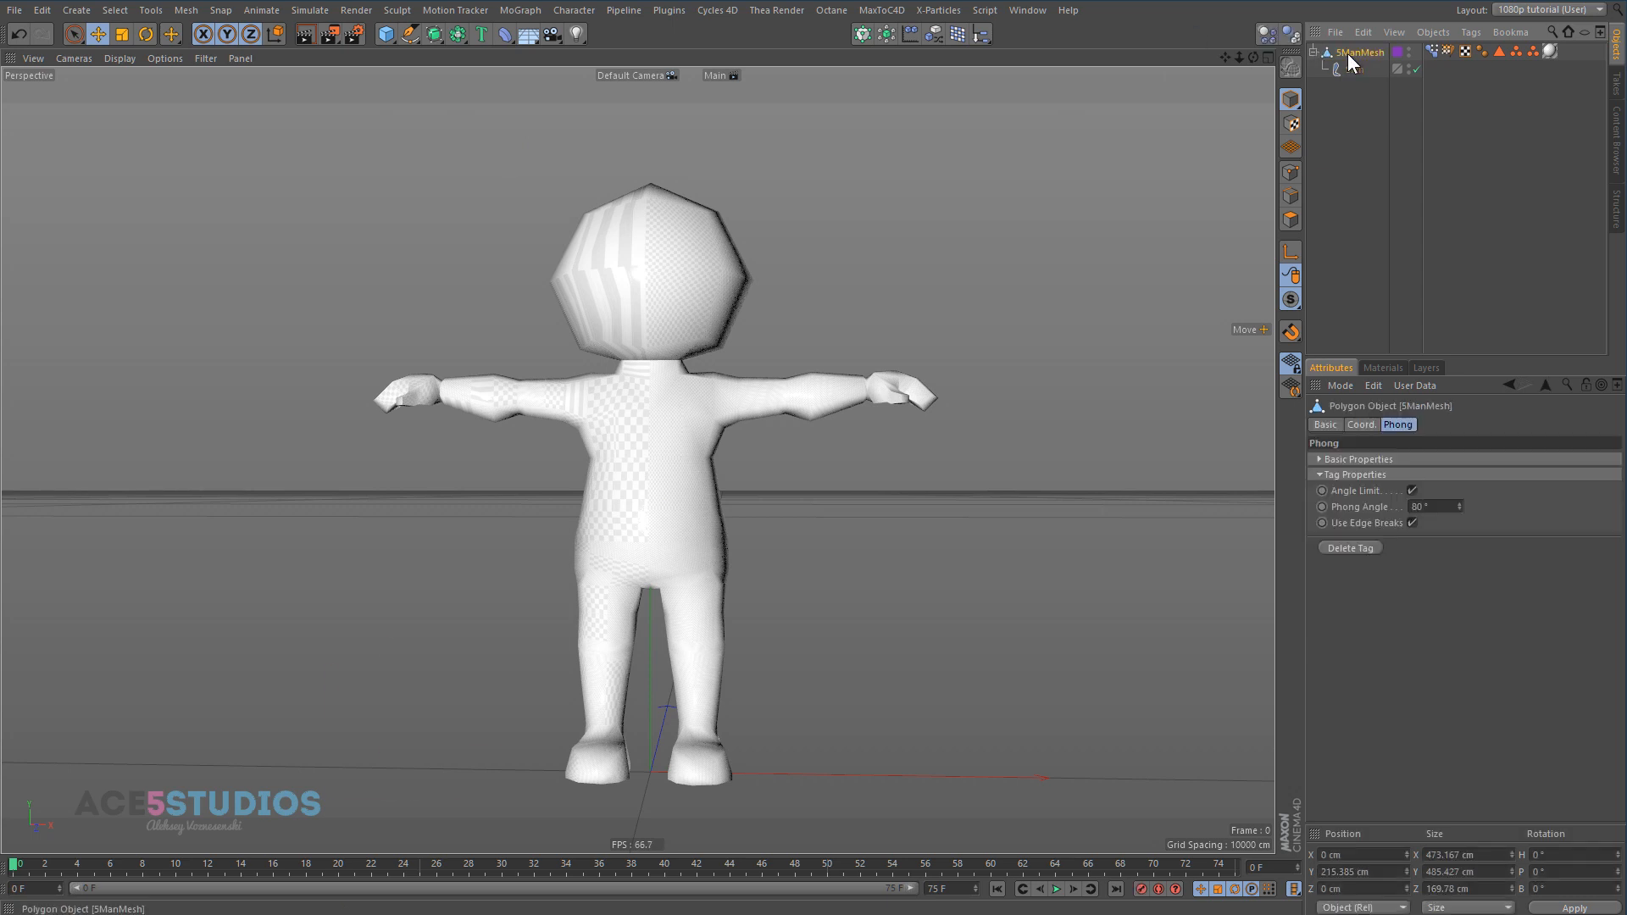
left_click(1360, 52)
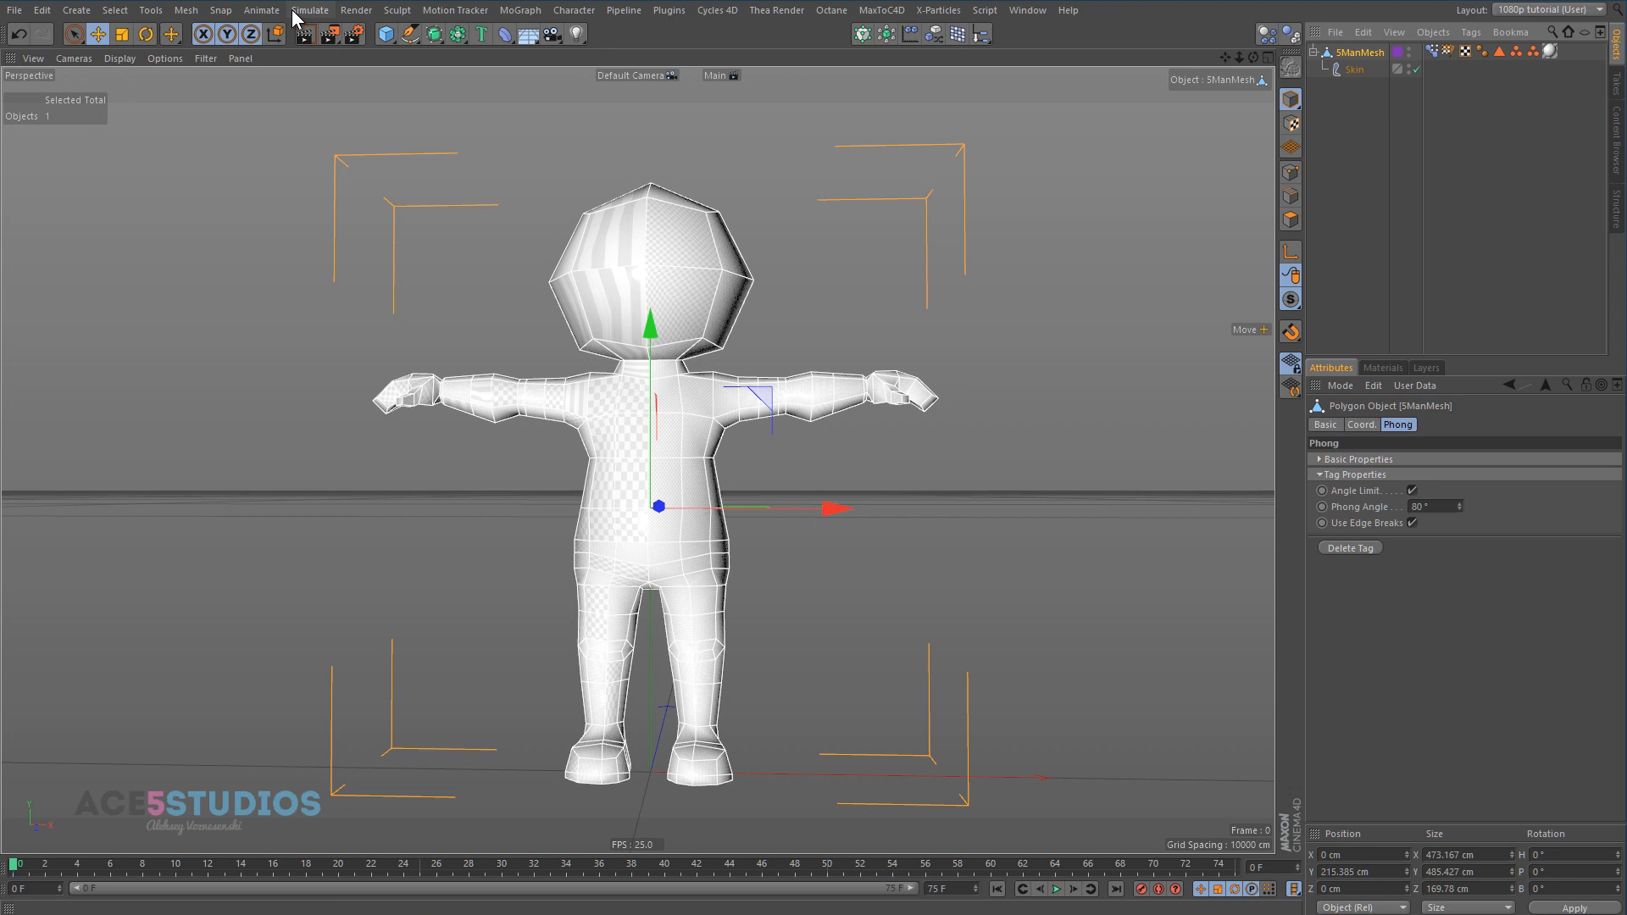
- Export the character as FBX over the existing 'SMan model unwrap this.fbx' in the uv progress folder
left_click(13, 10)
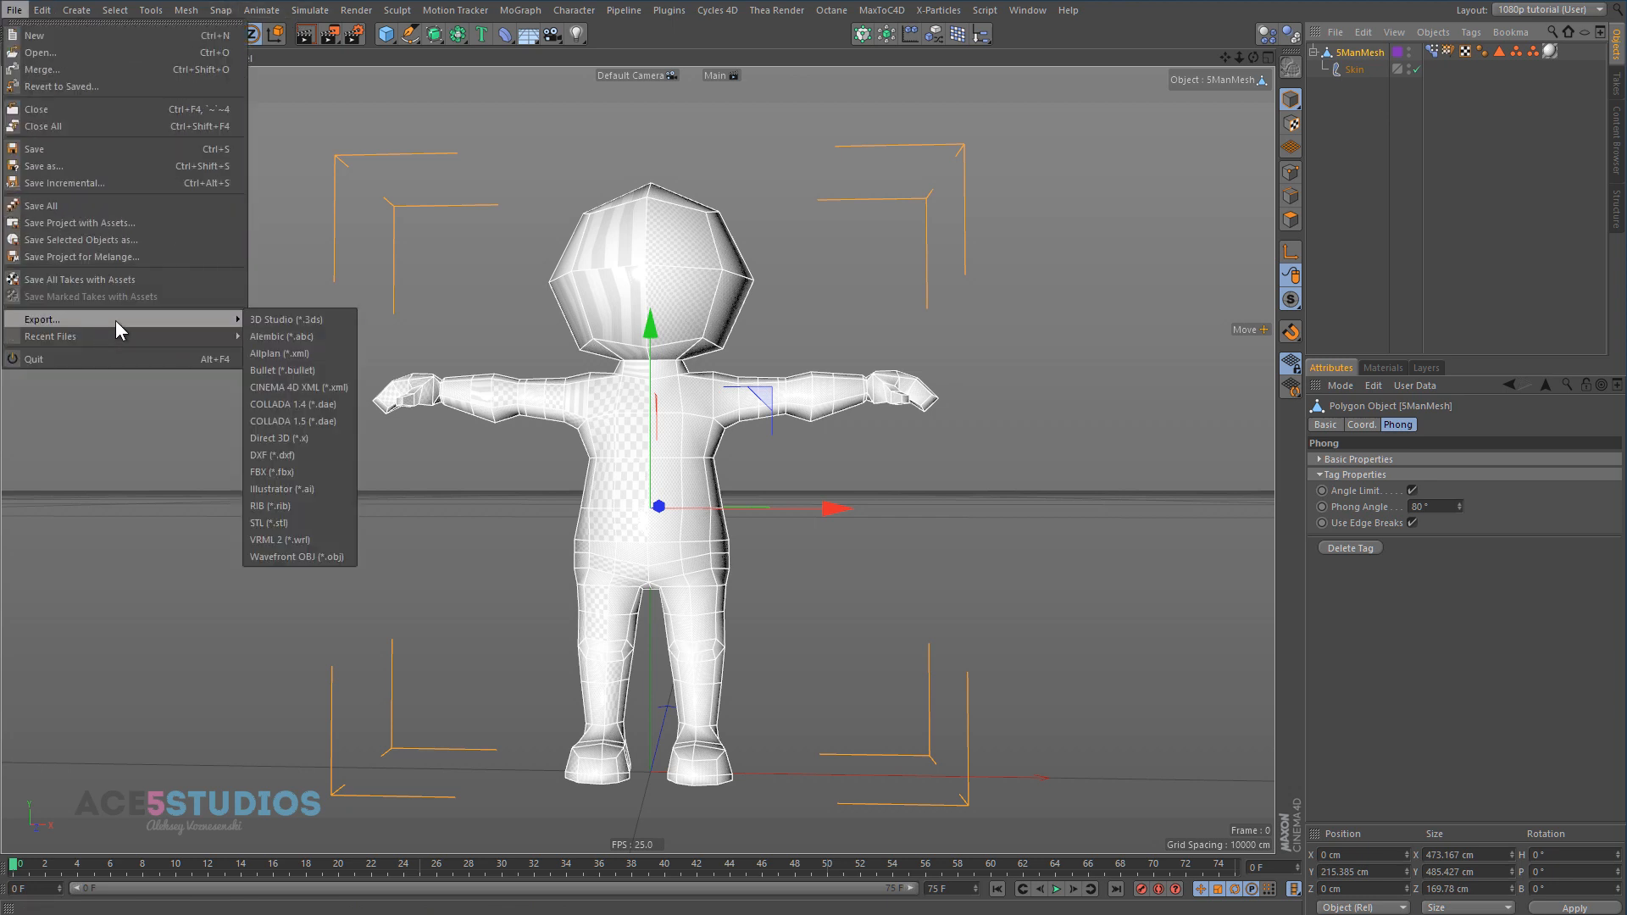
left_click(303, 478)
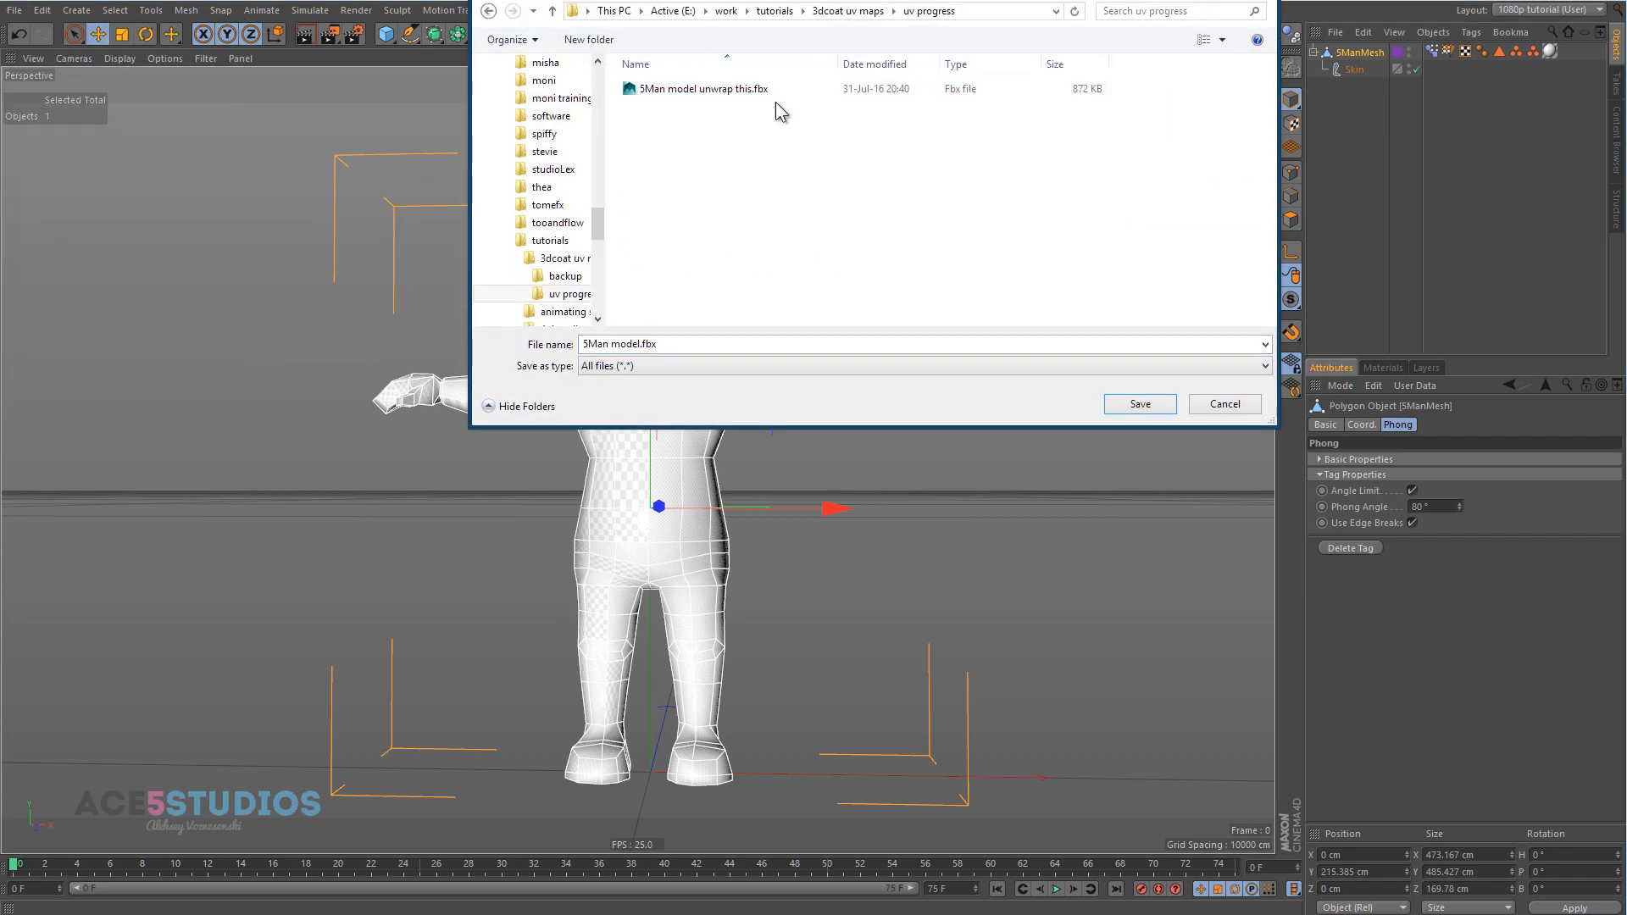
mouse_move(931, 219)
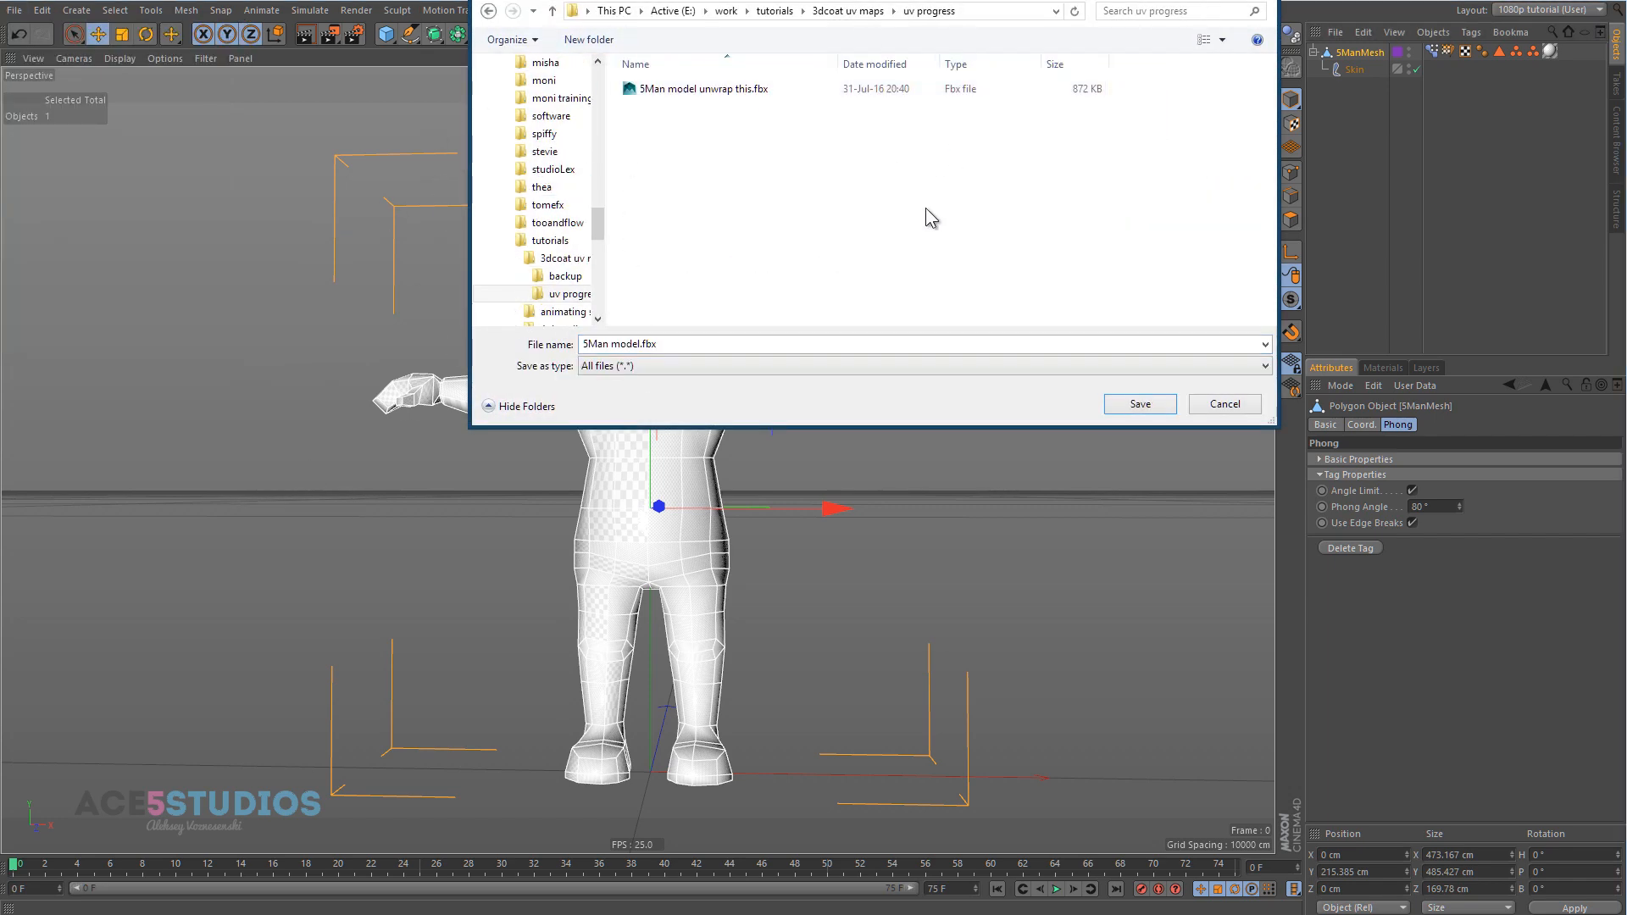
left_click(703, 88)
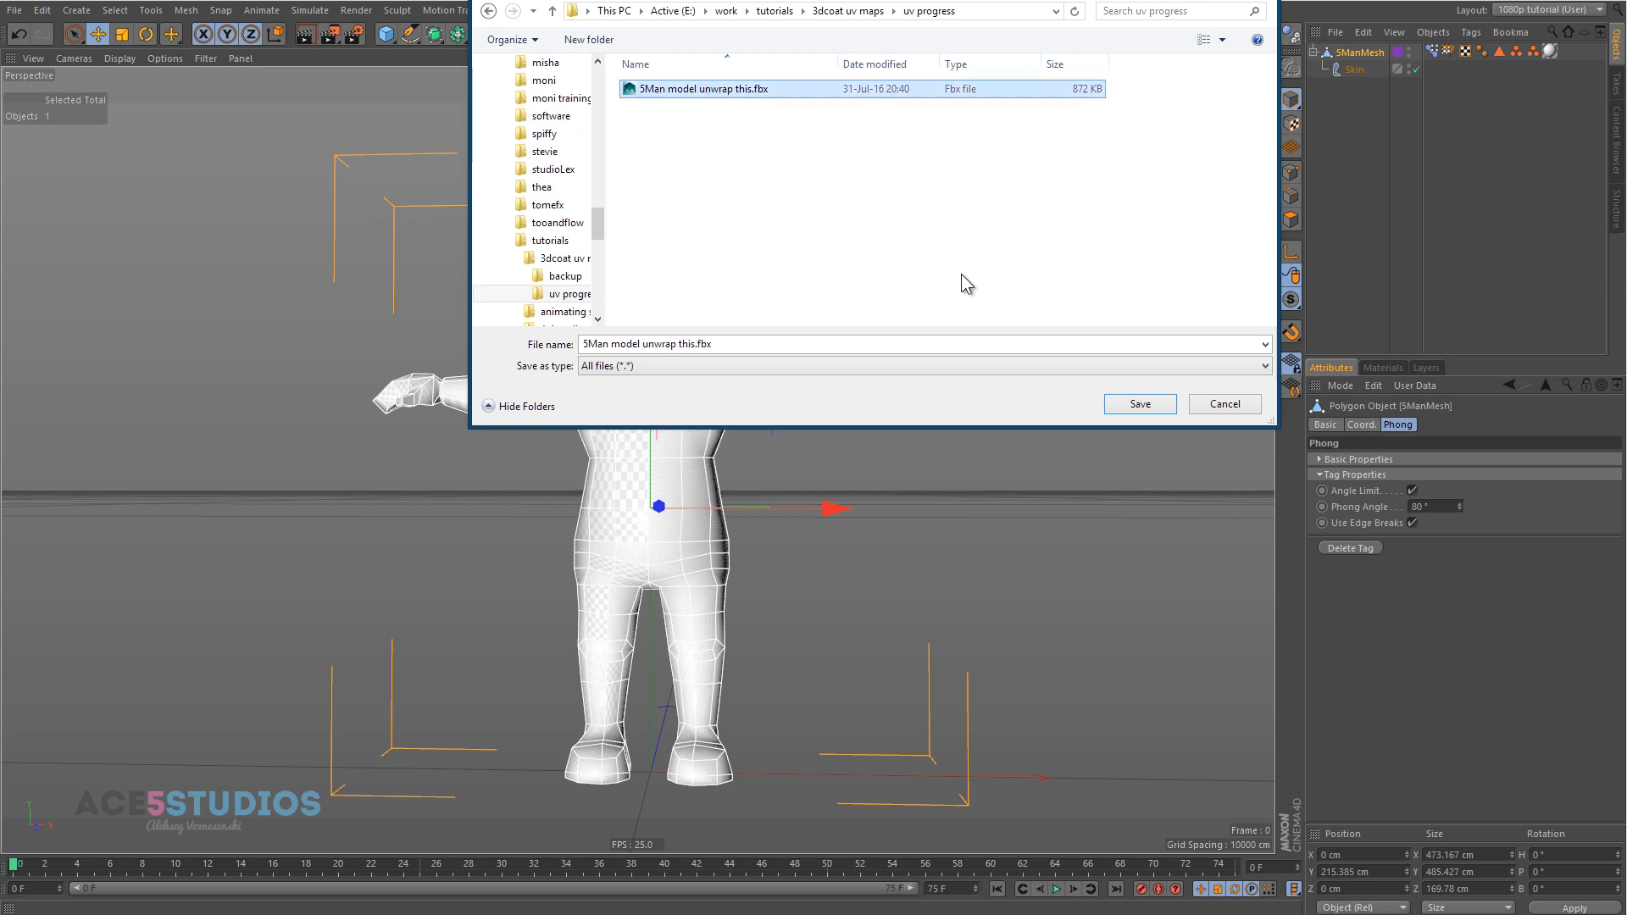
mouse_move(954, 280)
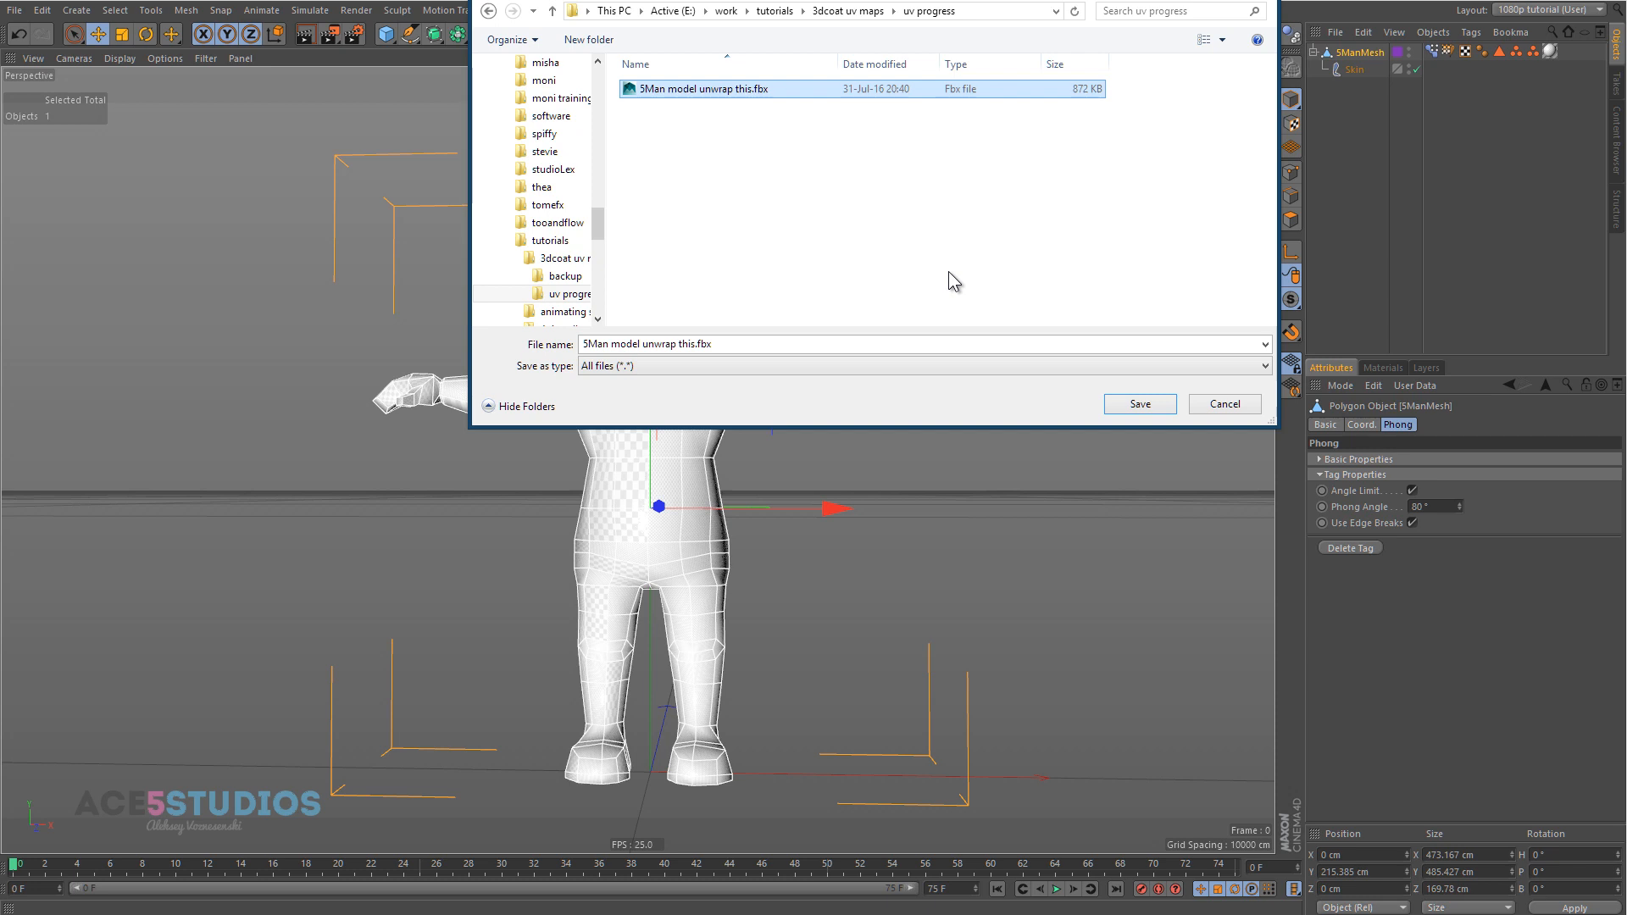
left_click(1140, 403)
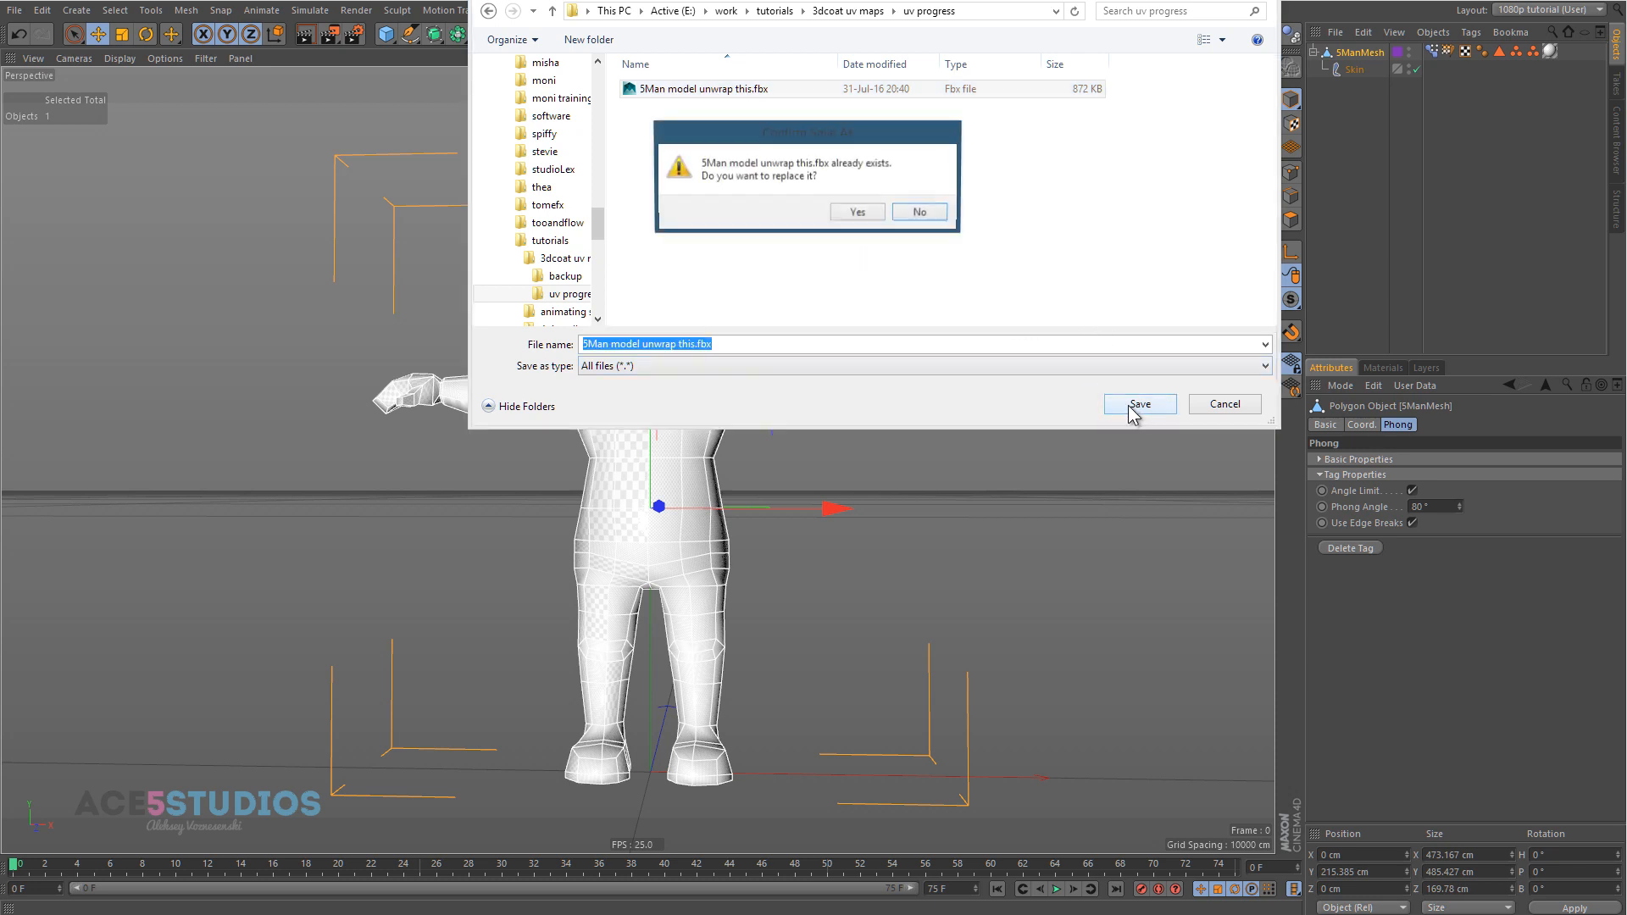
- Replace the existing FBX and confirm export settings with Normals and SDS Subdivision checked
left_click(854, 212)
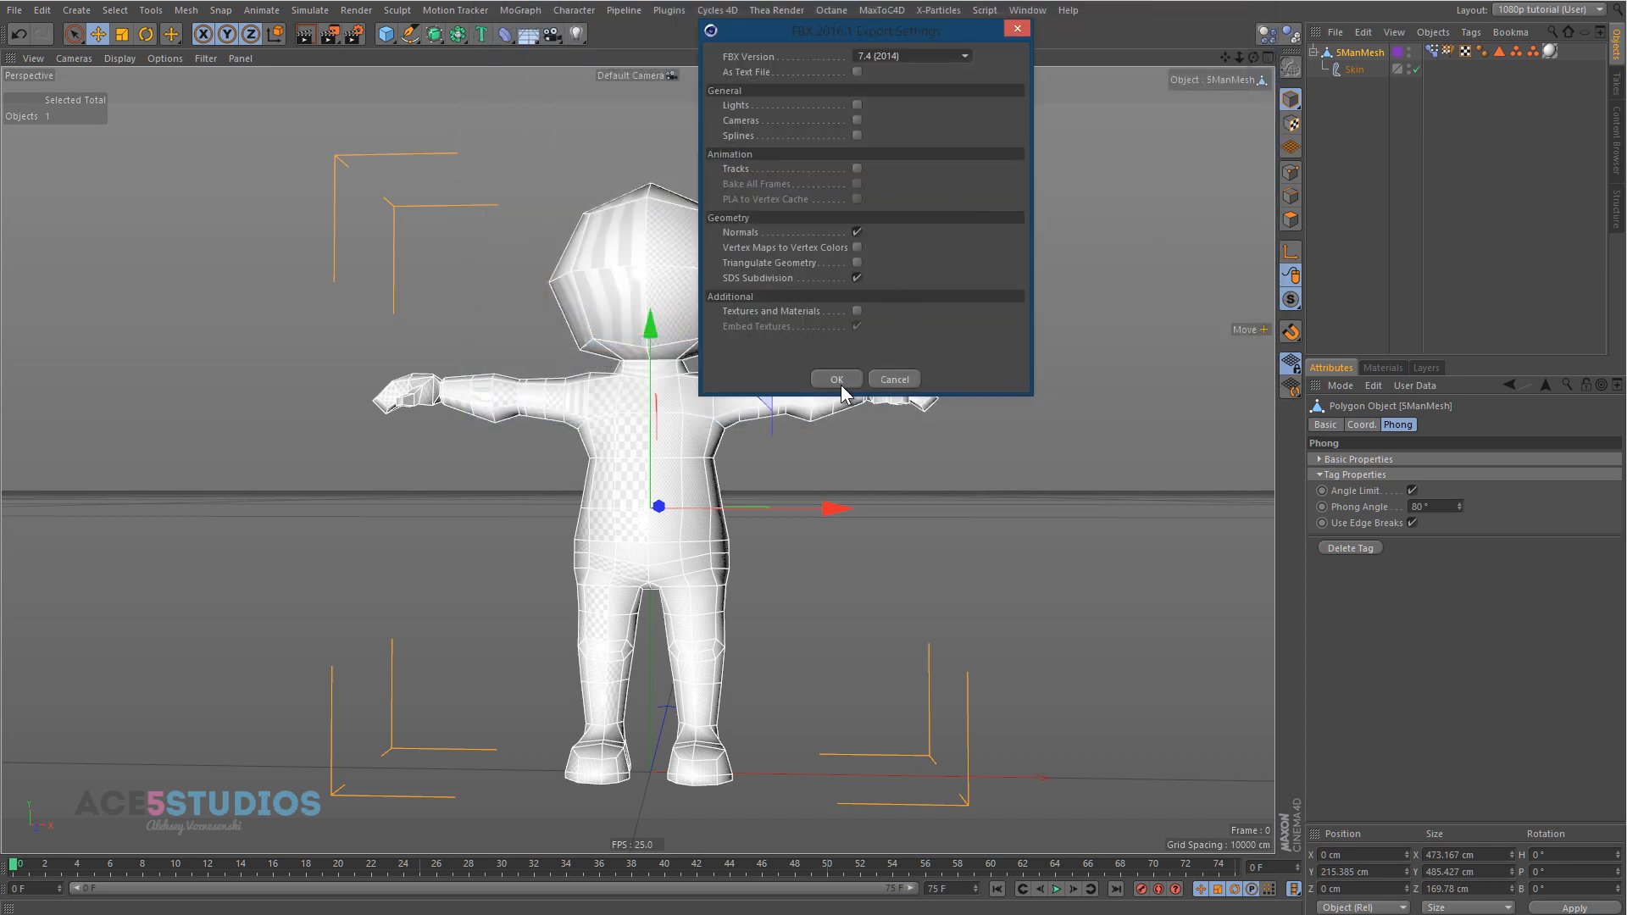
mouse_move(953, 409)
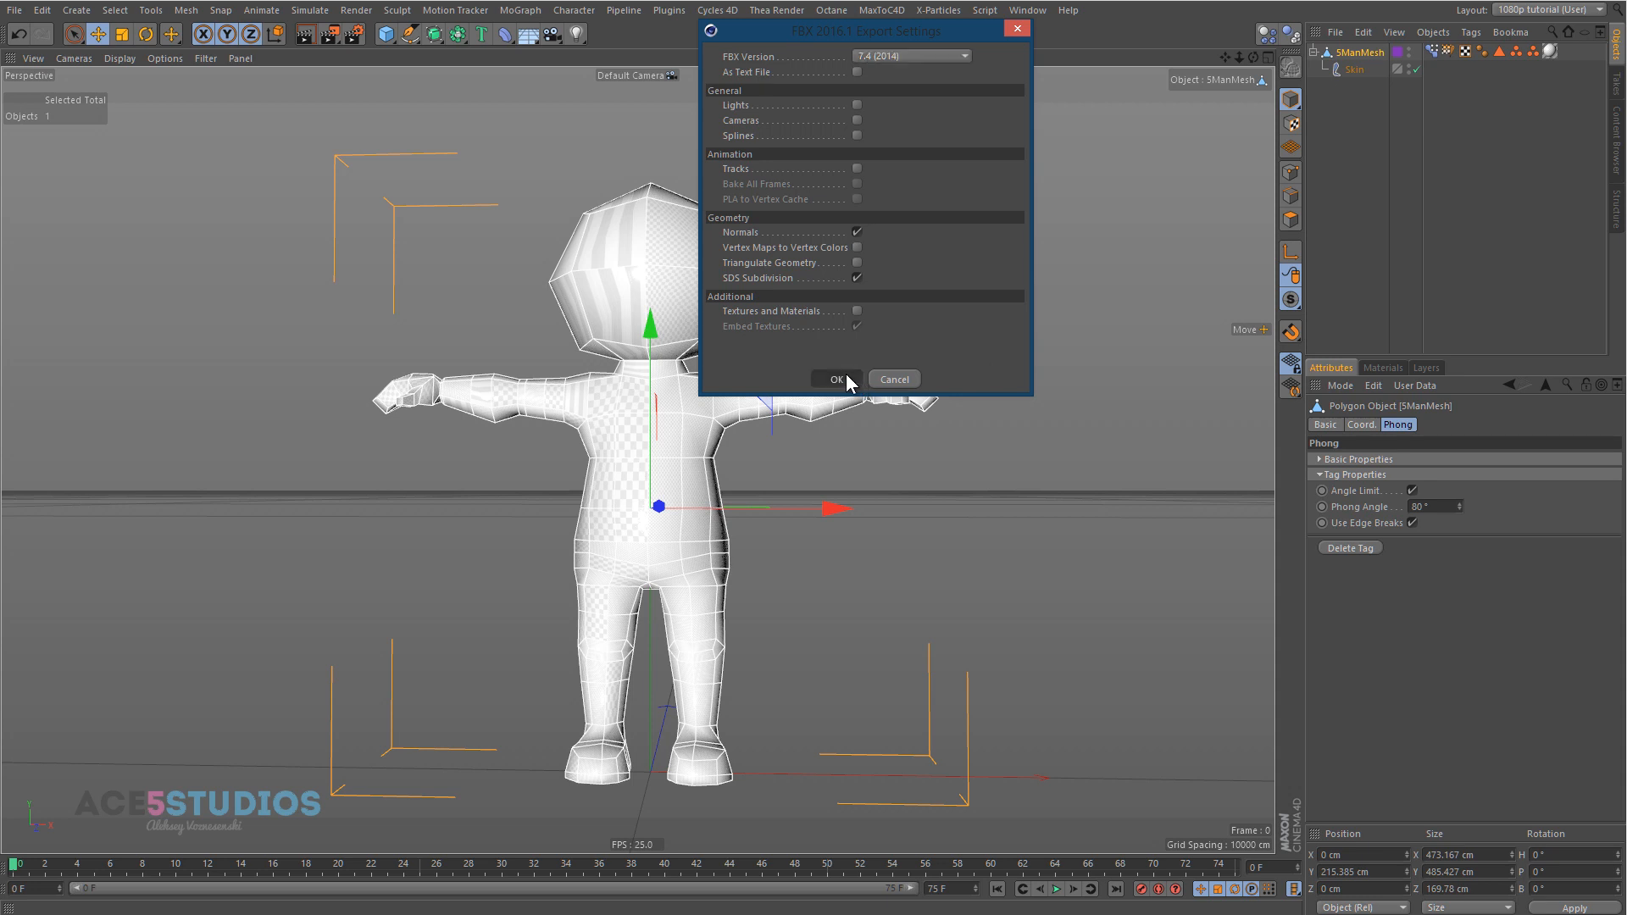
left_click(836, 378)
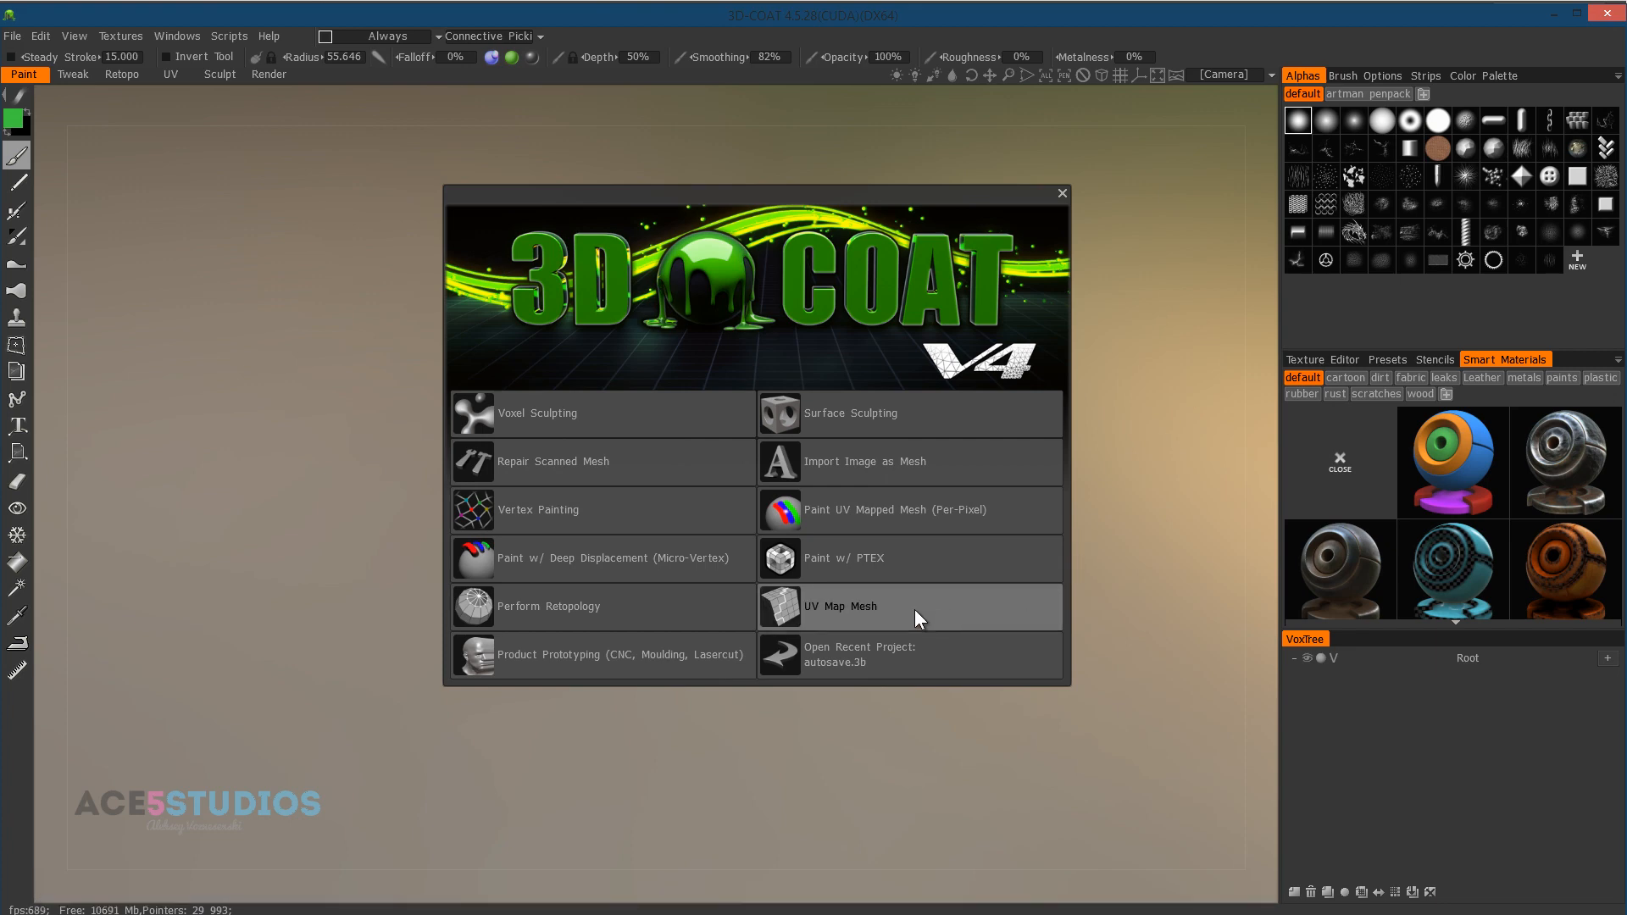
- Choose UV Map Mesh in 3D-Coat and load 'SMan model unwrap this.fbx'
left_click(842, 607)
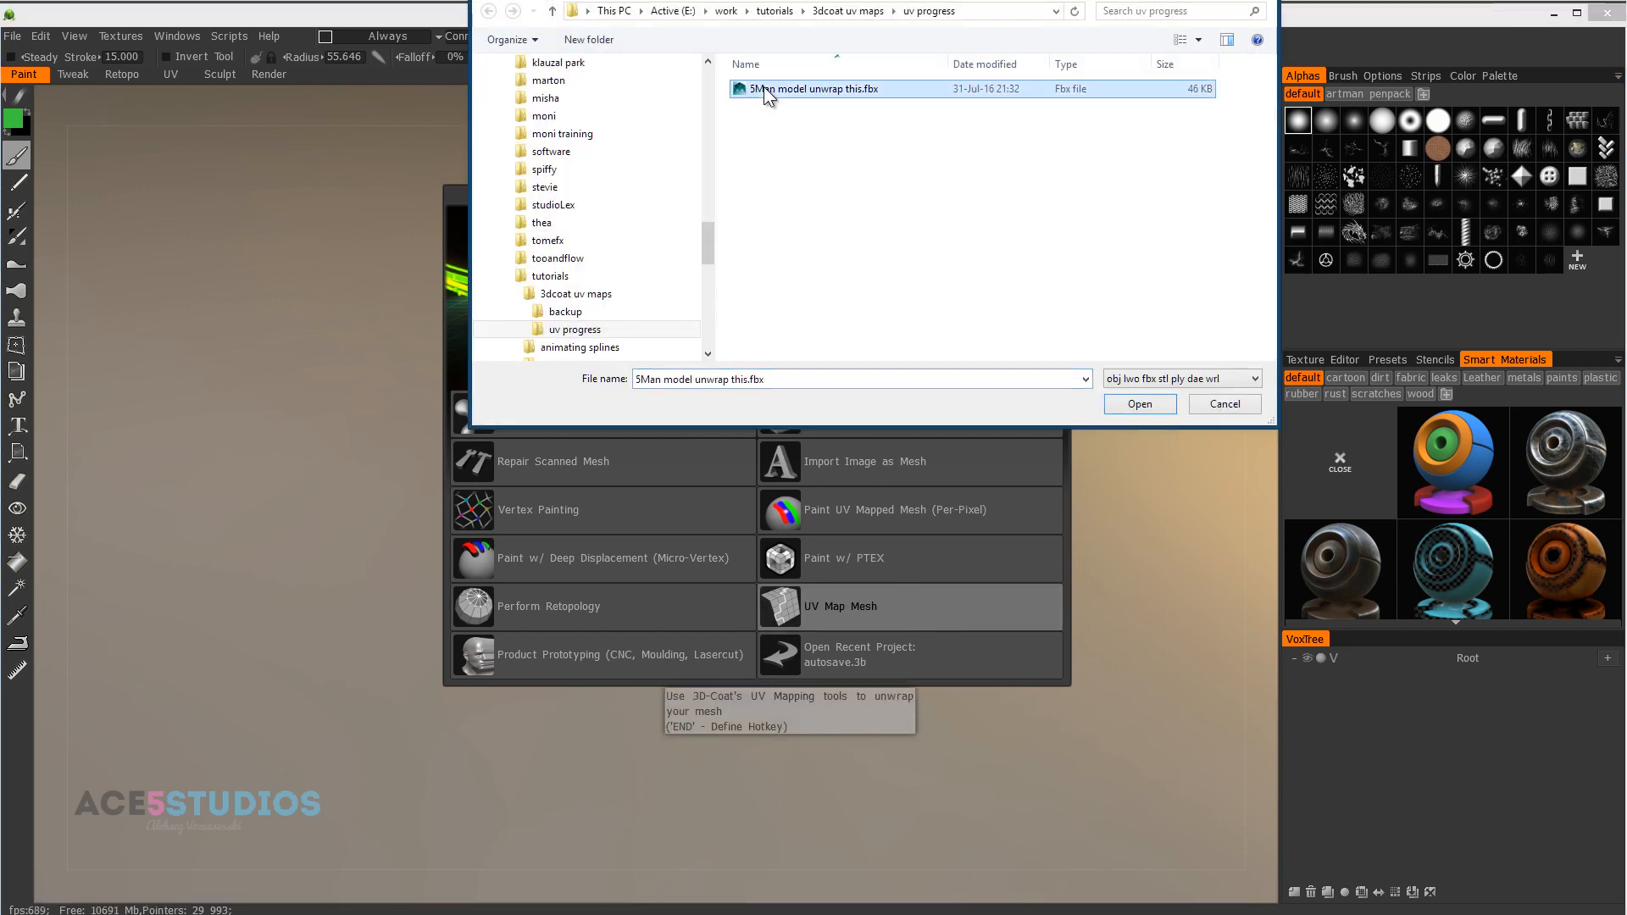
left_click(1139, 403)
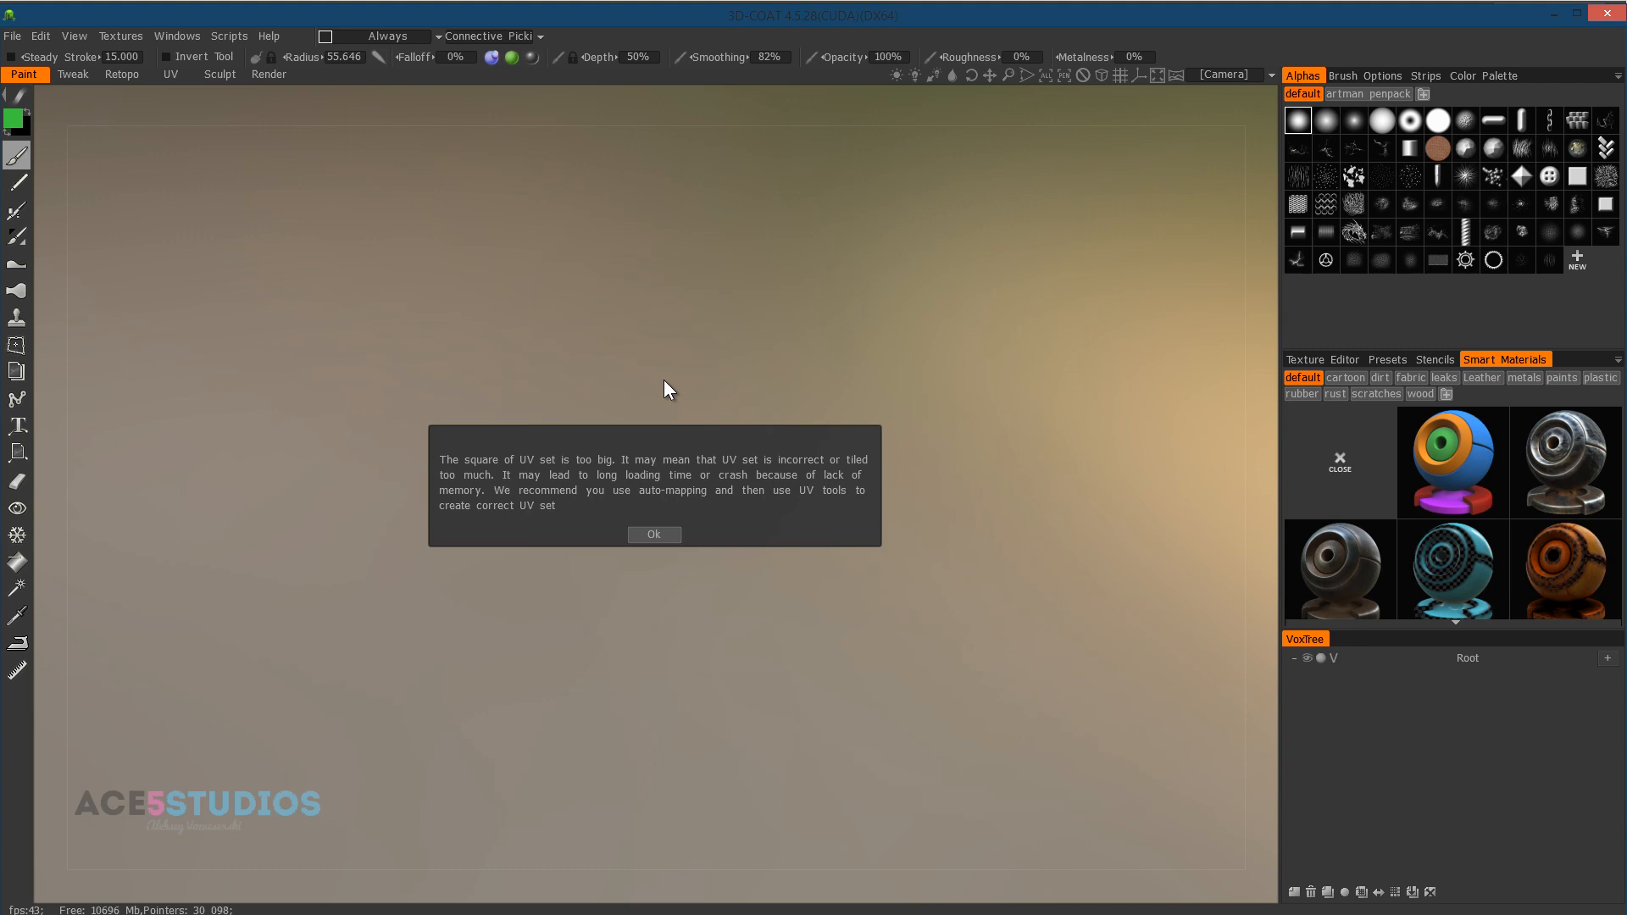
- Dismiss the oversized UV warning and import the mesh with Auto-Mapping, no subdivision and 1024×1024 textures
left_click(655, 534)
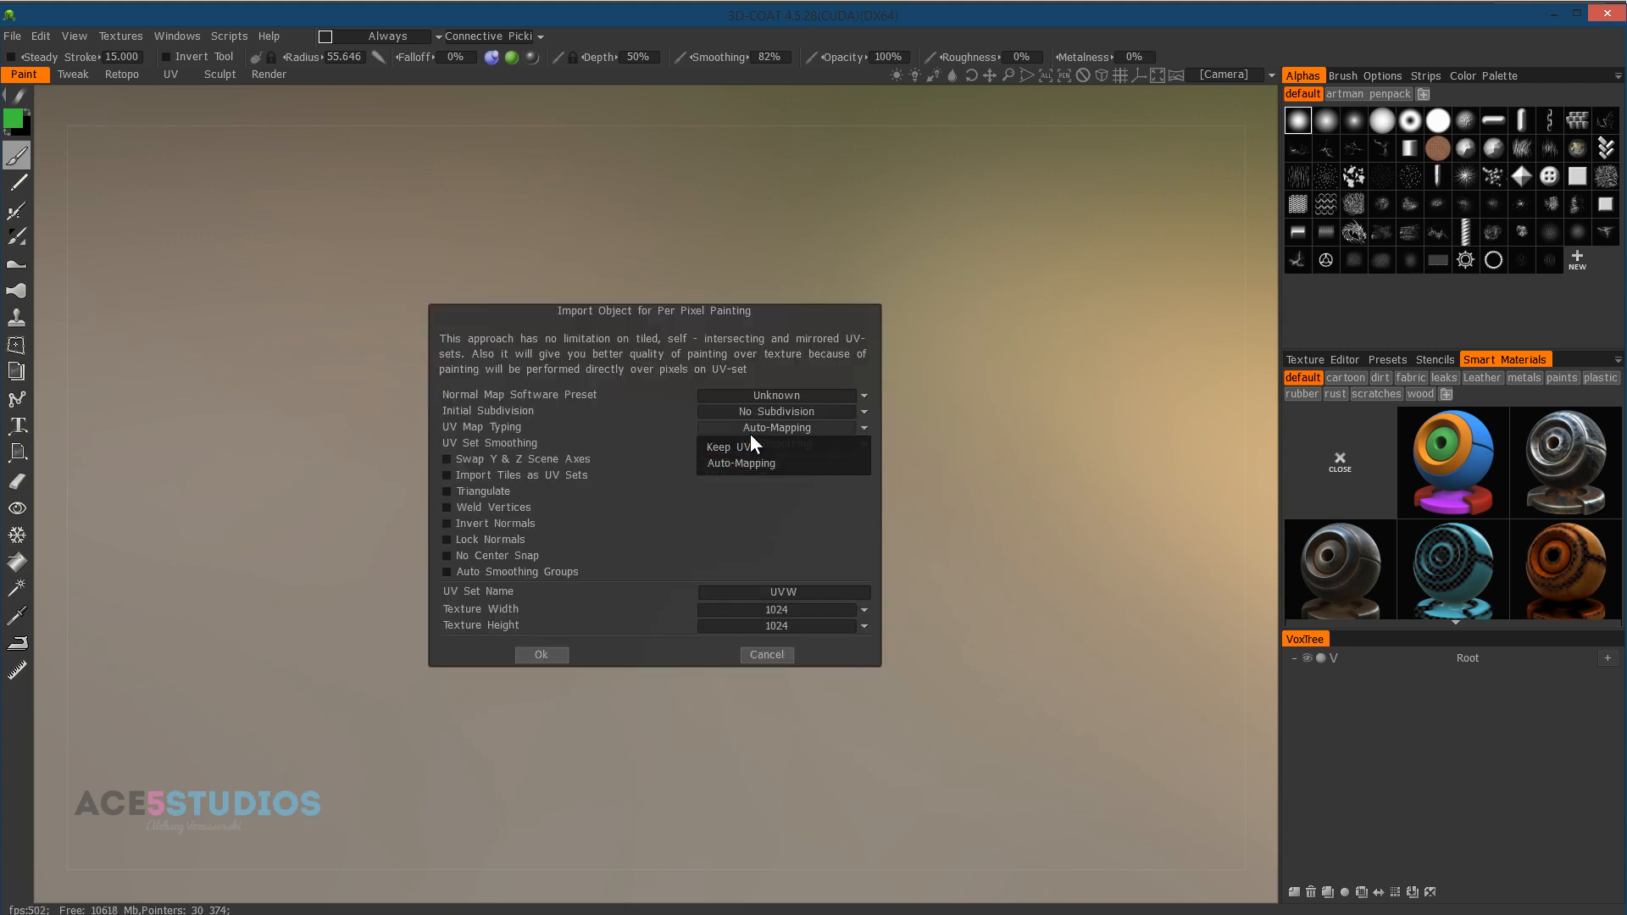
mouse_move(751, 448)
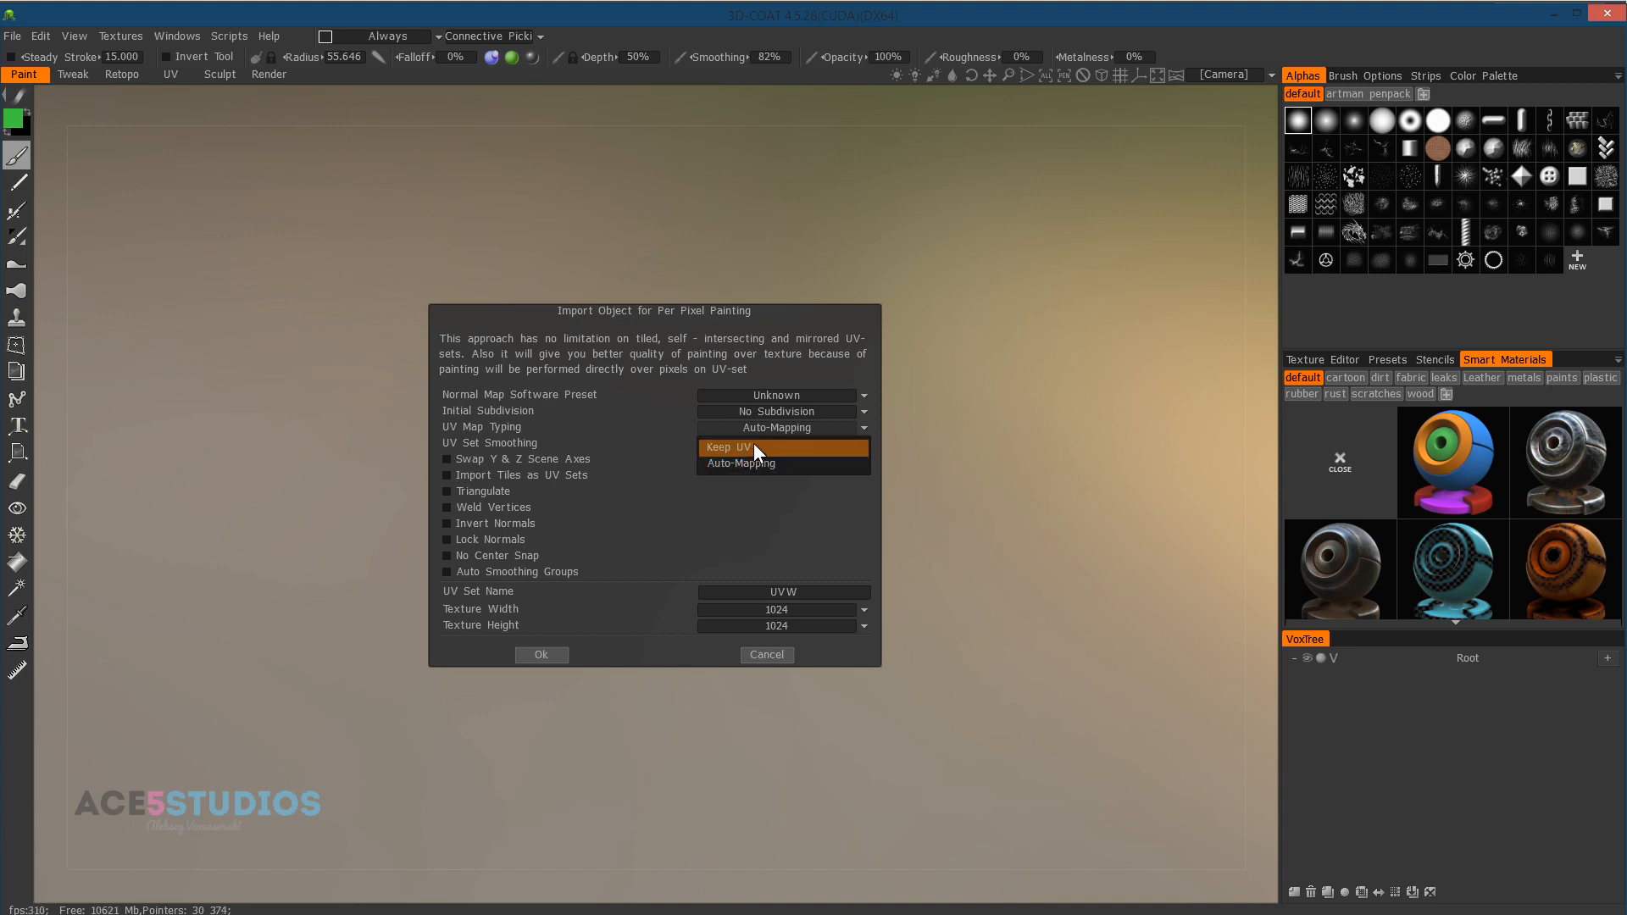
mouse_move(729, 448)
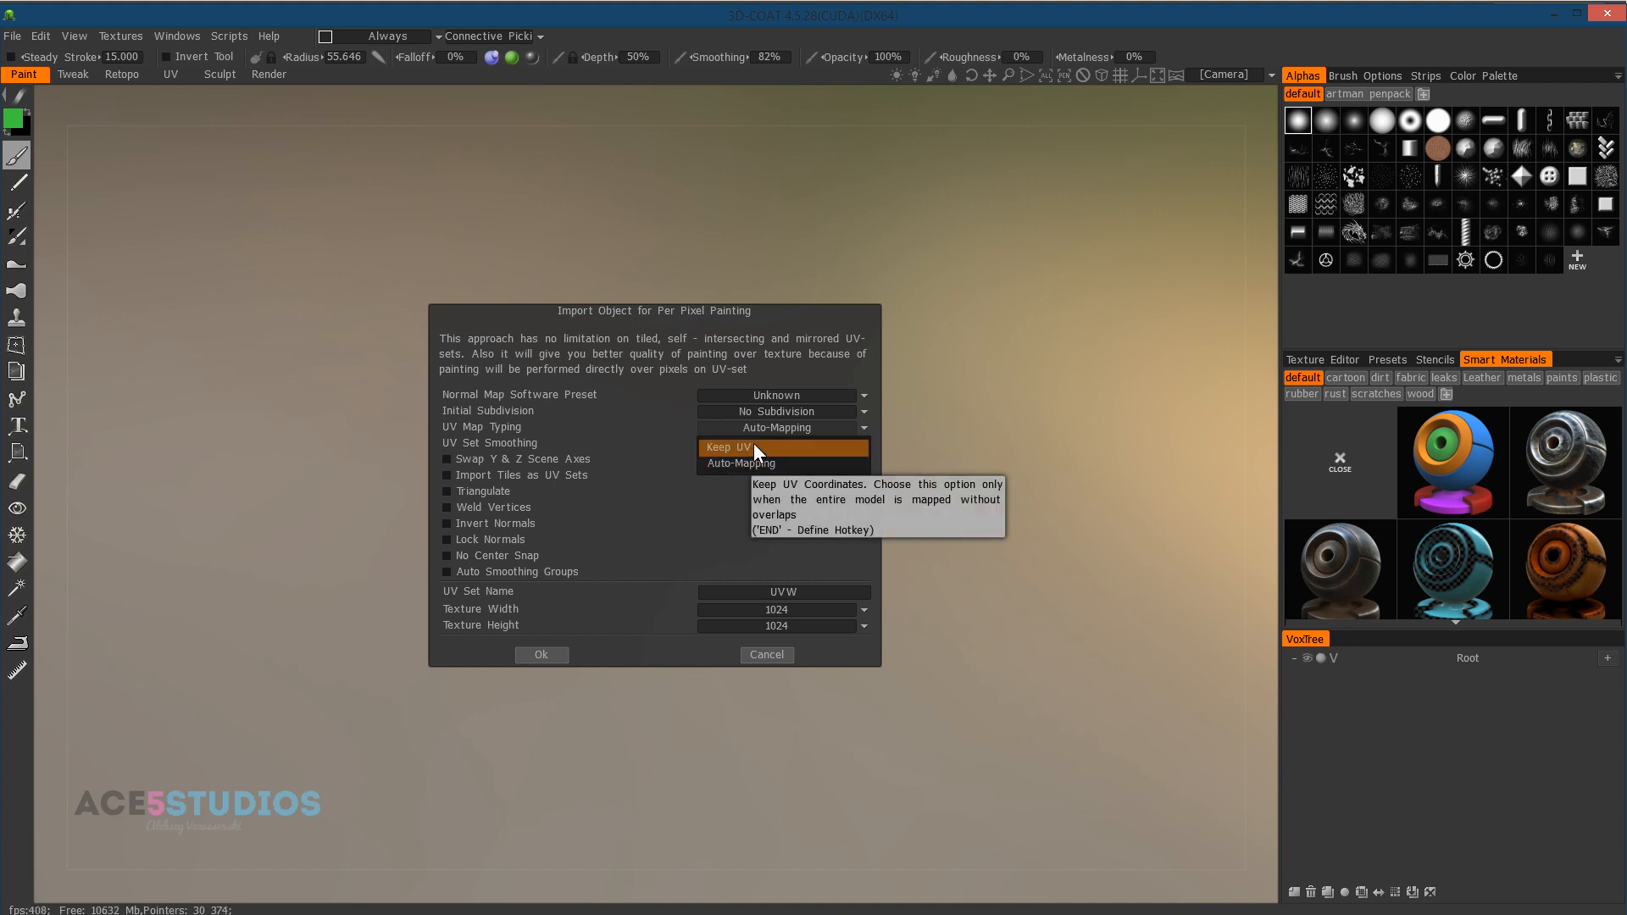
left_click(781, 442)
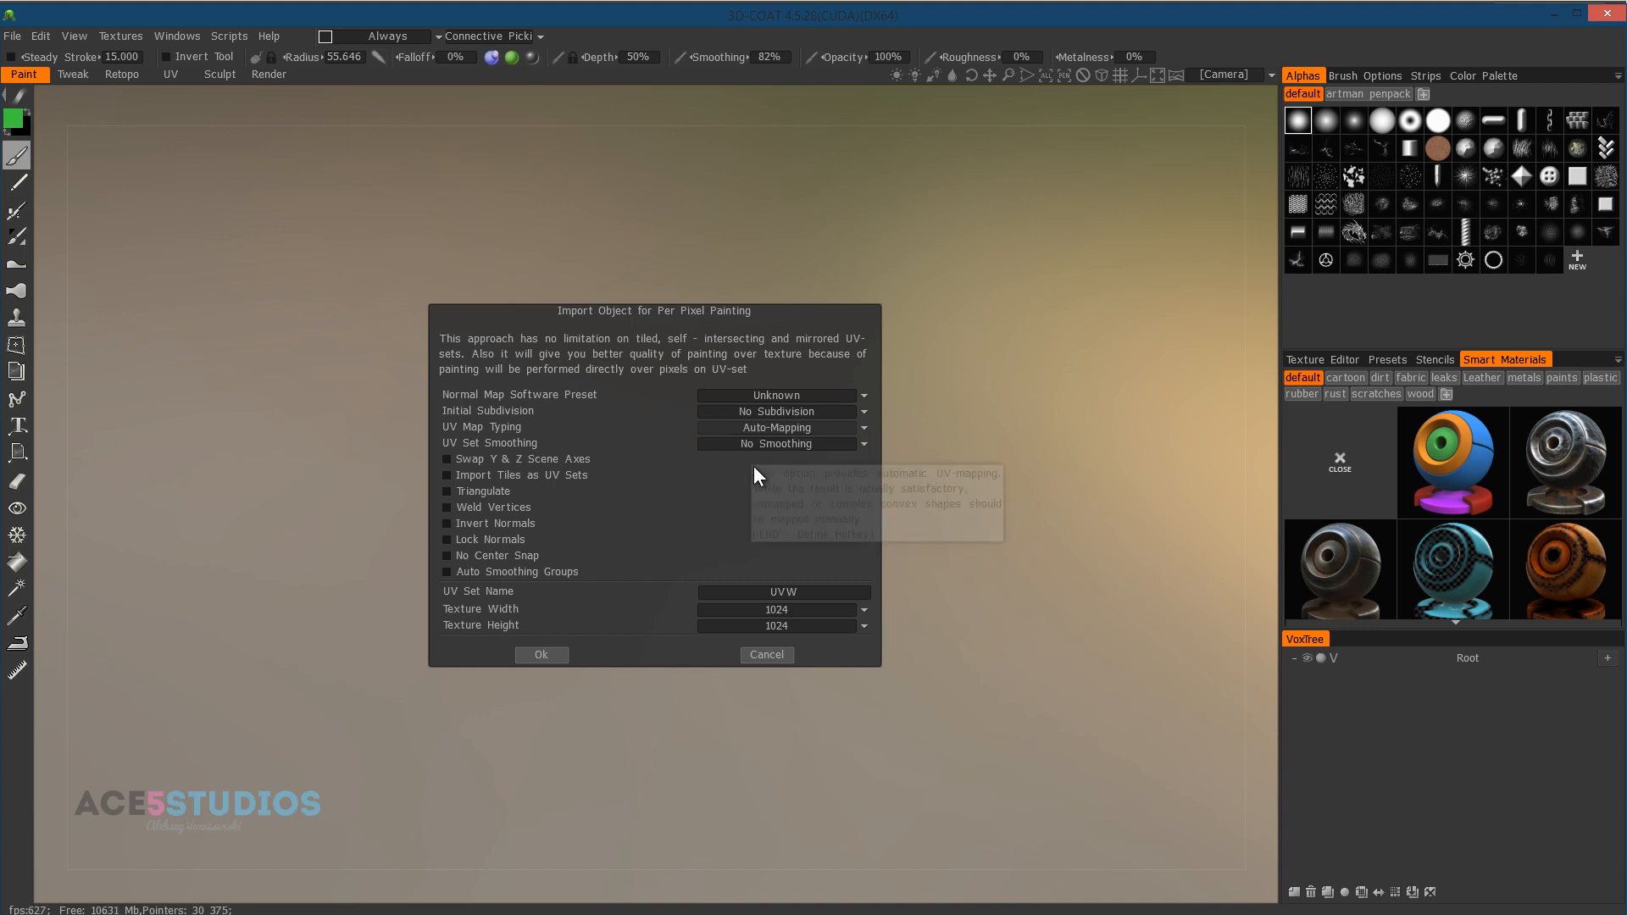
mouse_move(546, 677)
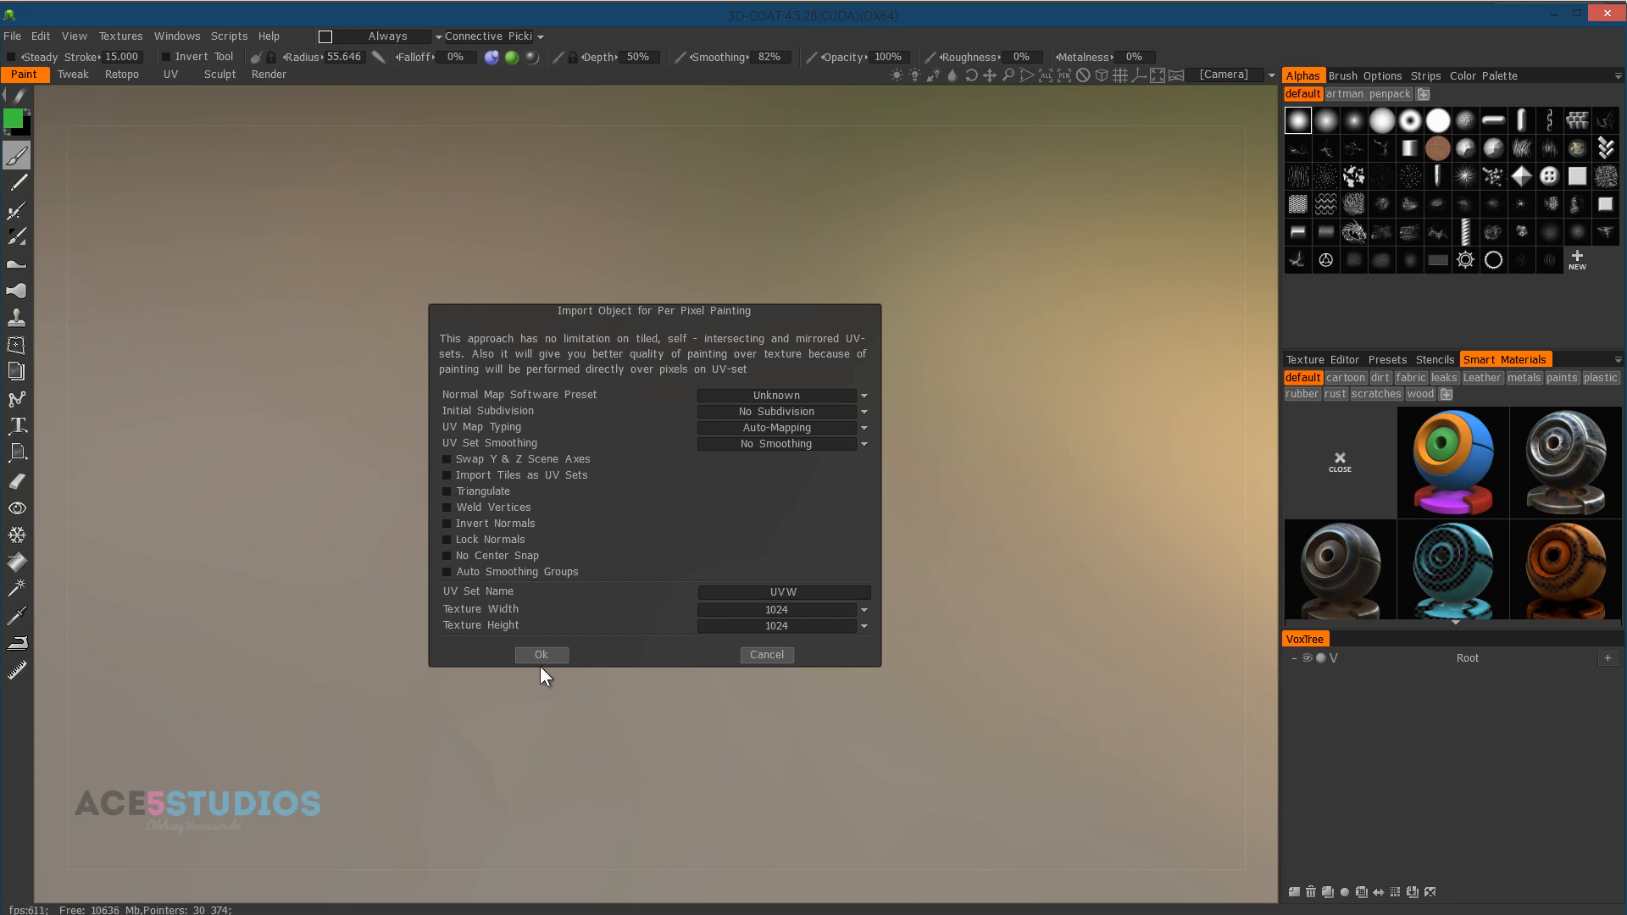
left_click(539, 655)
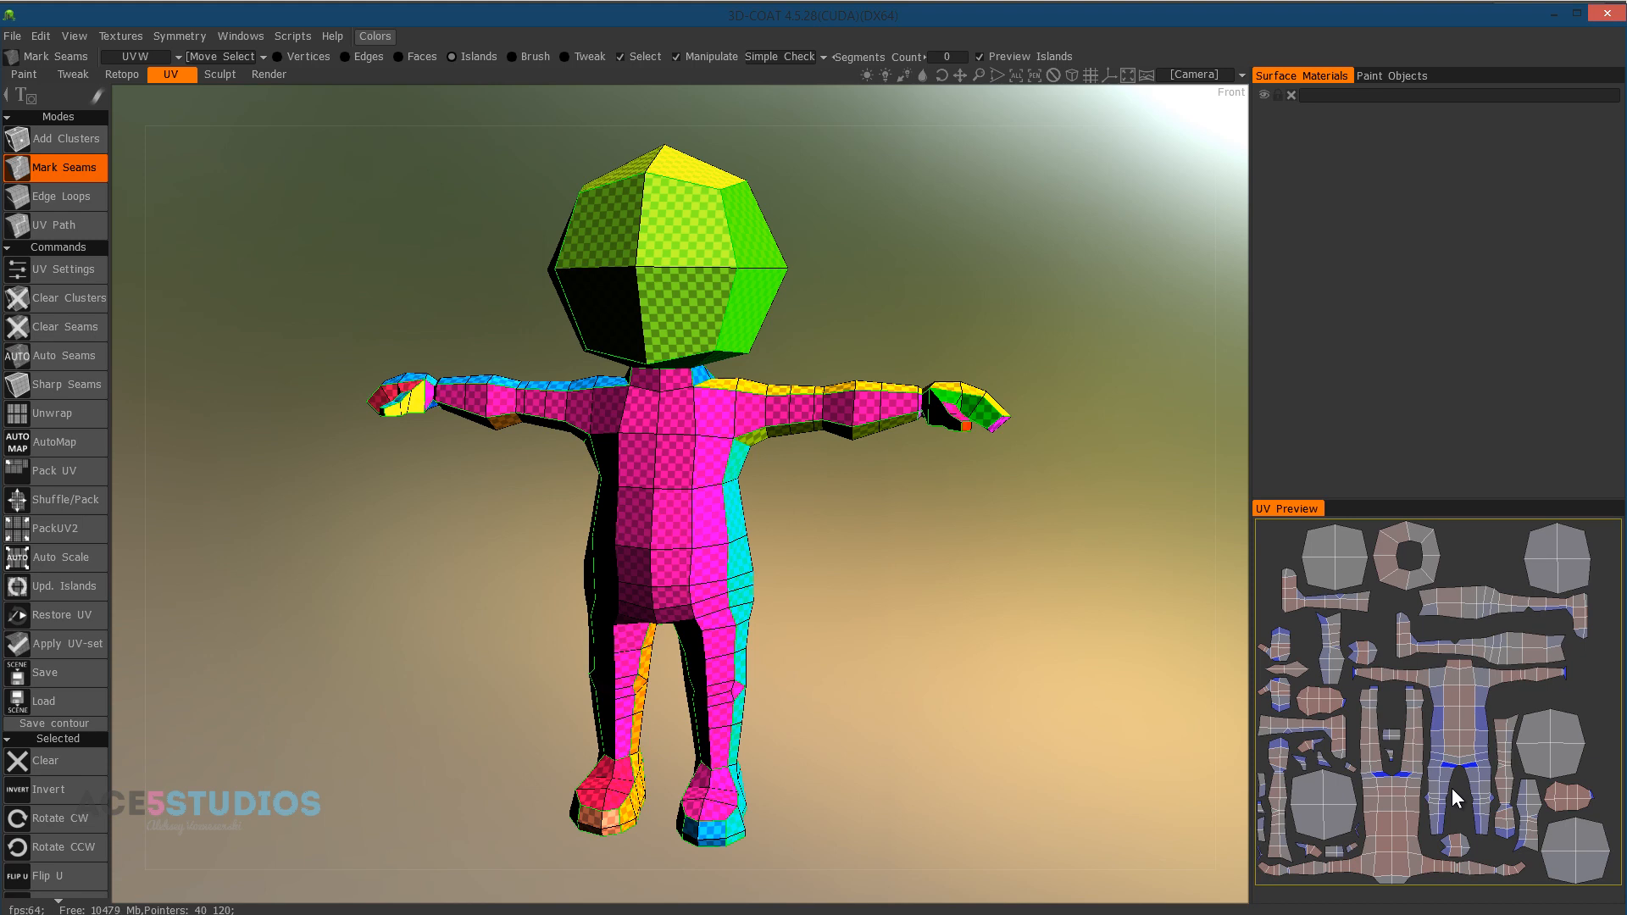
mouse_move(1134, 451)
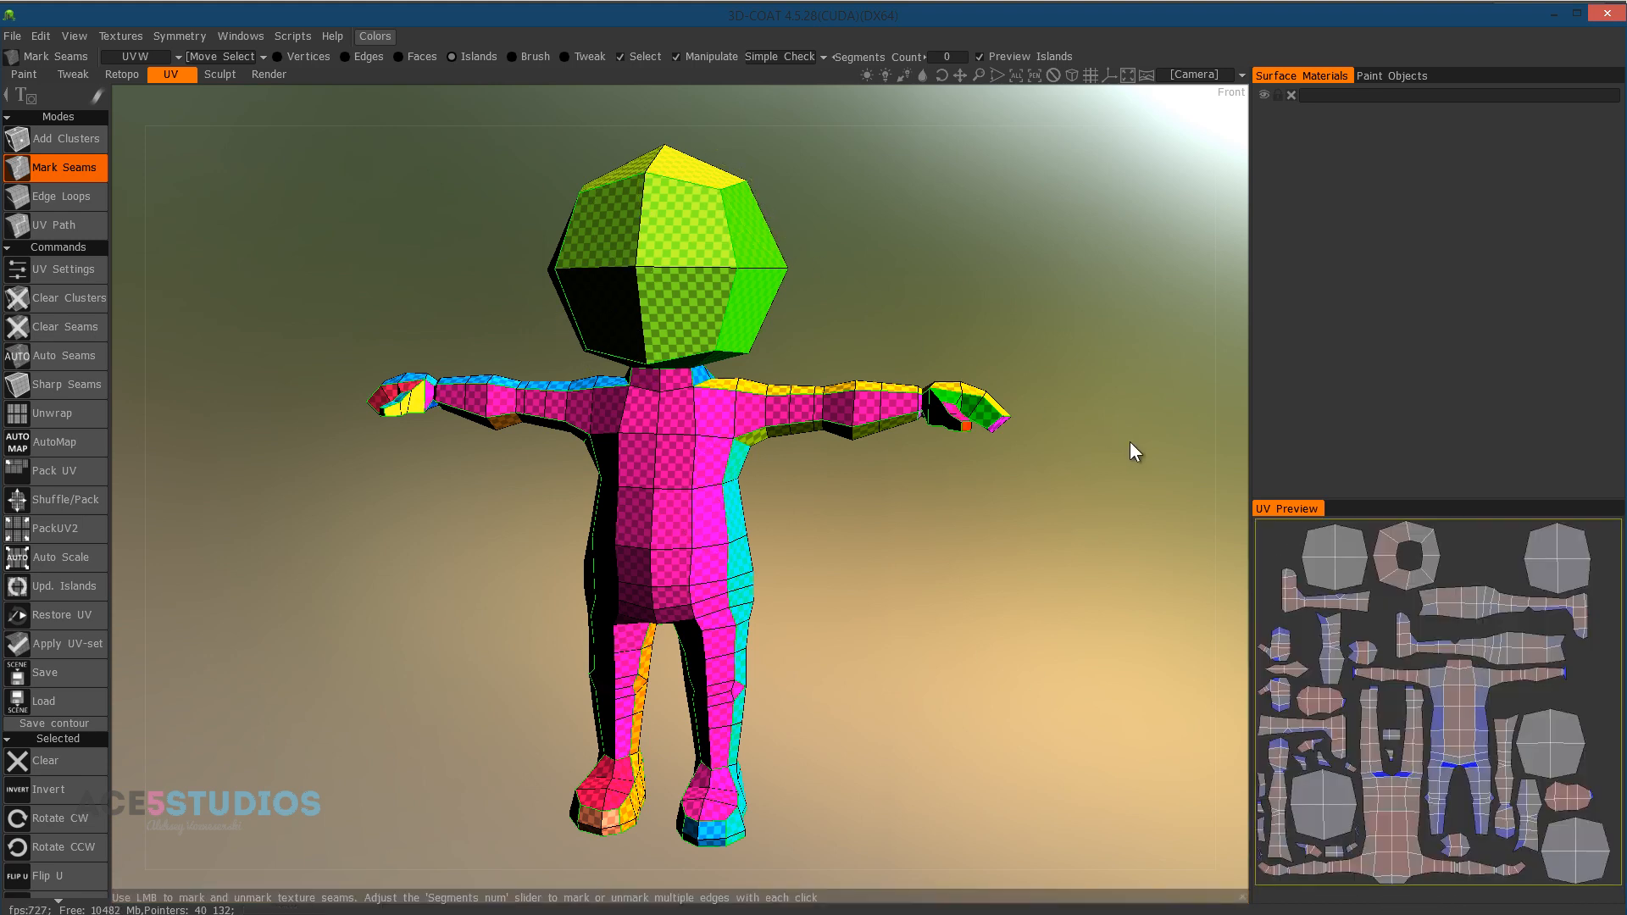
mouse_move(1016, 338)
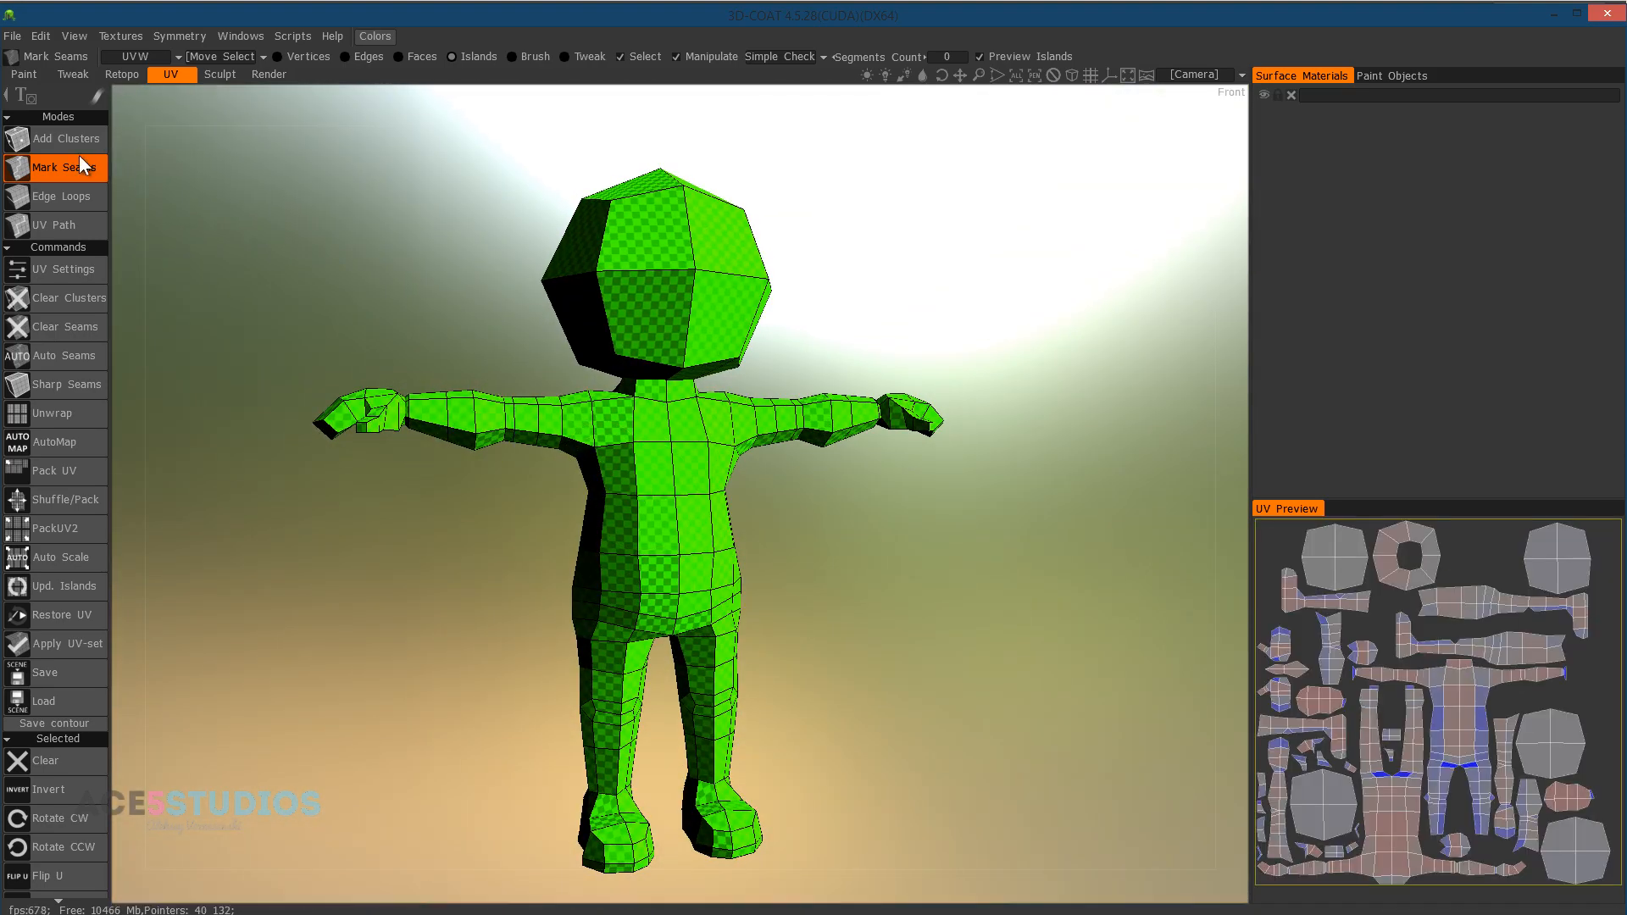
mouse_move(856, 461)
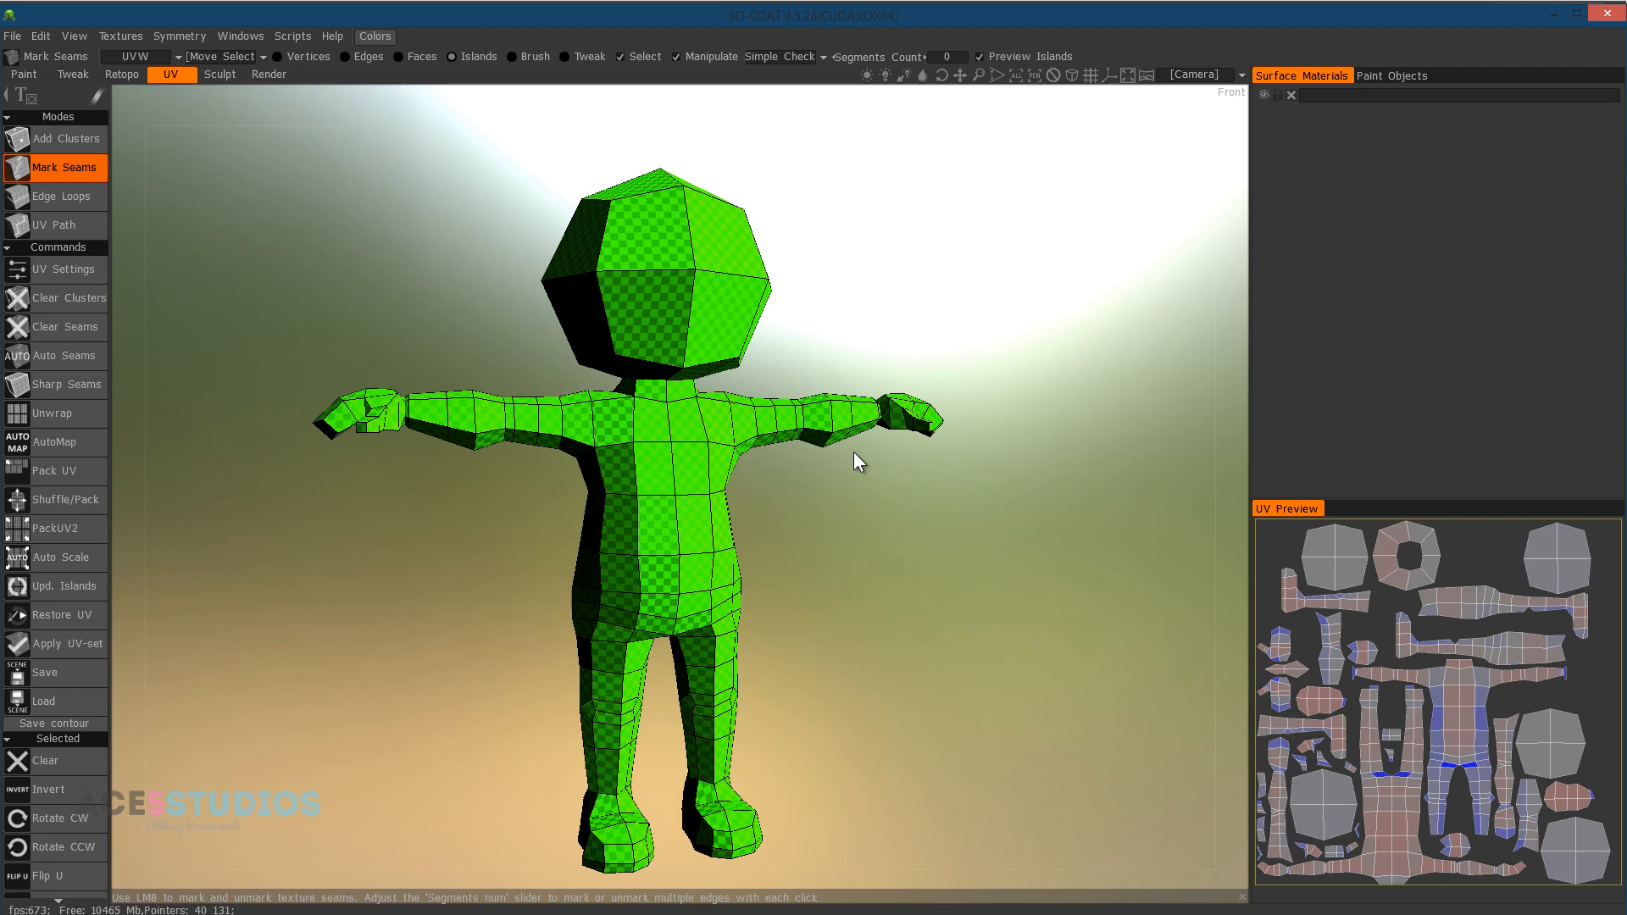
- Clear the previous seams and test seam edges across the torso and legs, leaving one green island
left_click(670, 475)
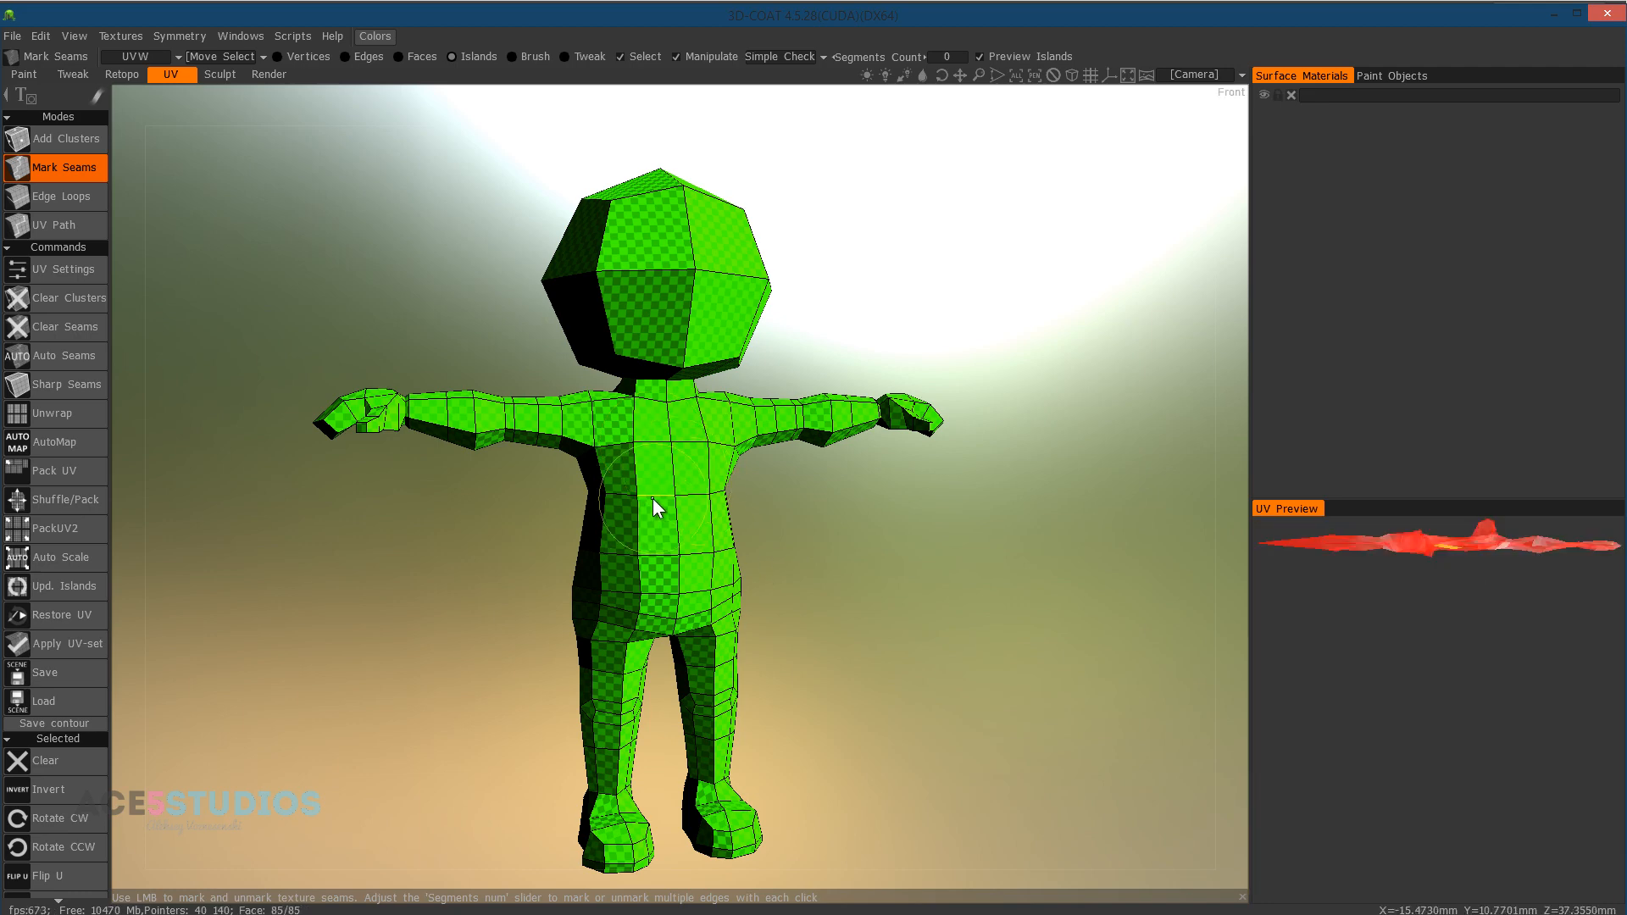
left_click(639, 515)
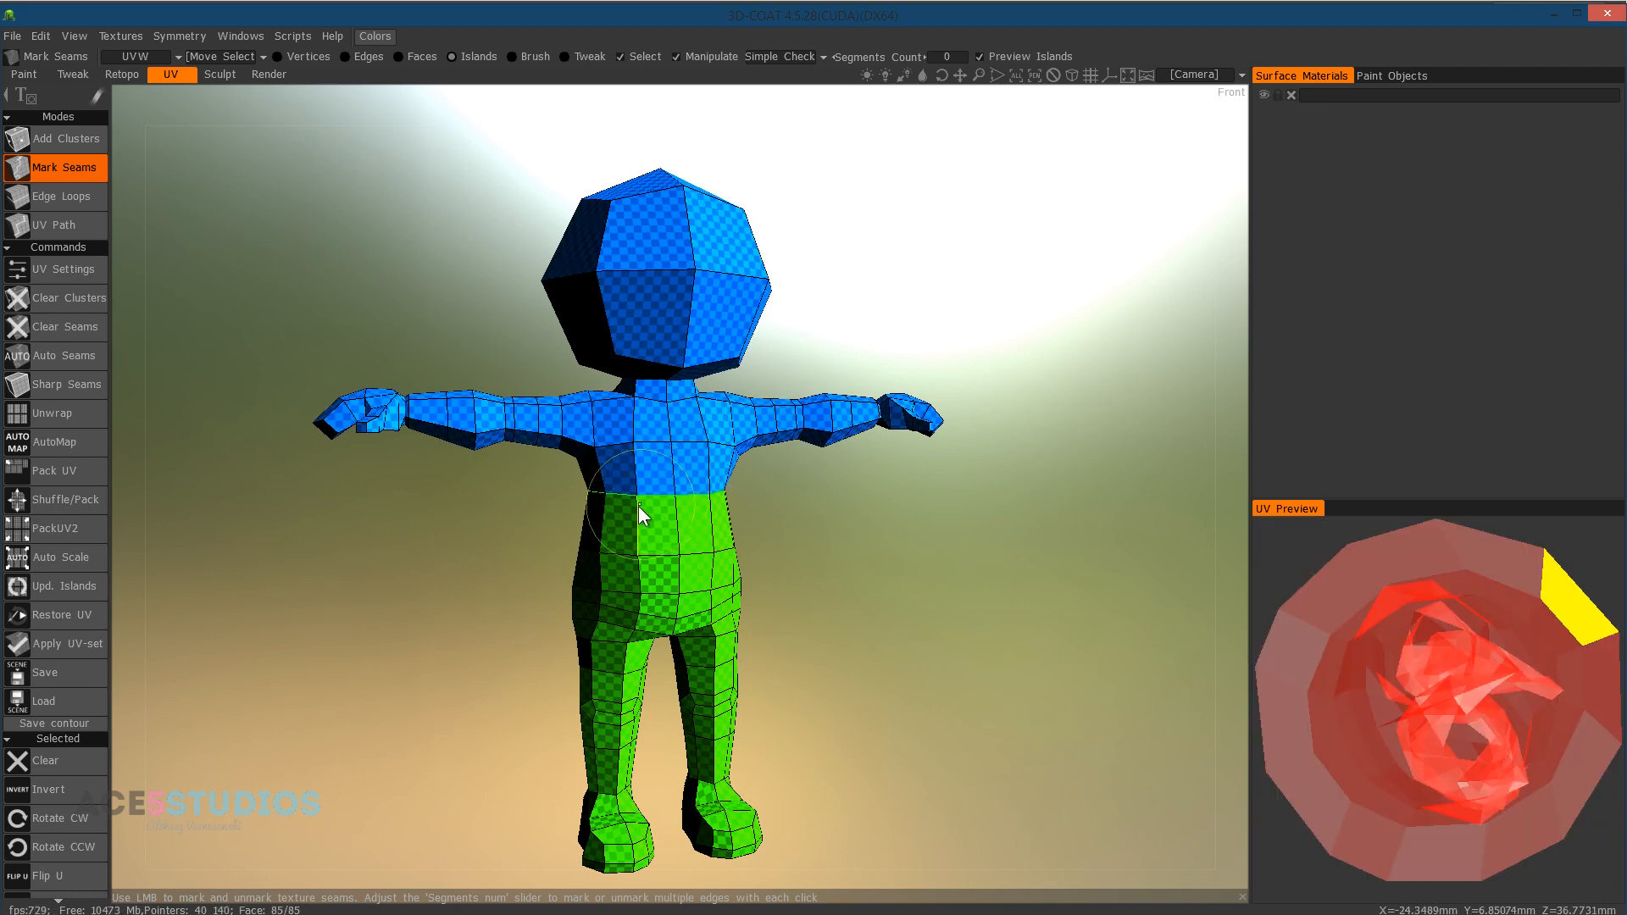
left_click(636, 510)
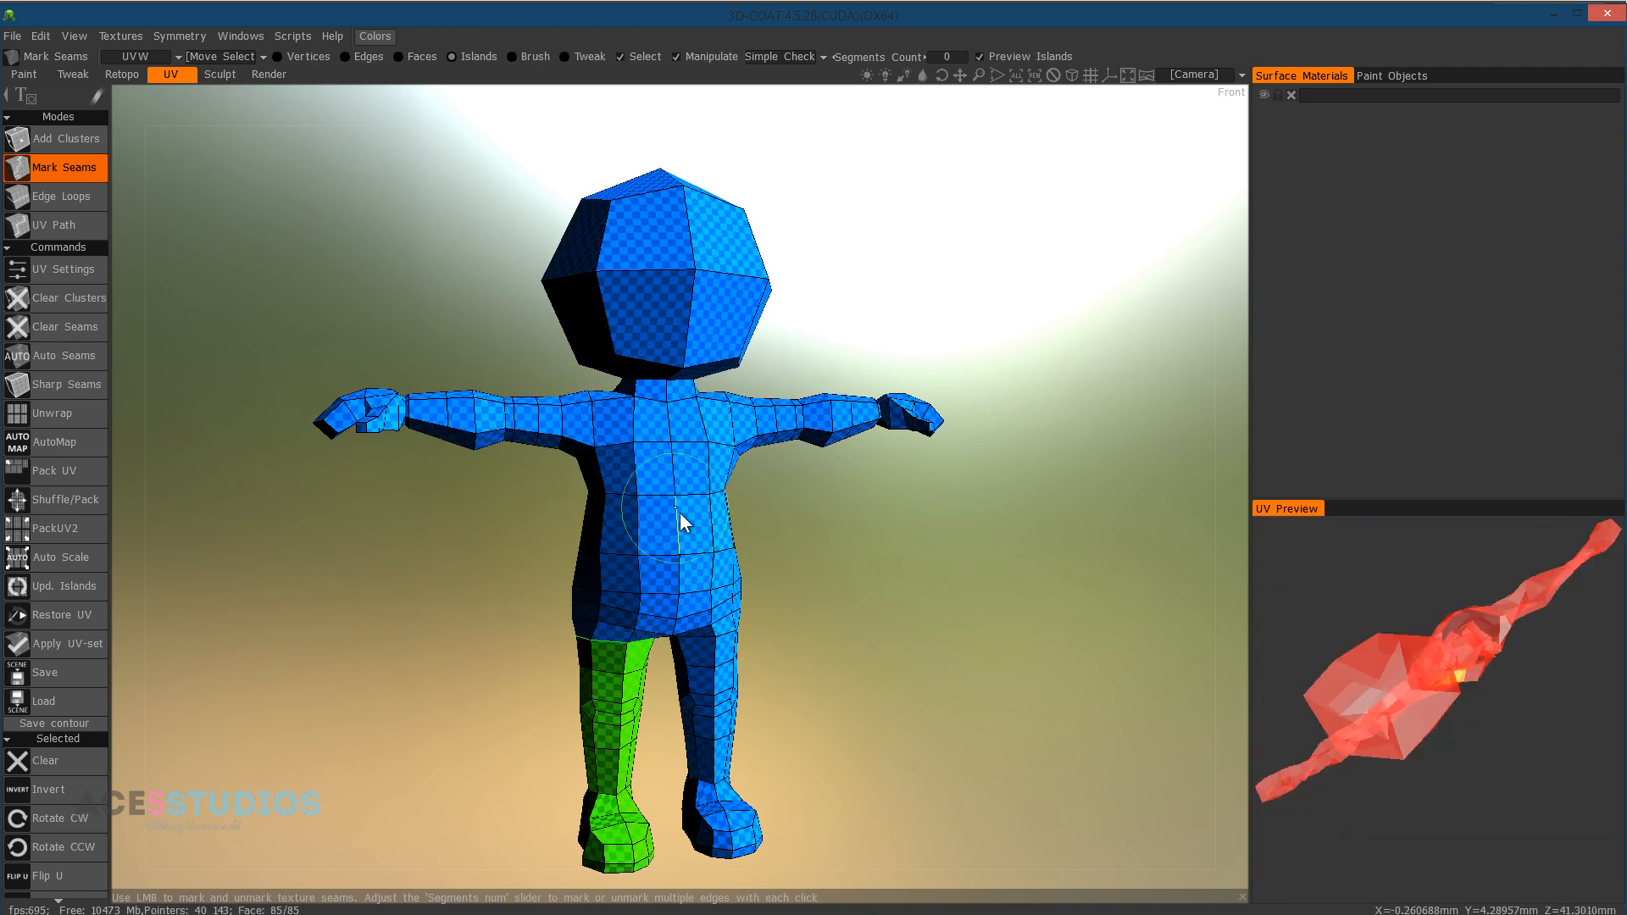
left_click(50, 414)
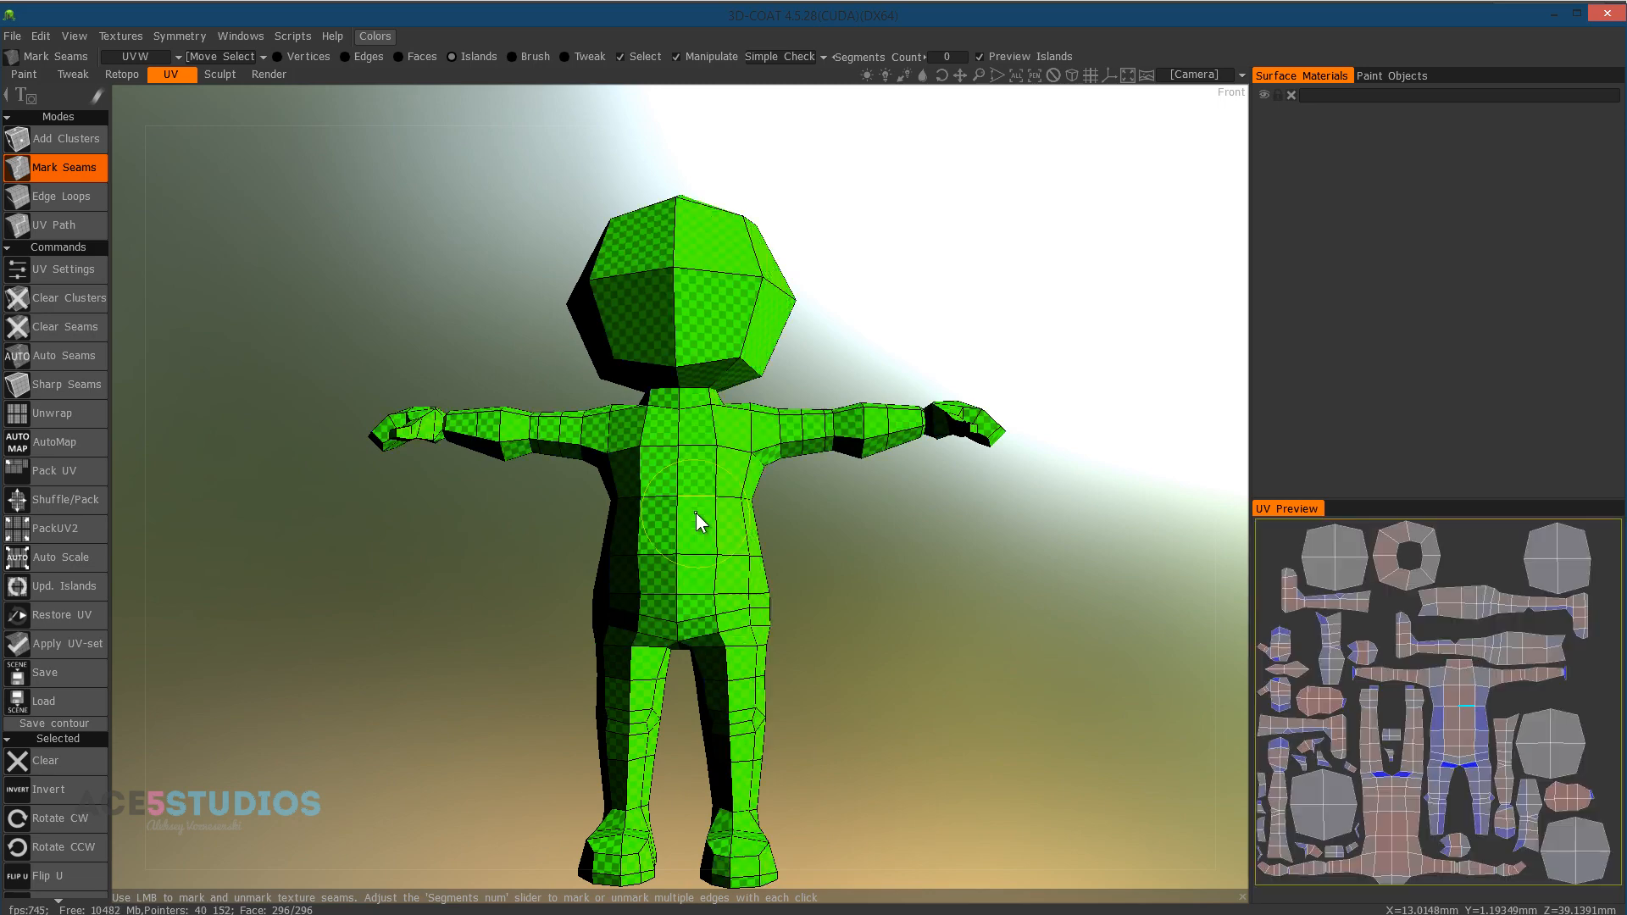
- Enable symmetry across the X axis for seam marking
left_click(178, 35)
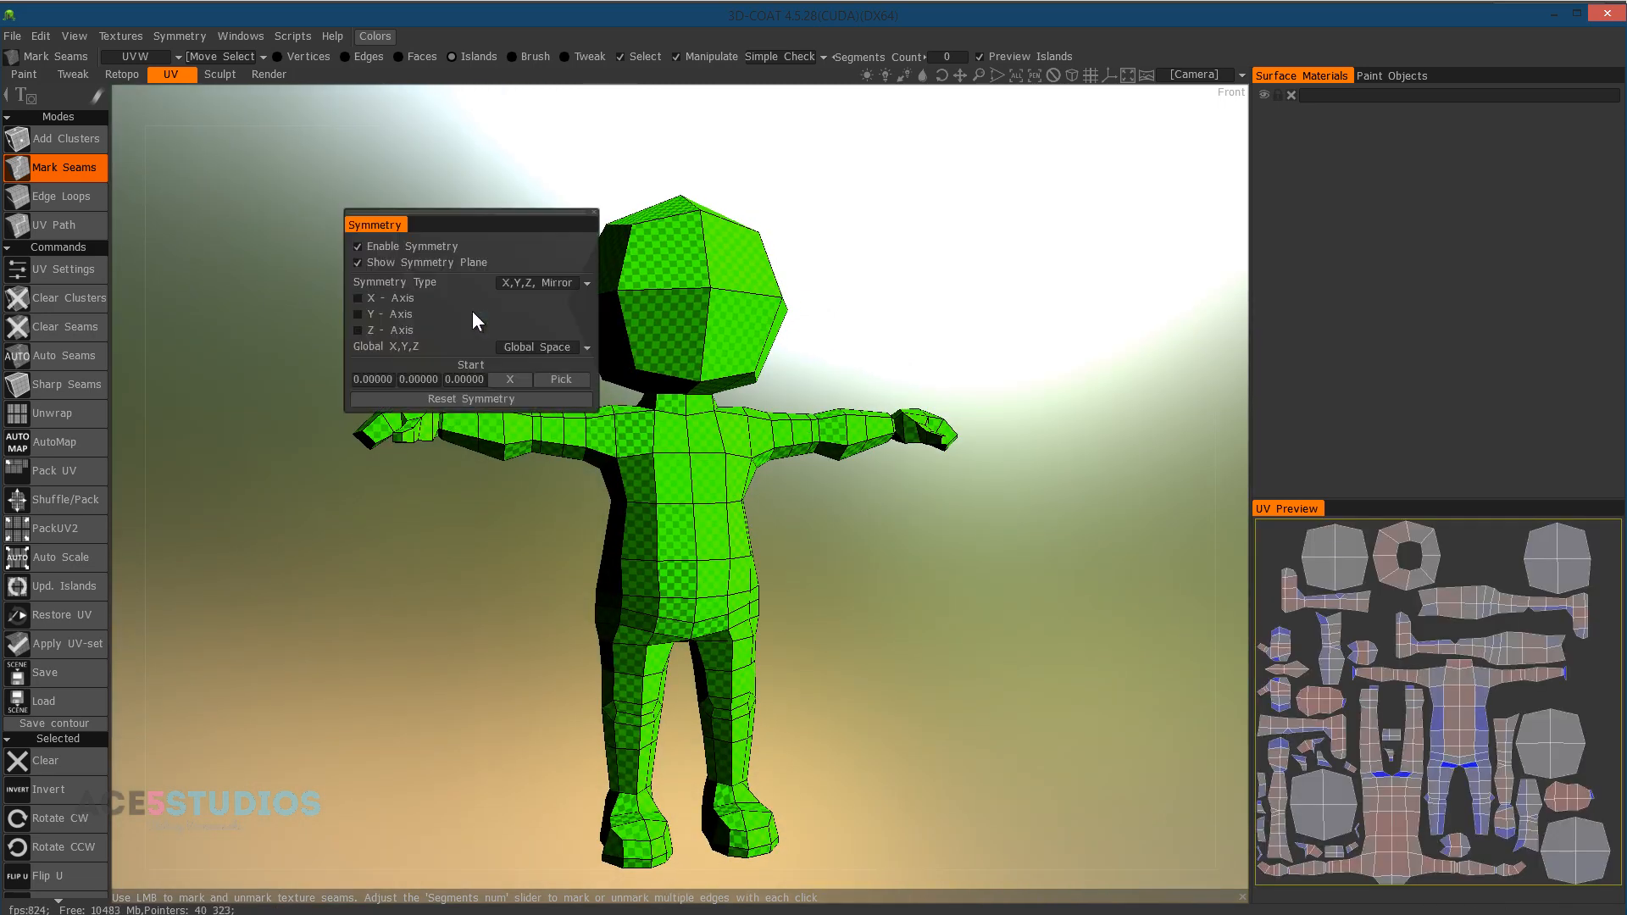
mouse_move(403, 305)
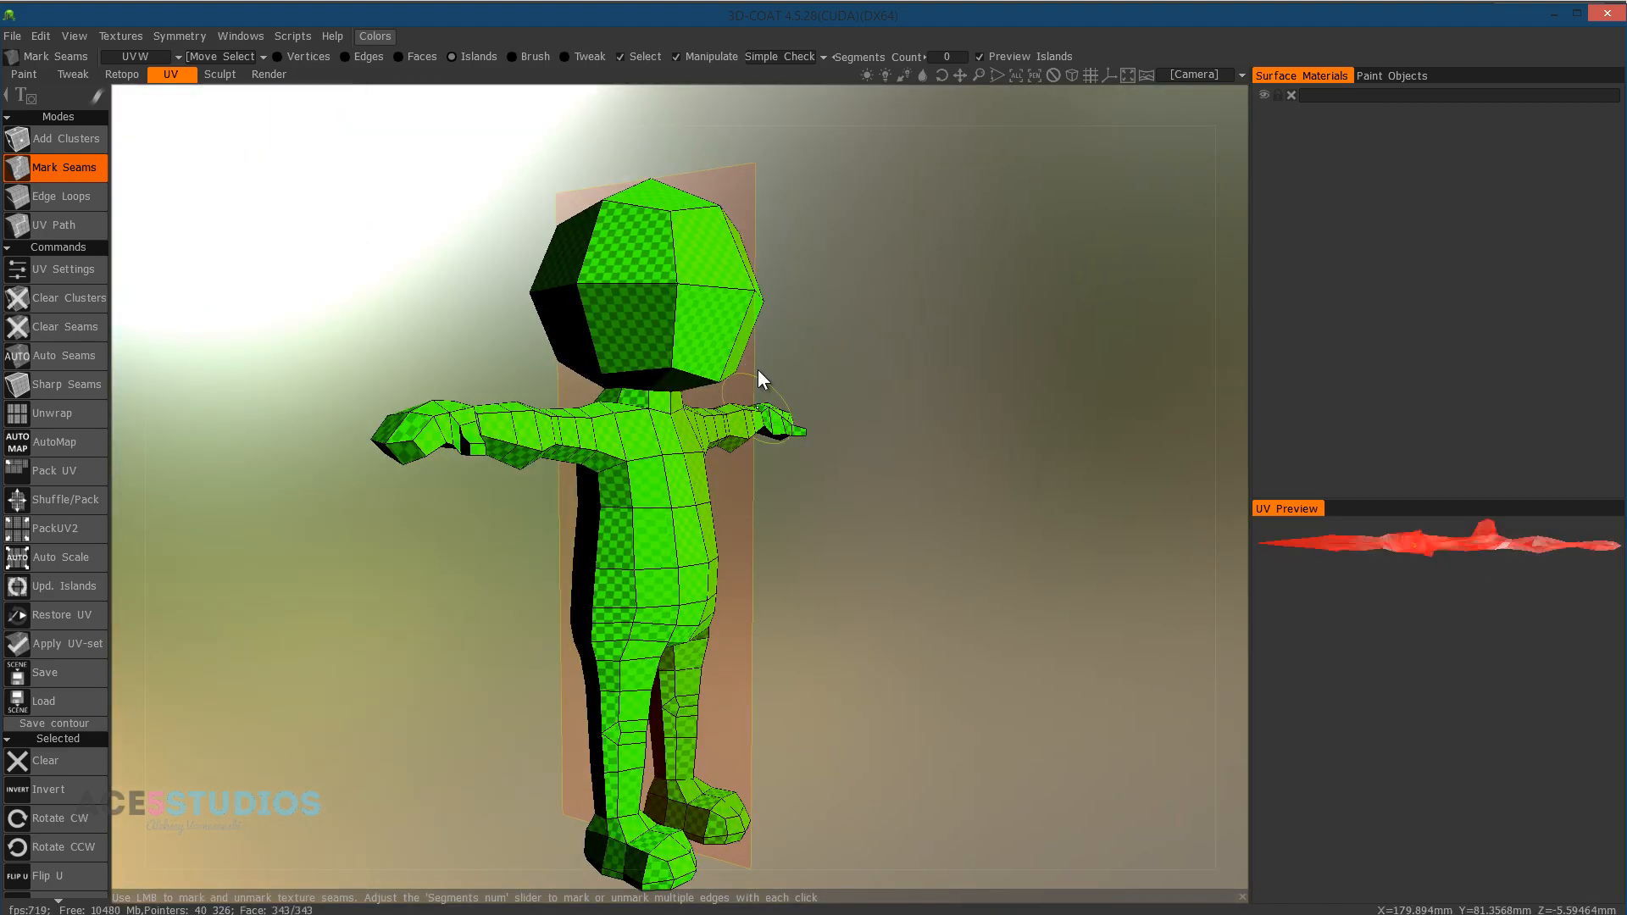
left_click(178, 36)
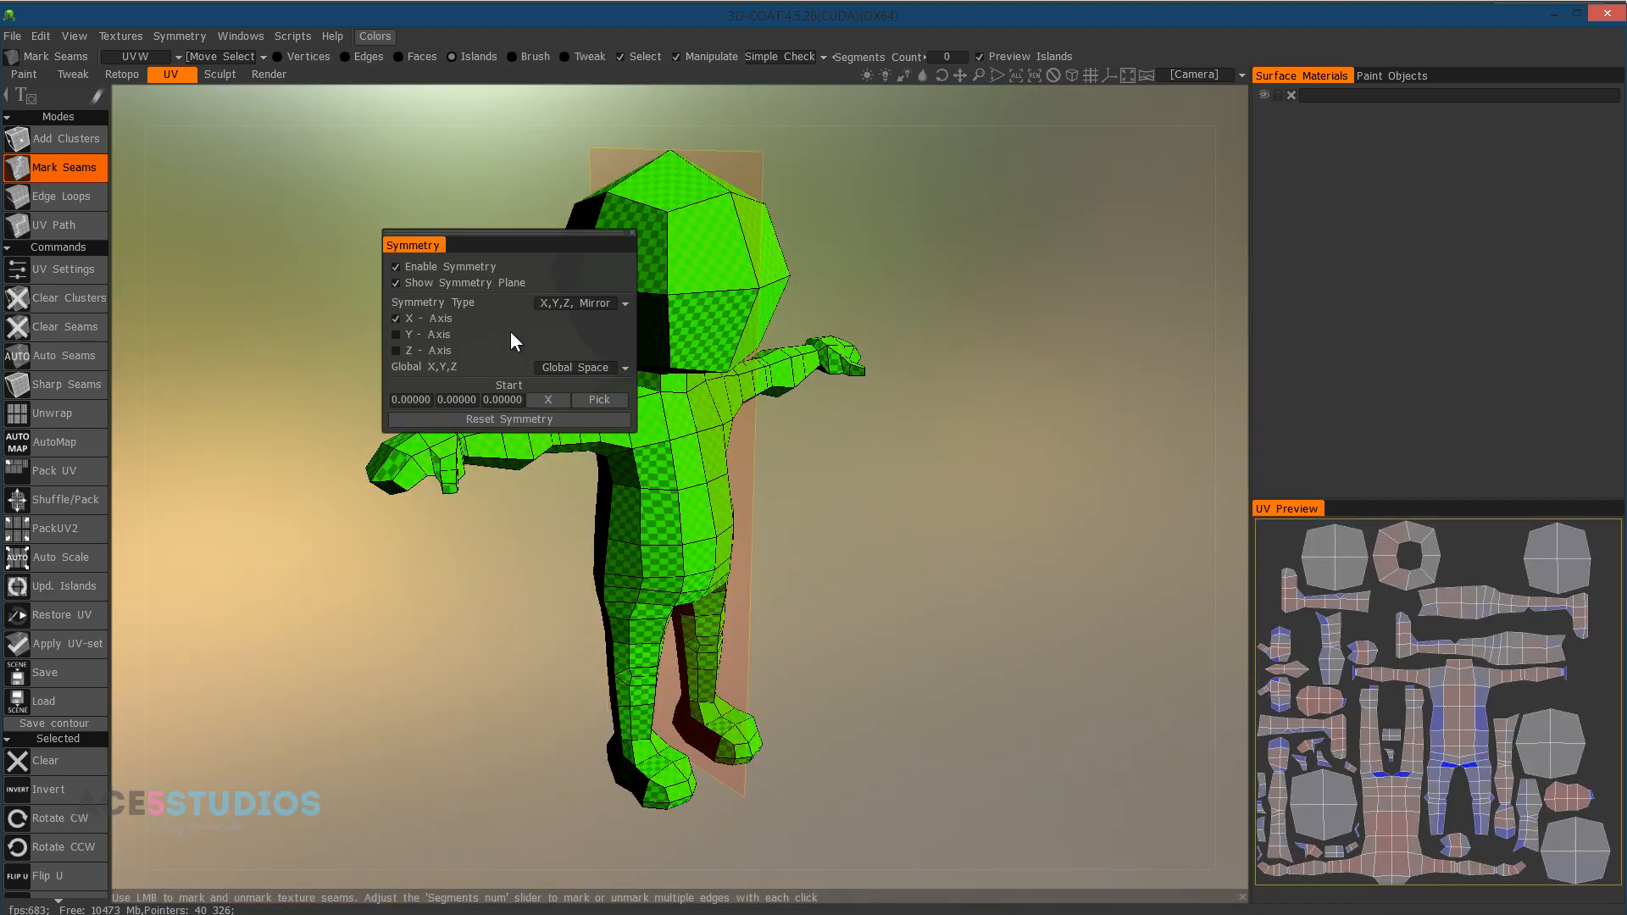
left_click(396, 283)
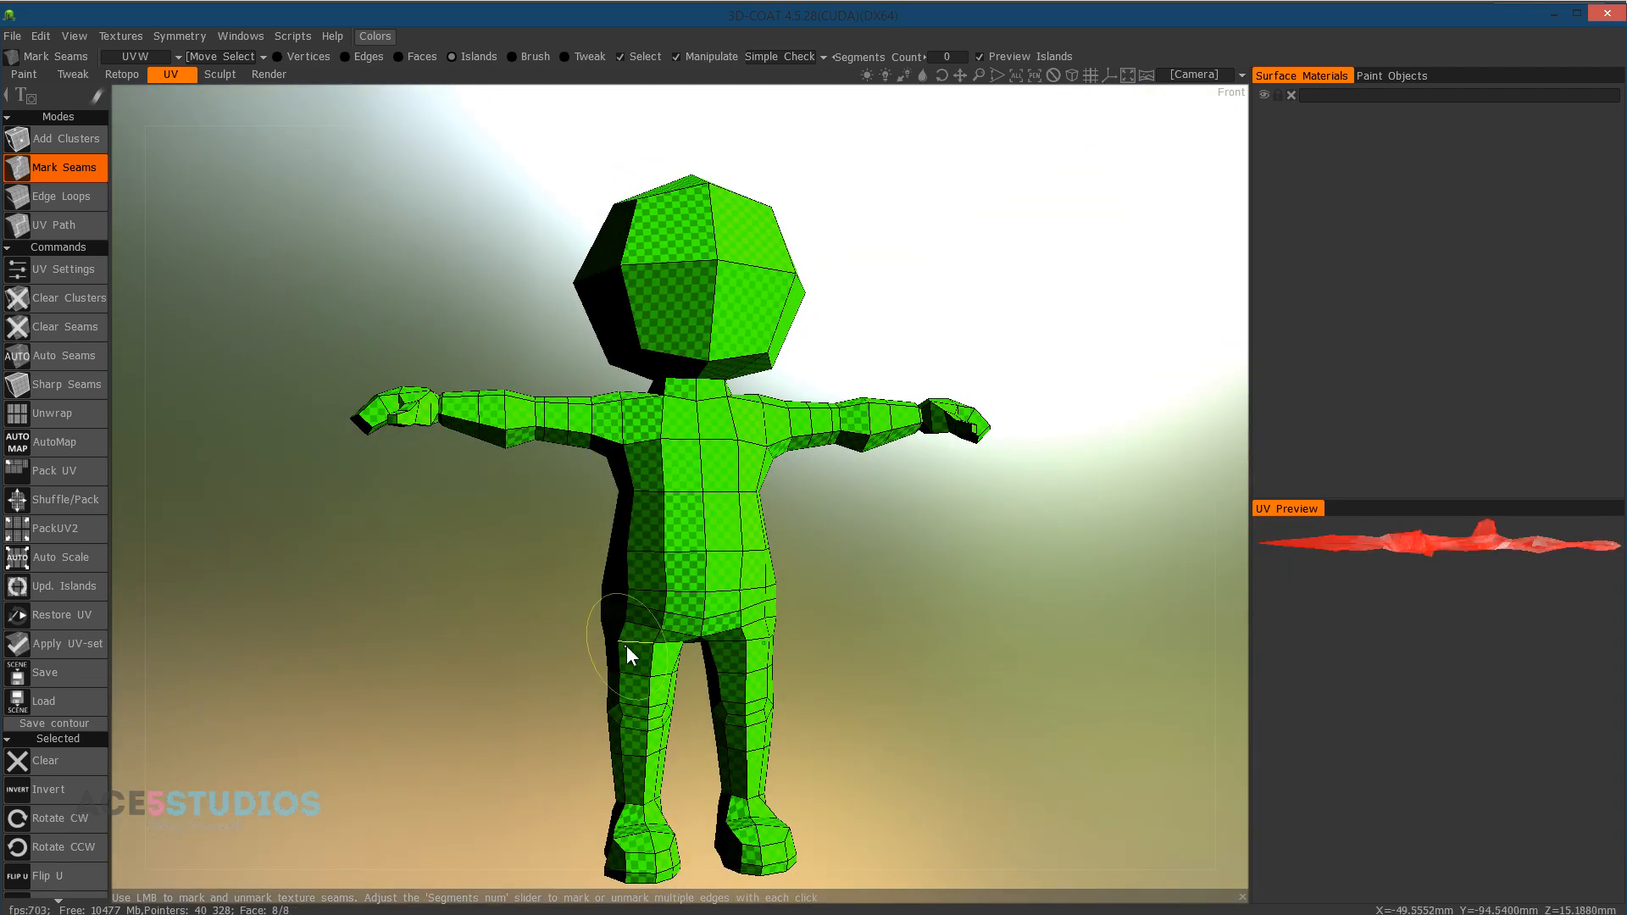
- Mark seams at the legs and neck, splitting head, torso and each leg into islands
left_click(627, 649)
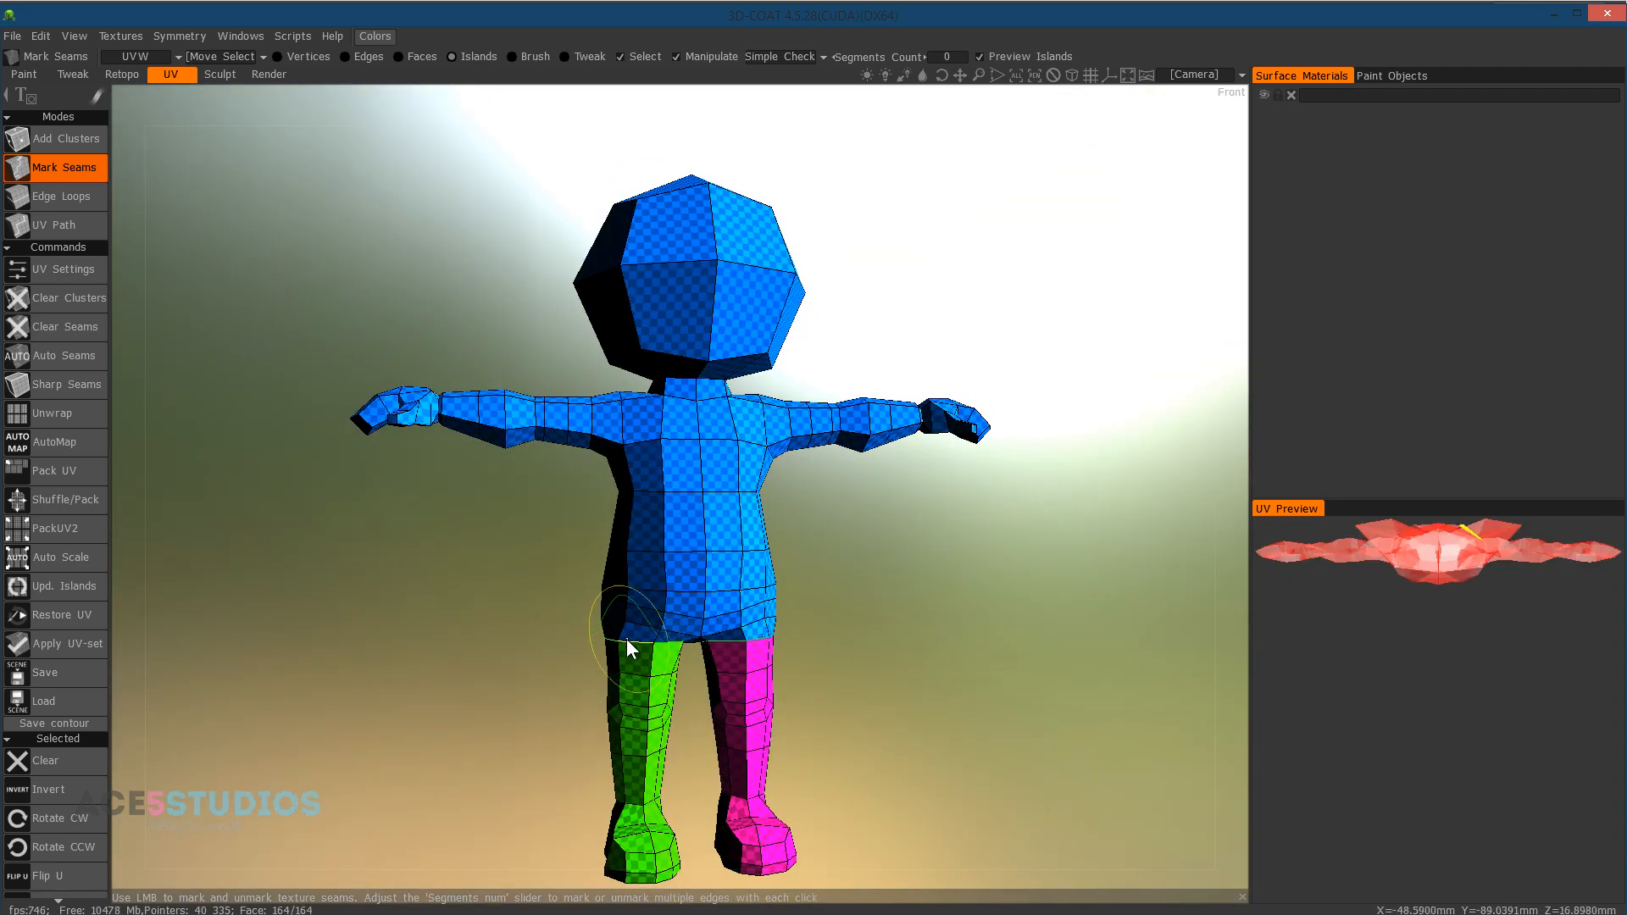
left_click(51, 412)
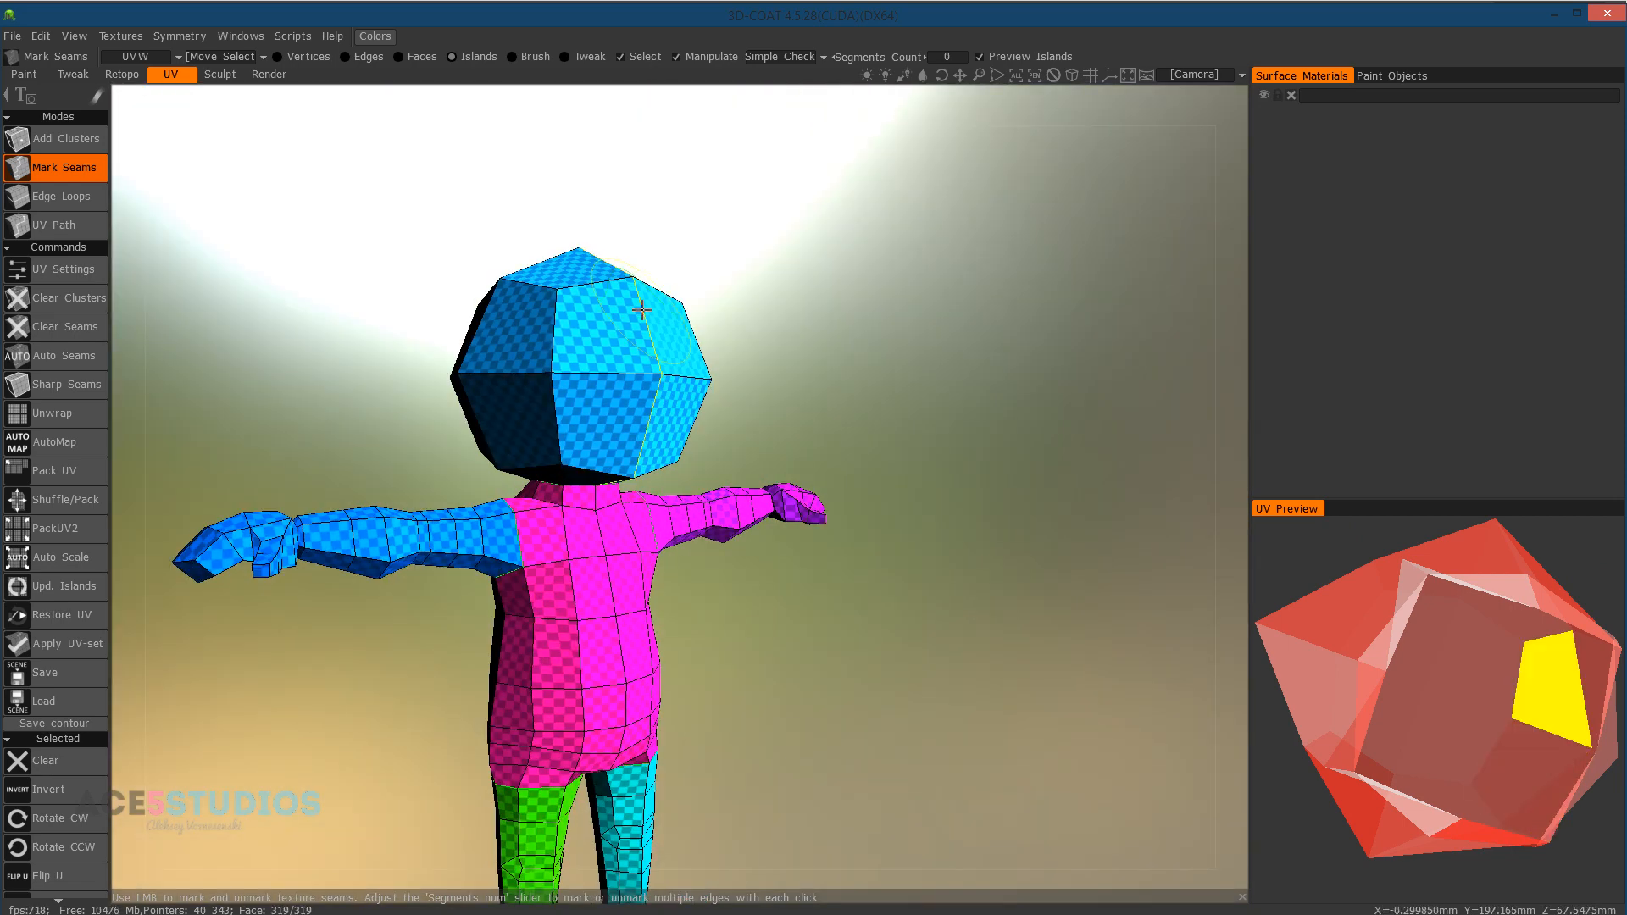
left_click(645, 373)
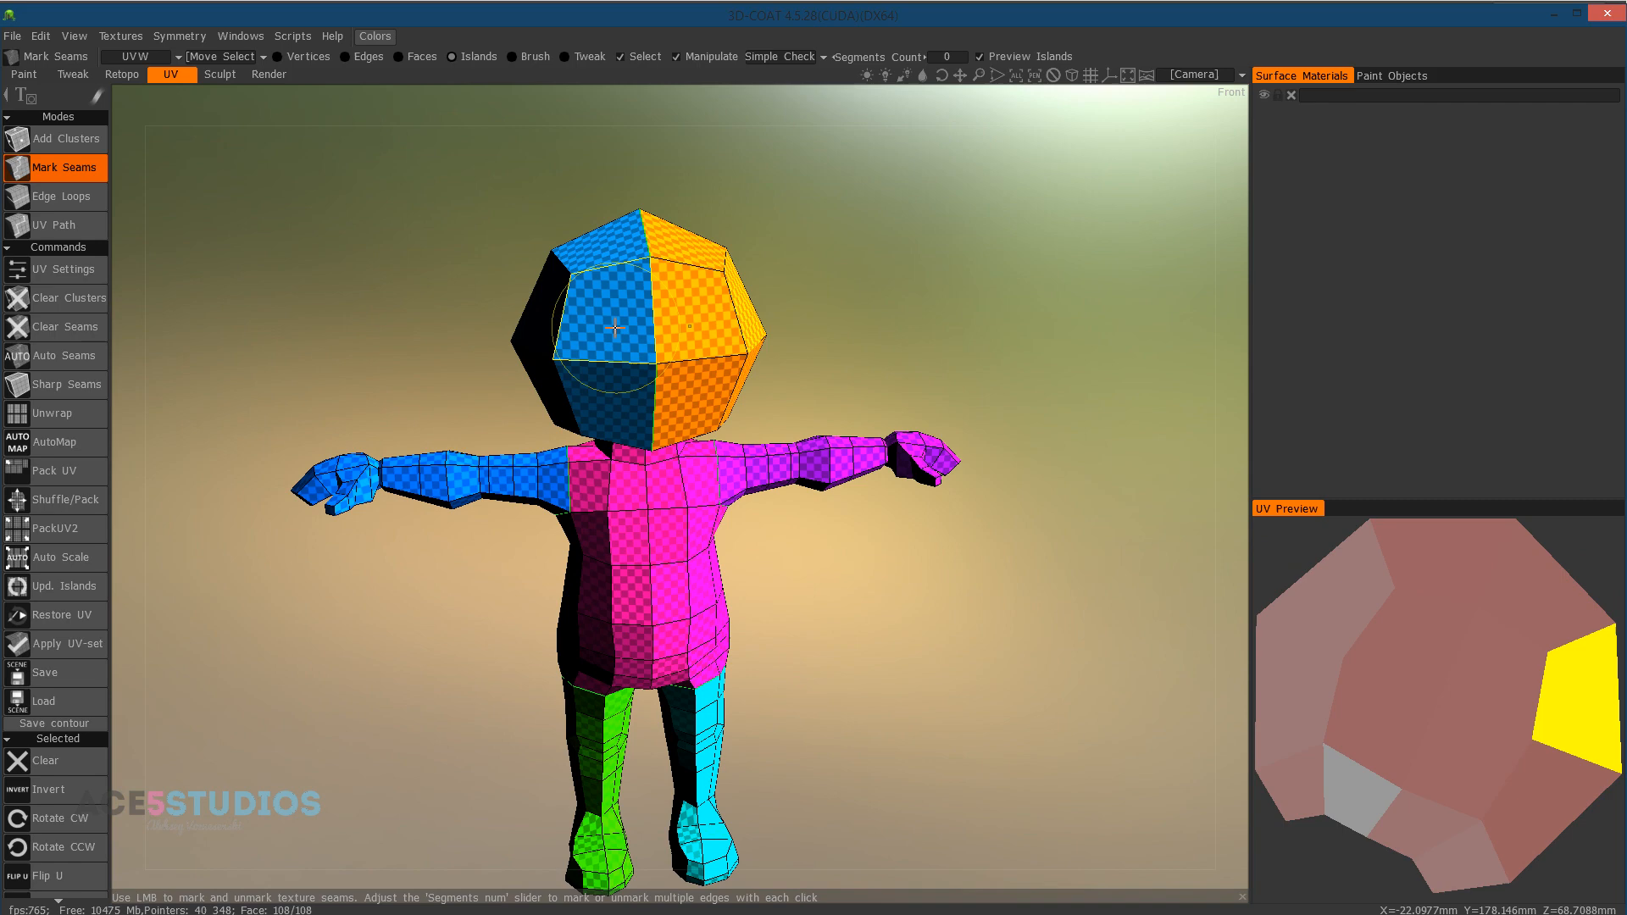
left_click(685, 322)
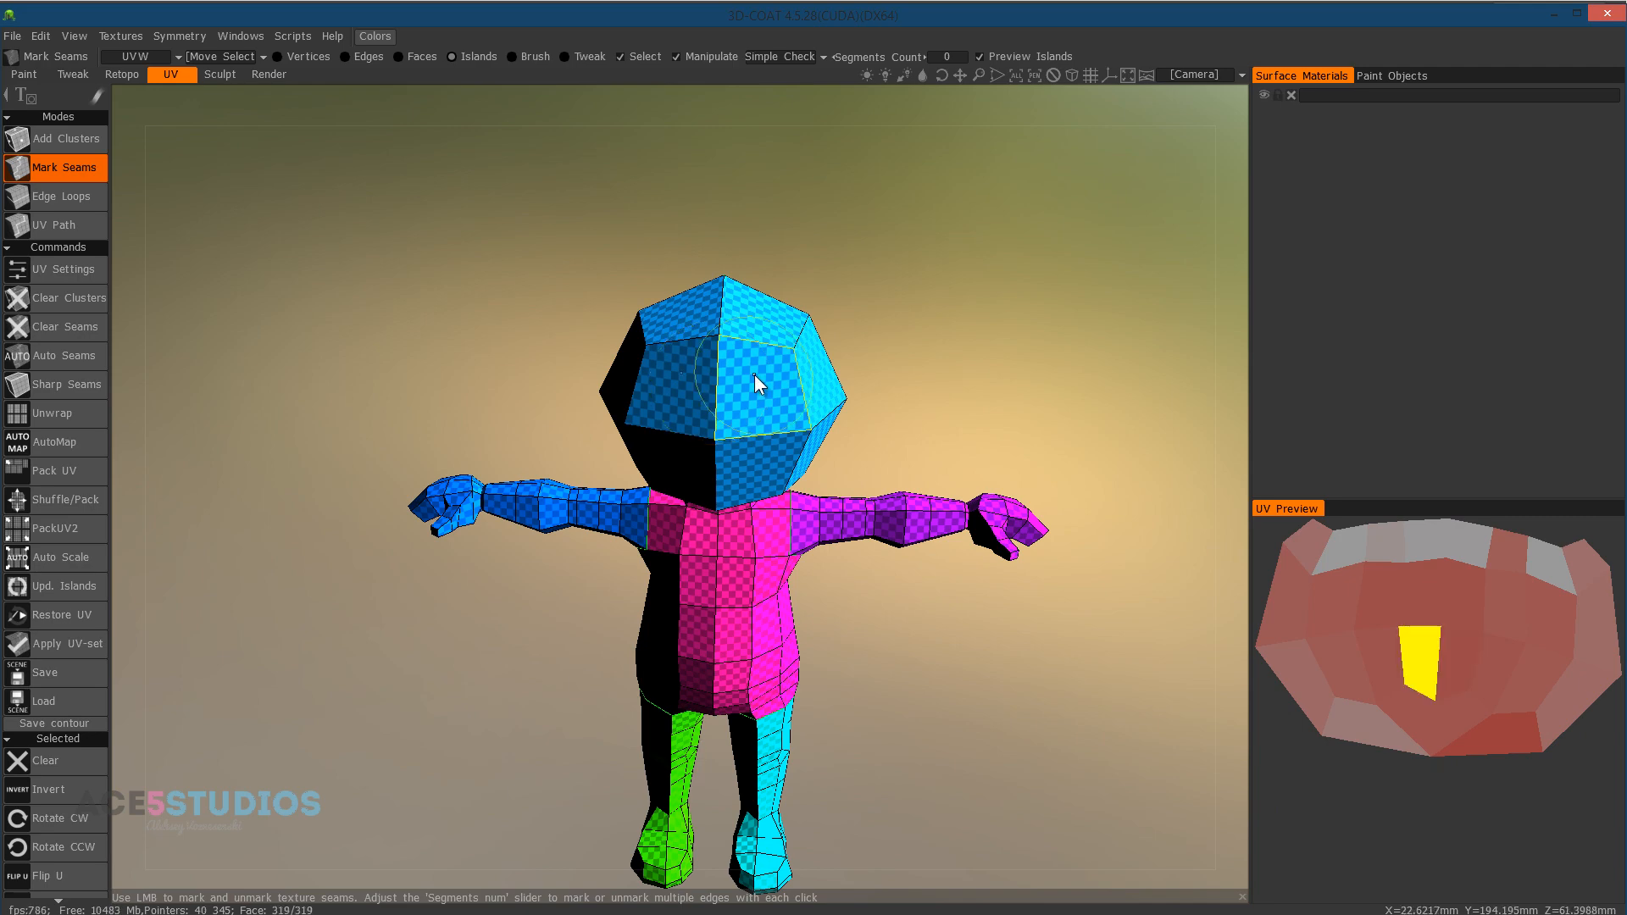
mouse_move(777, 396)
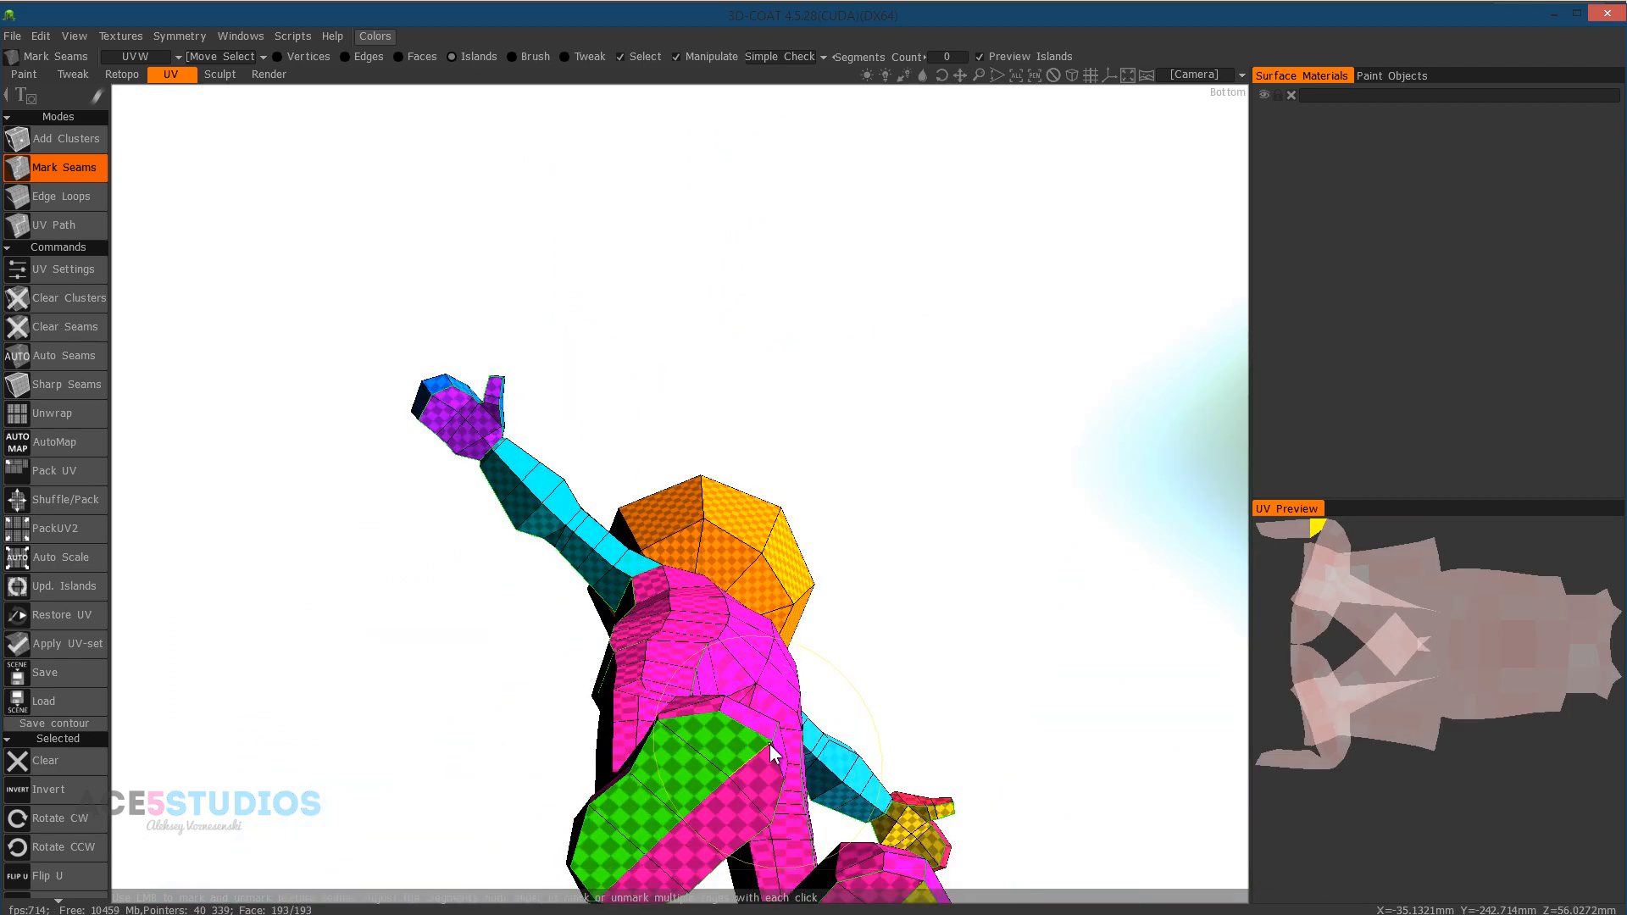
- Unmark the shoulder seams so both arms join the torso island, keeping wrist, neck and leg seams
left_click(748, 773)
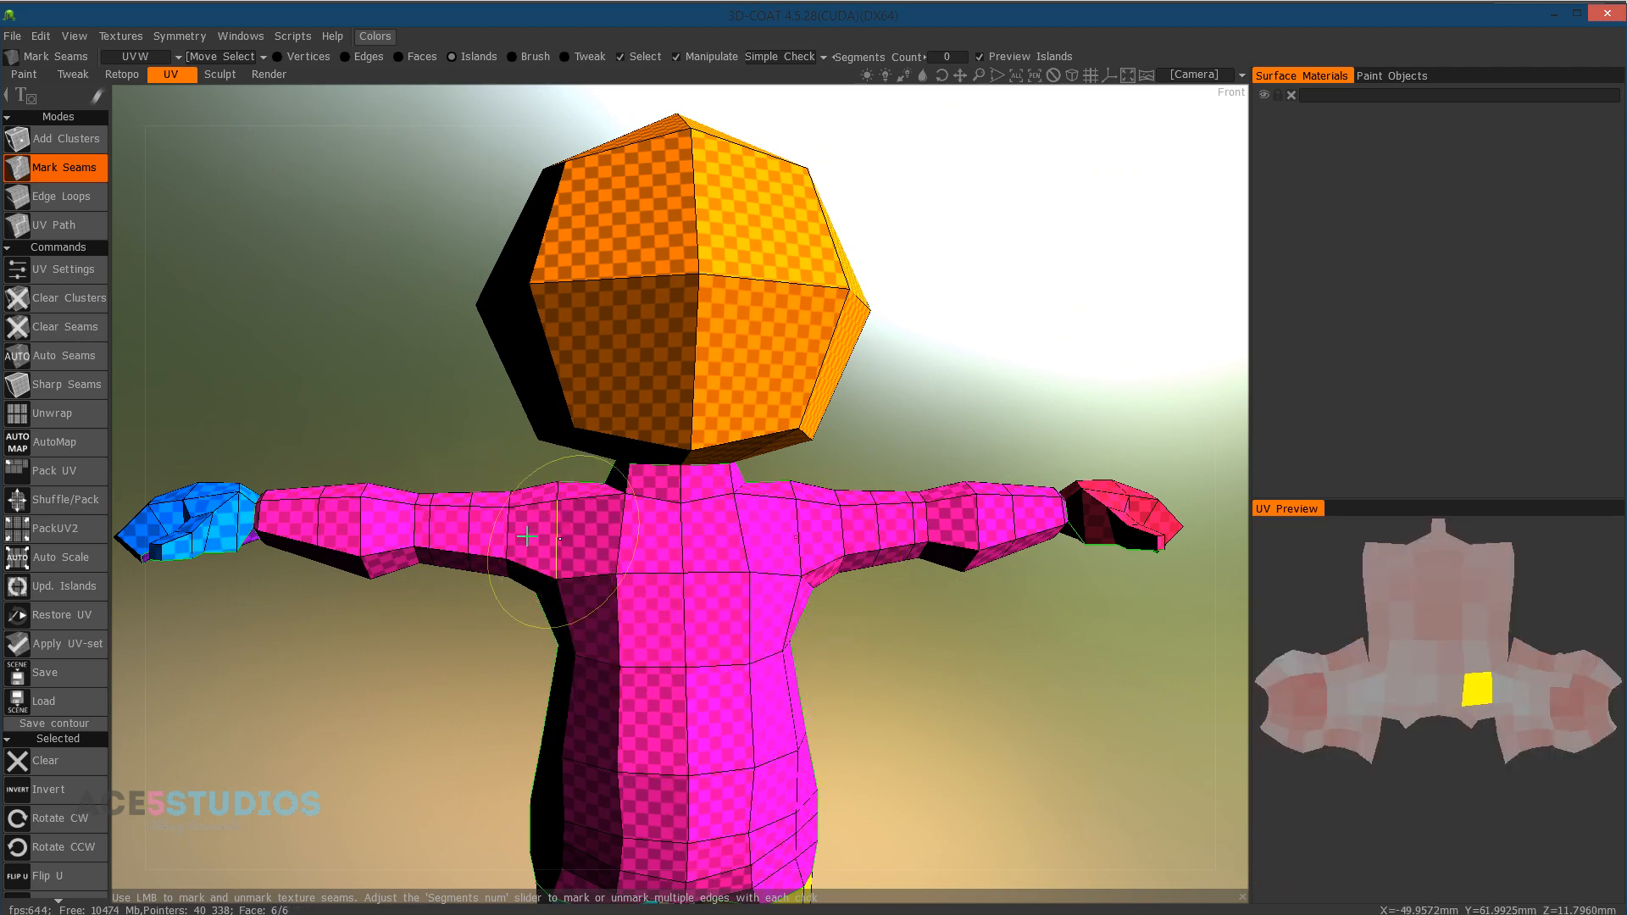
mouse_move(665, 780)
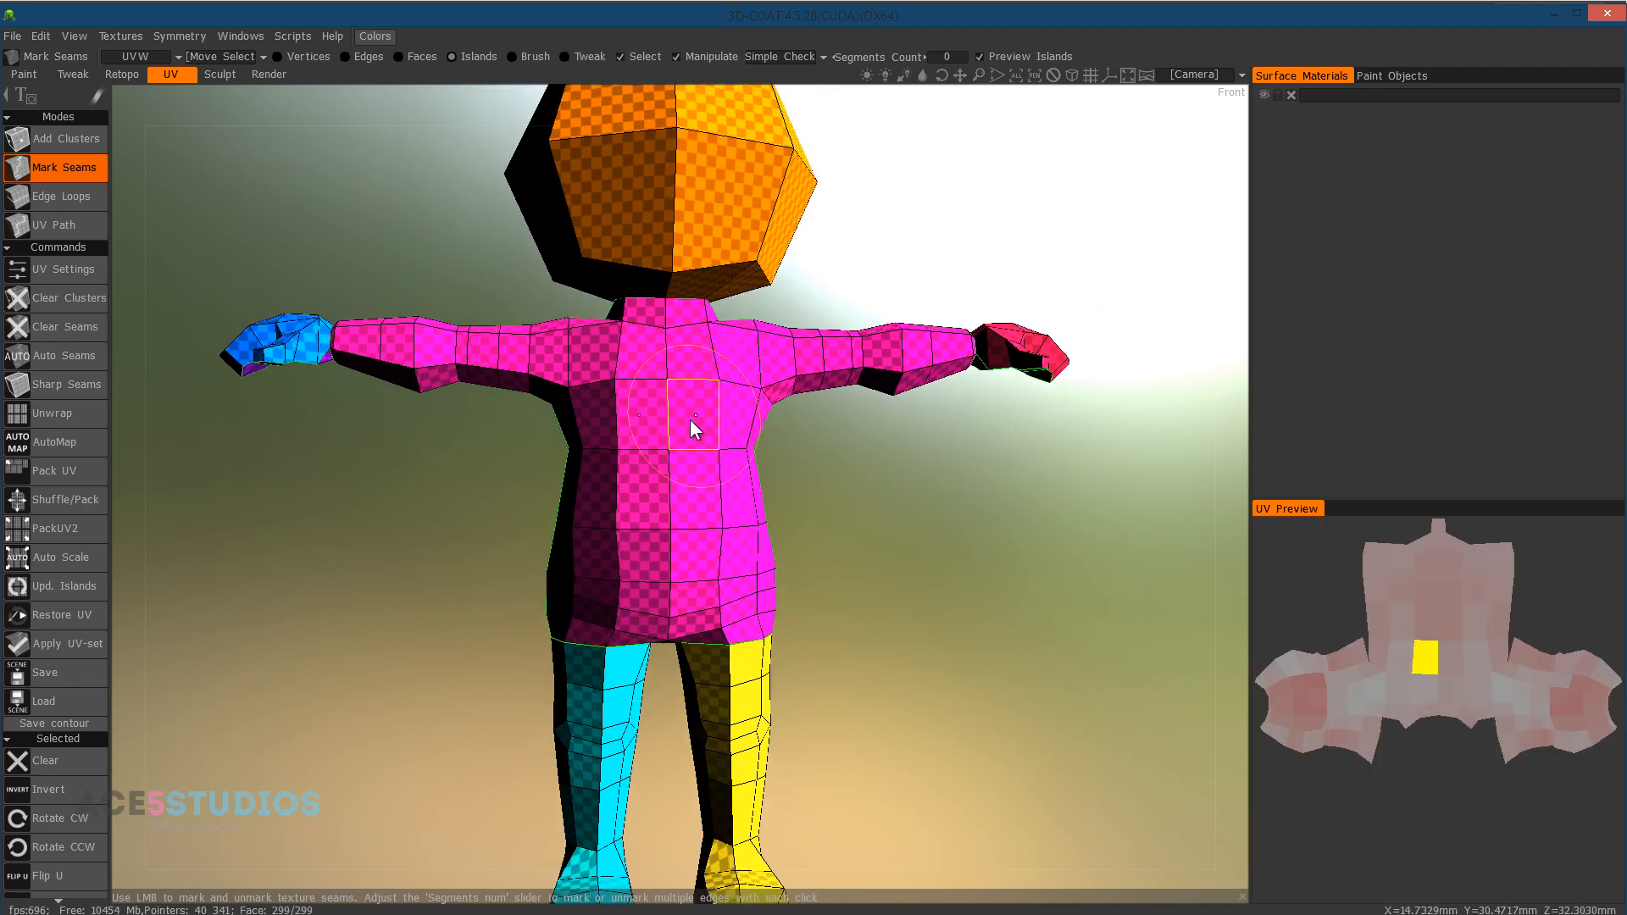
- Unwrap the character along the marked seams and inspect the flattened islands in UV Preview
left_click(53, 412)
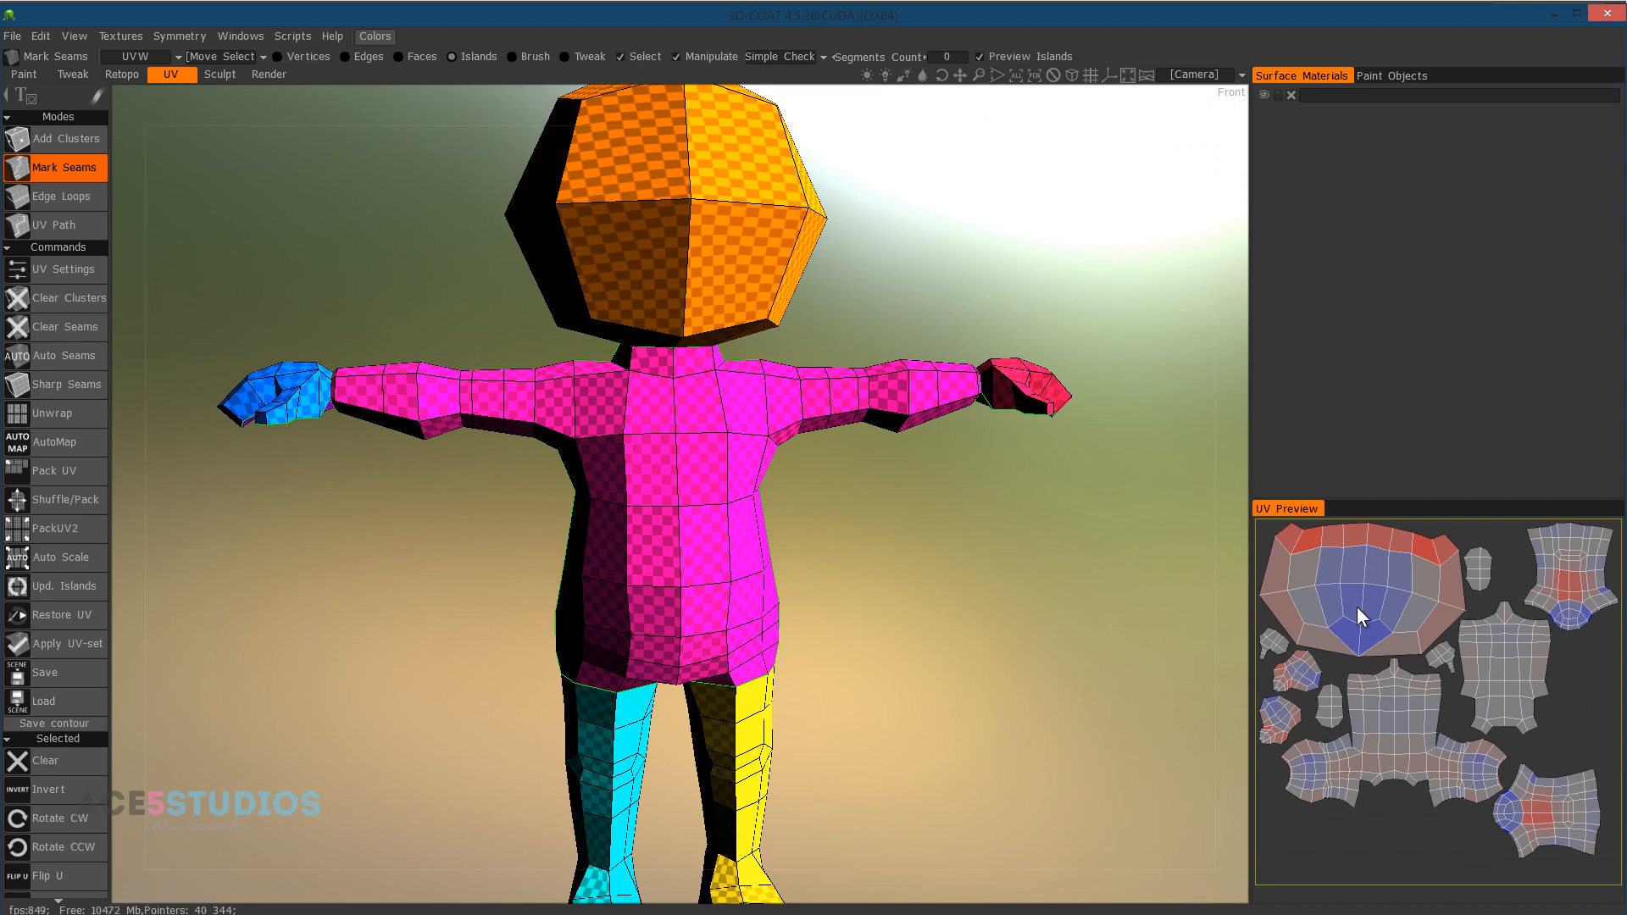
left_click(1363, 593)
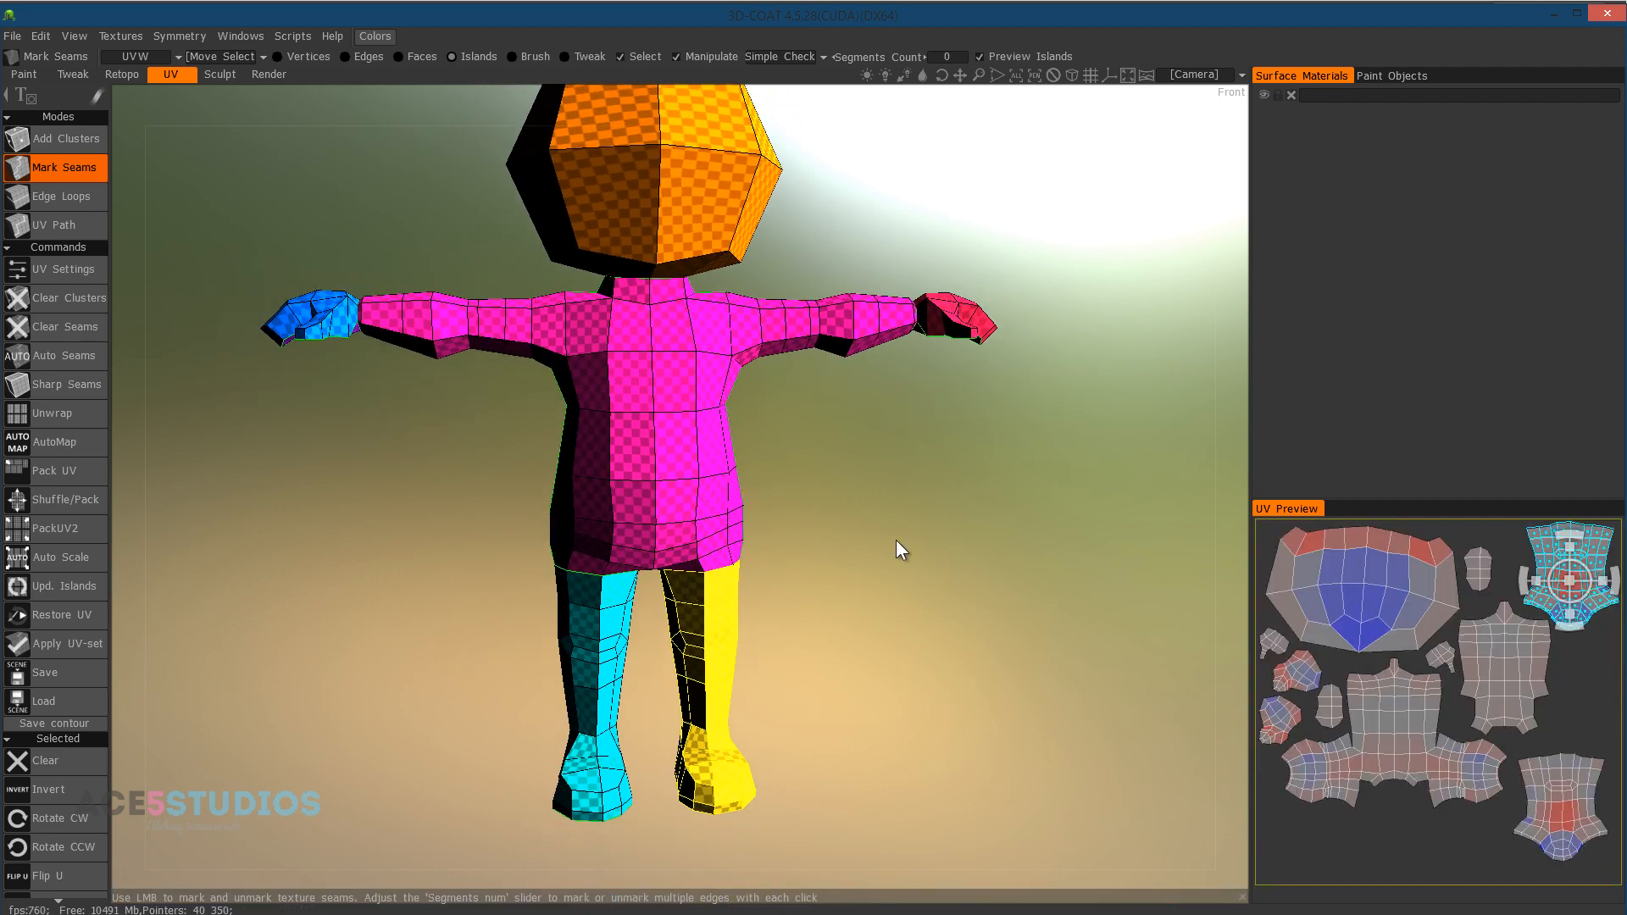
mouse_move(773, 569)
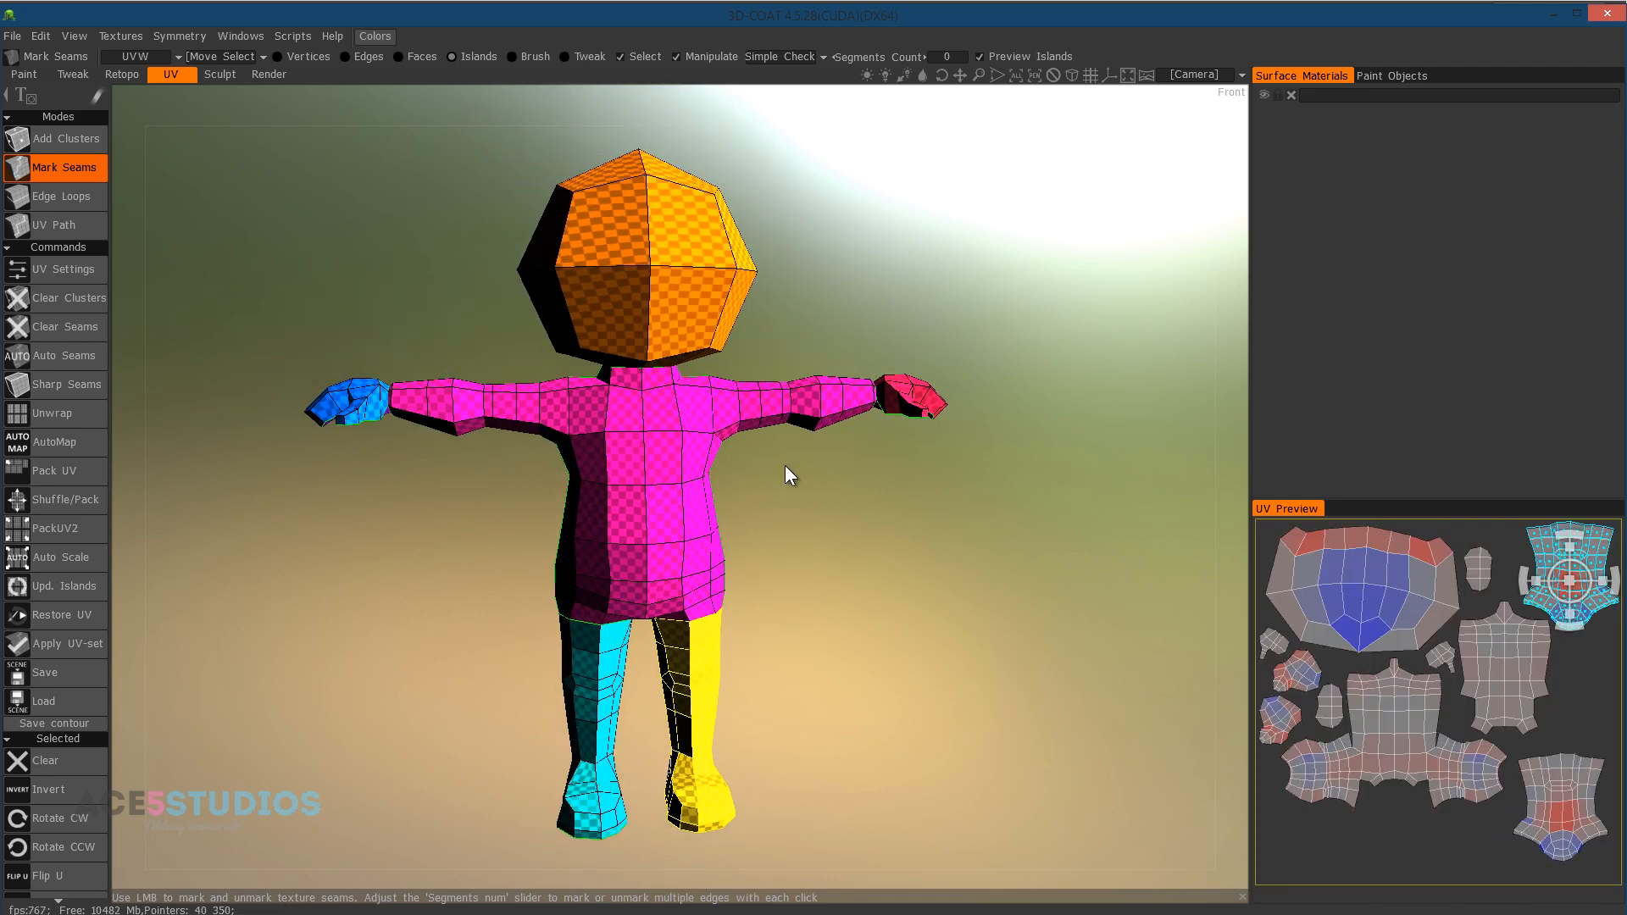
mouse_move(88, 641)
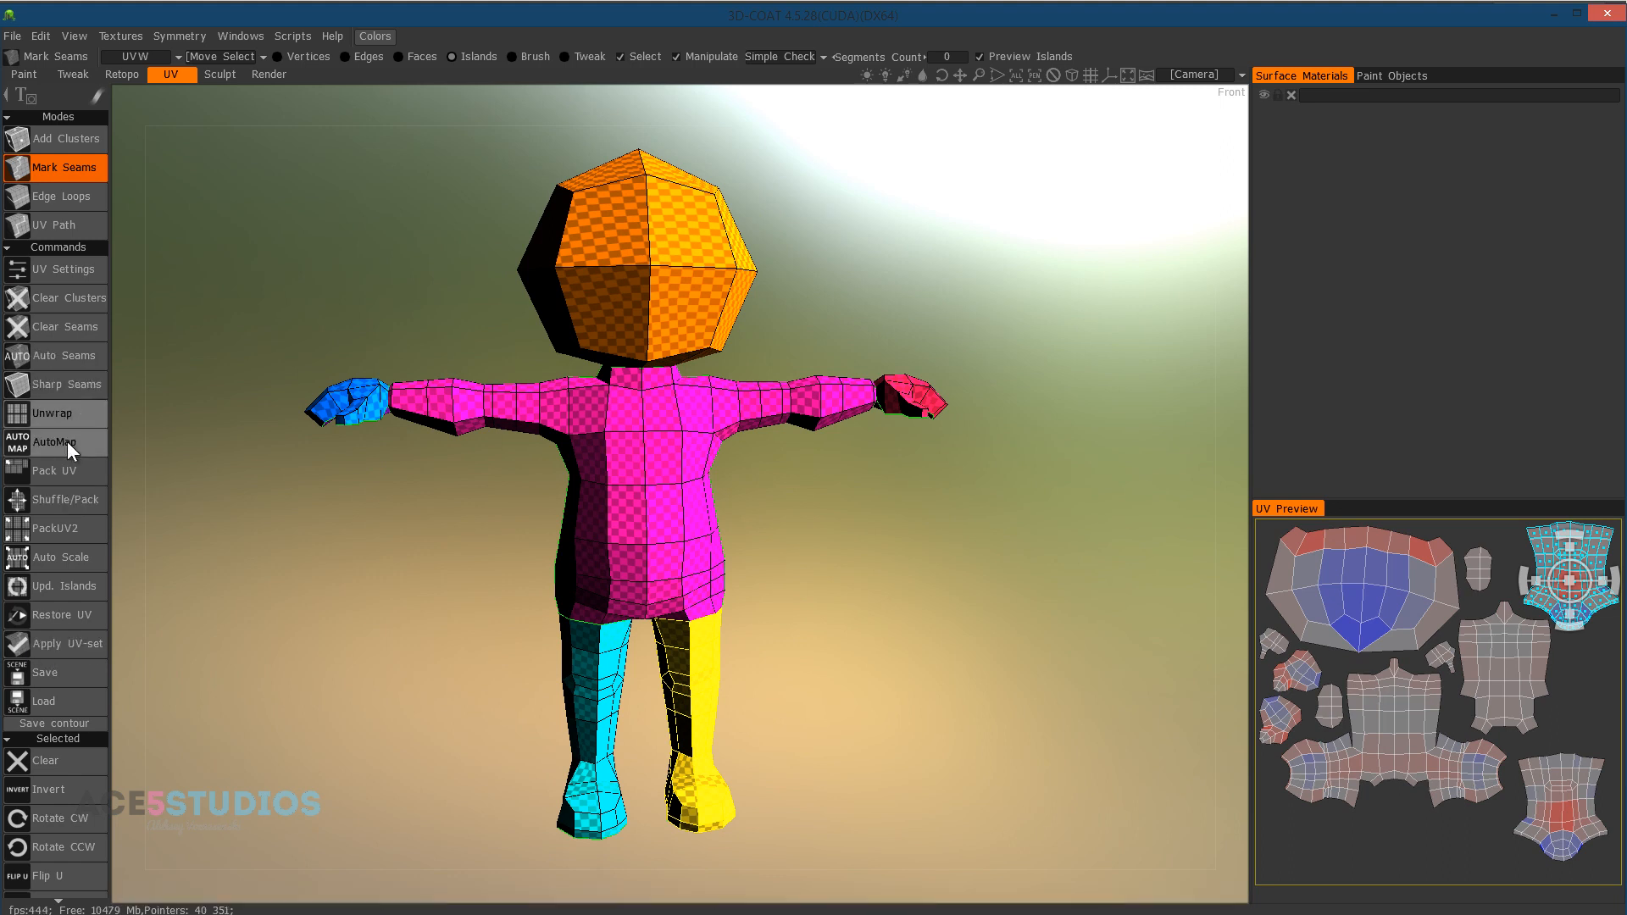
mouse_move(68, 644)
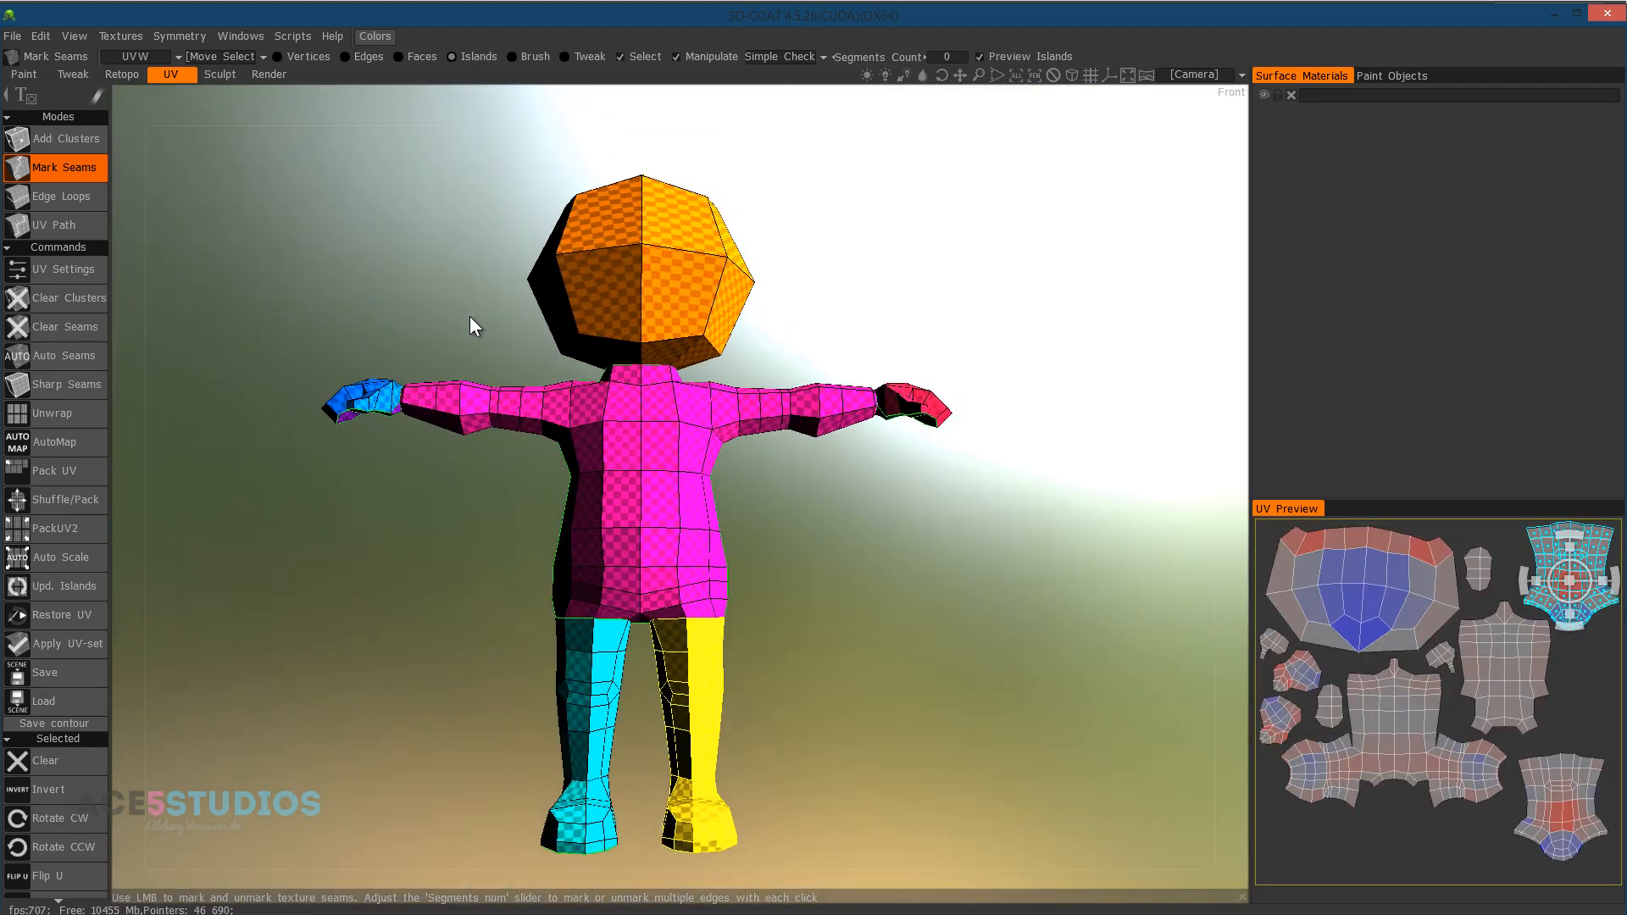
- Export the unwrapped character with textures as an FBX named '5man unwrapped'
left_click(12, 35)
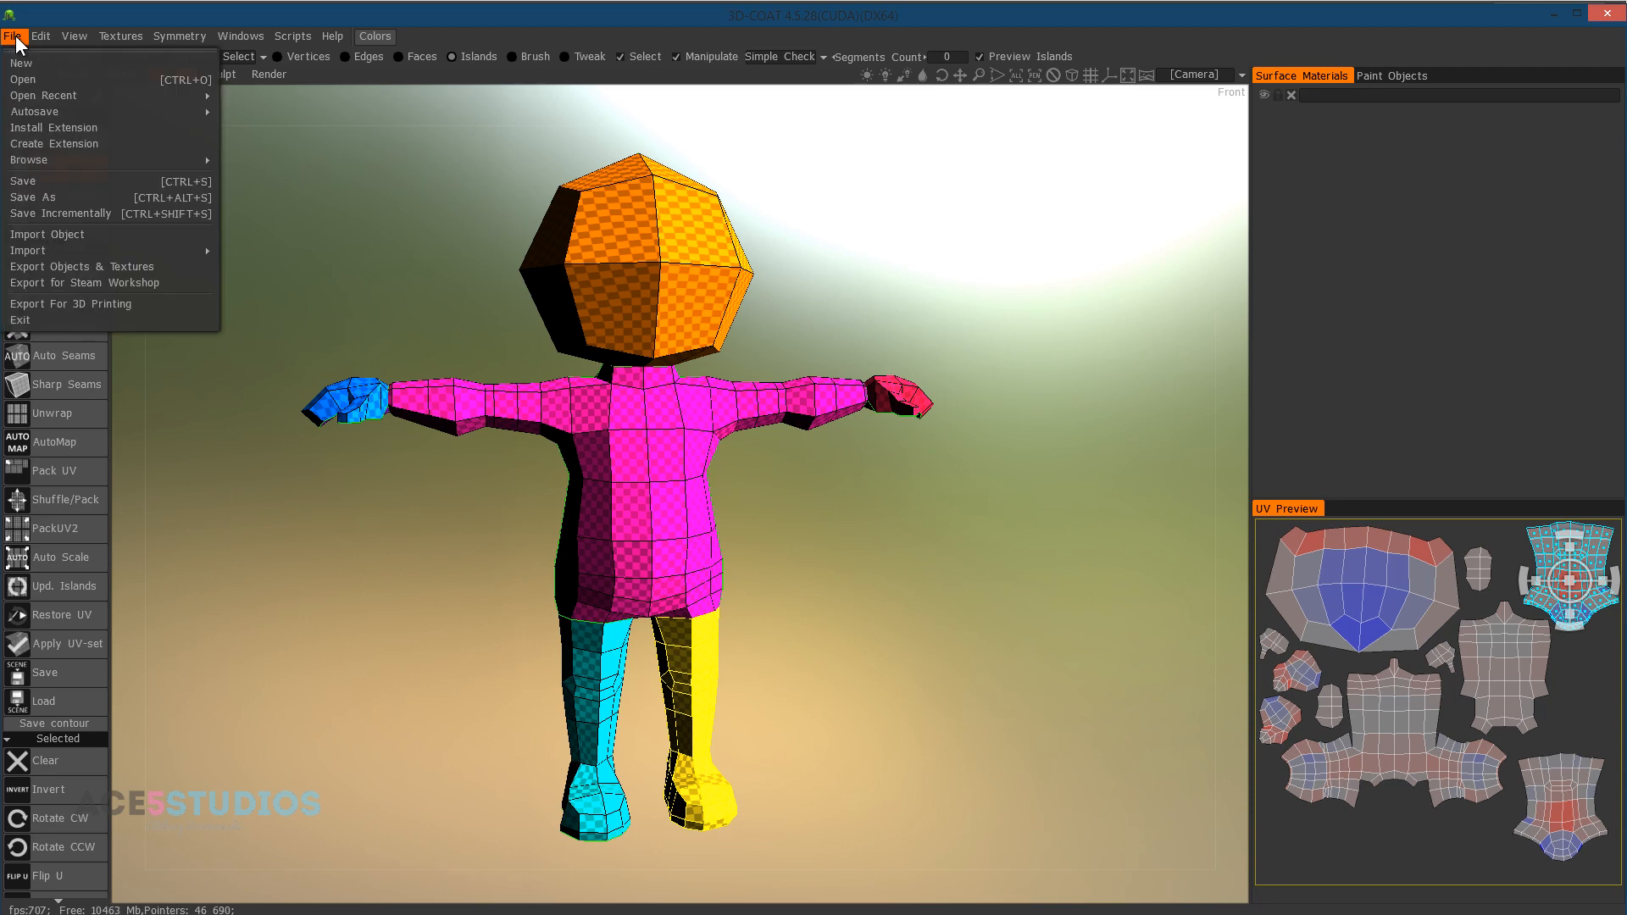
mouse_move(83, 266)
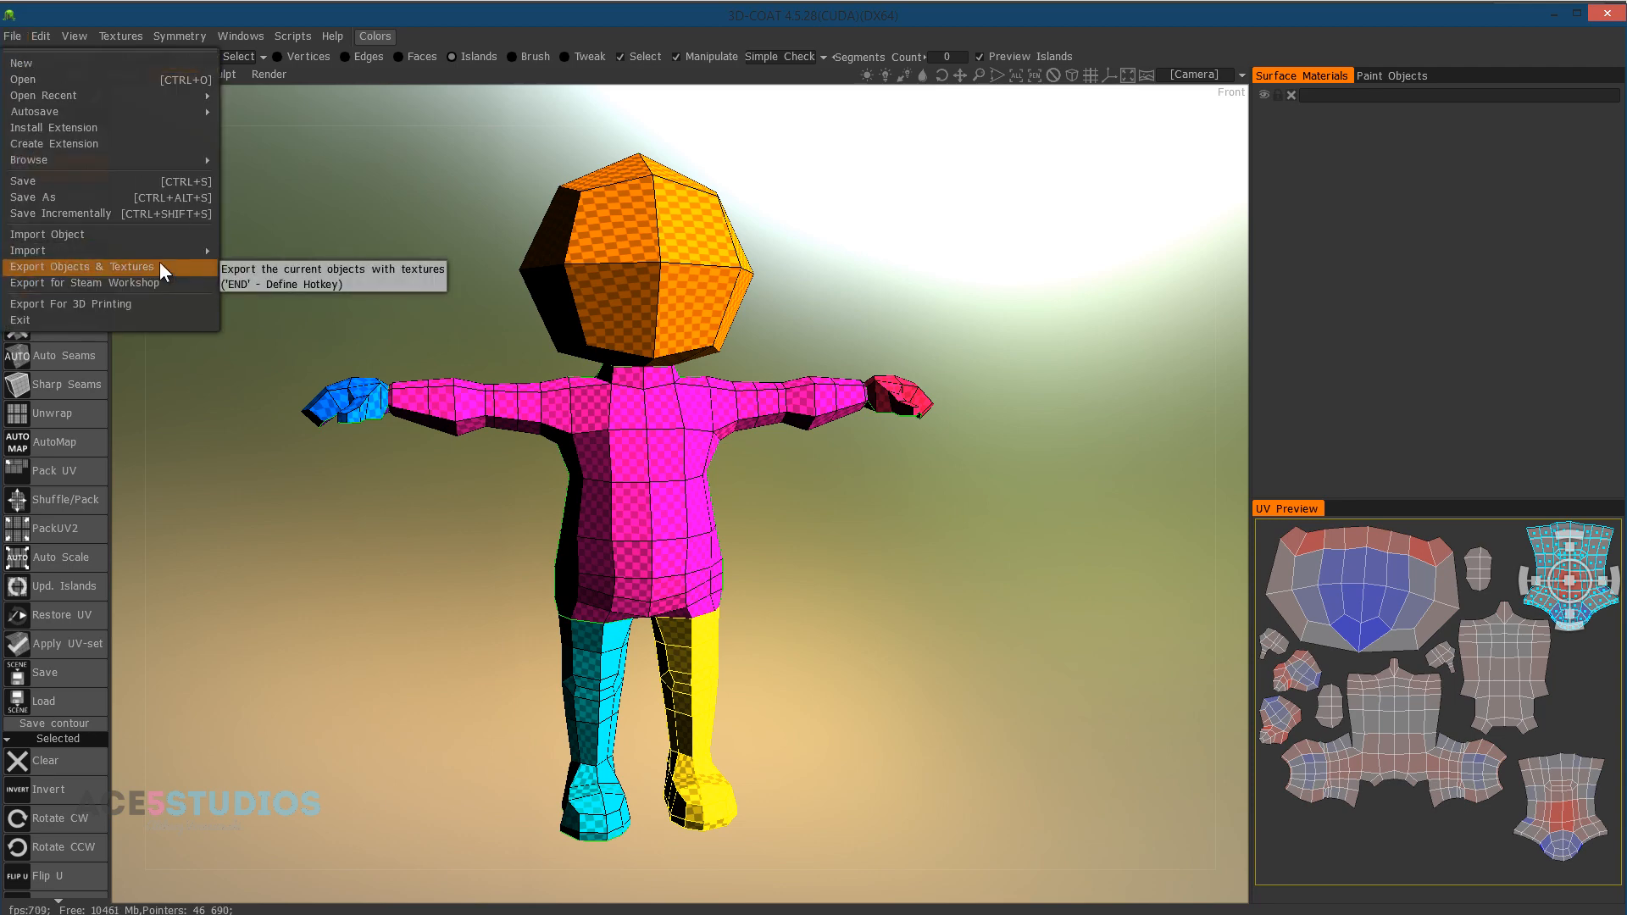
left_click(82, 266)
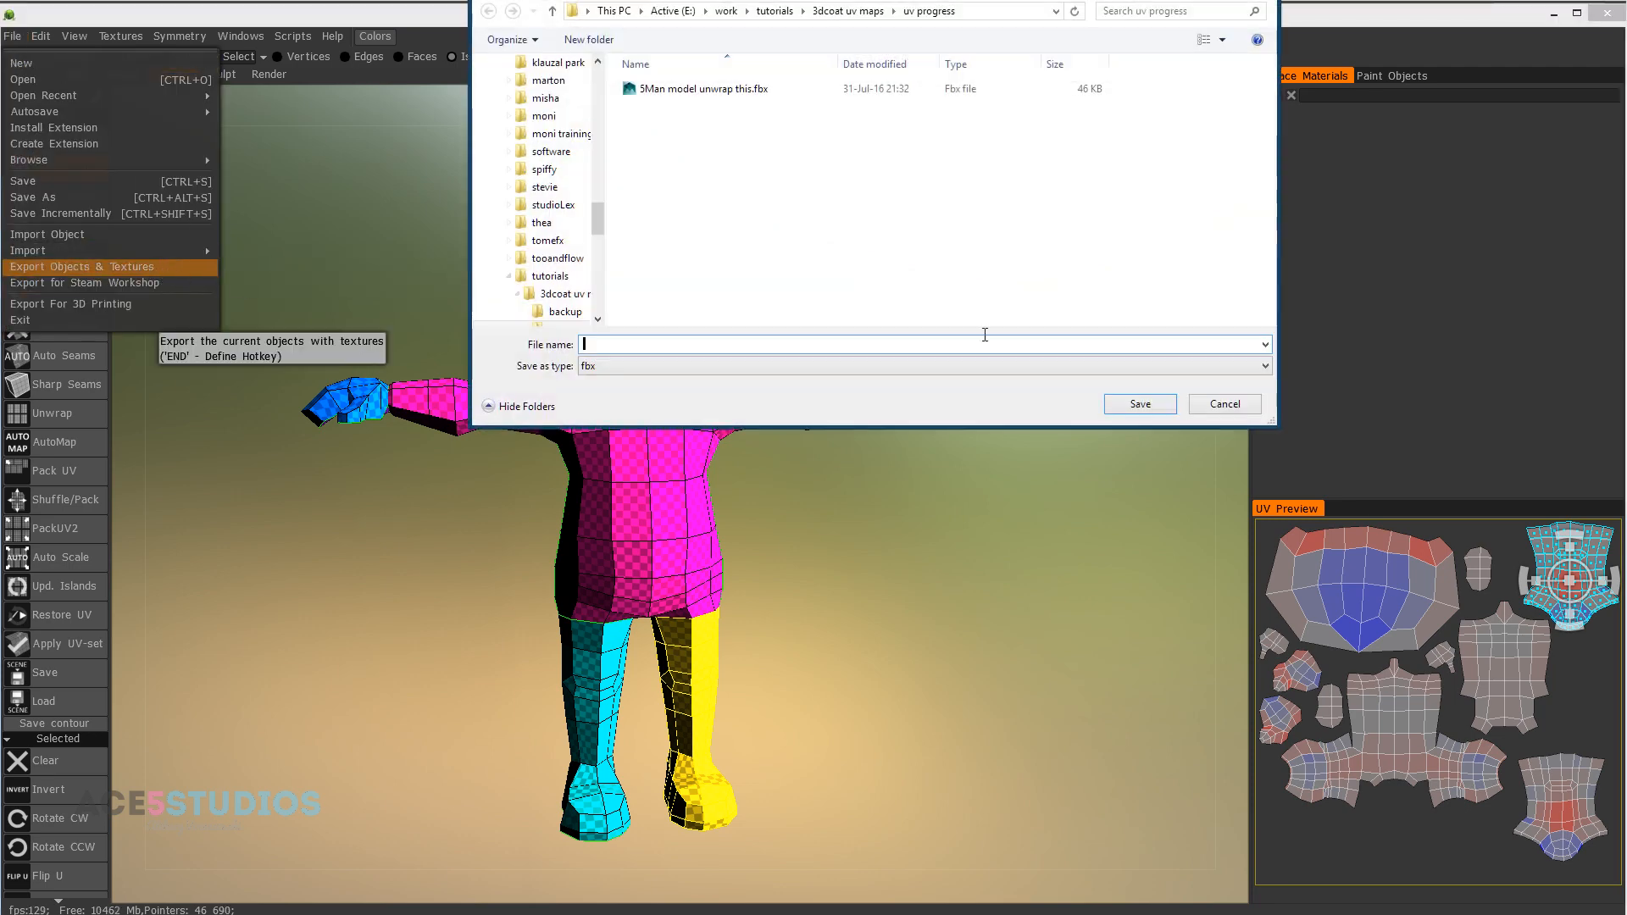
type("5man unwrappe")
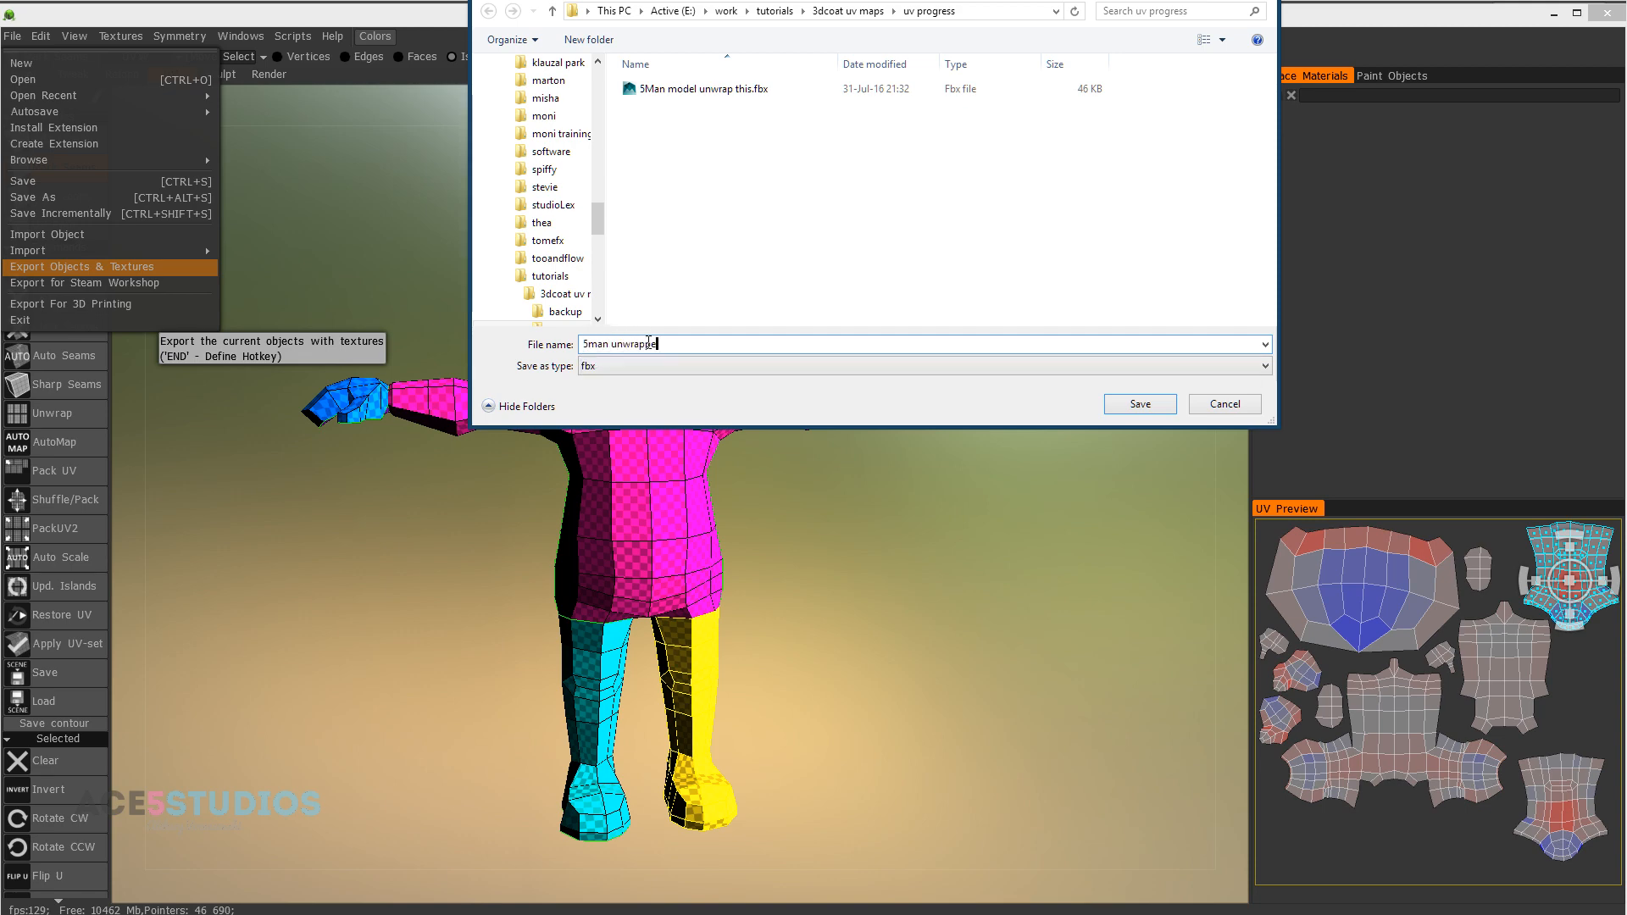
left_click(1139, 403)
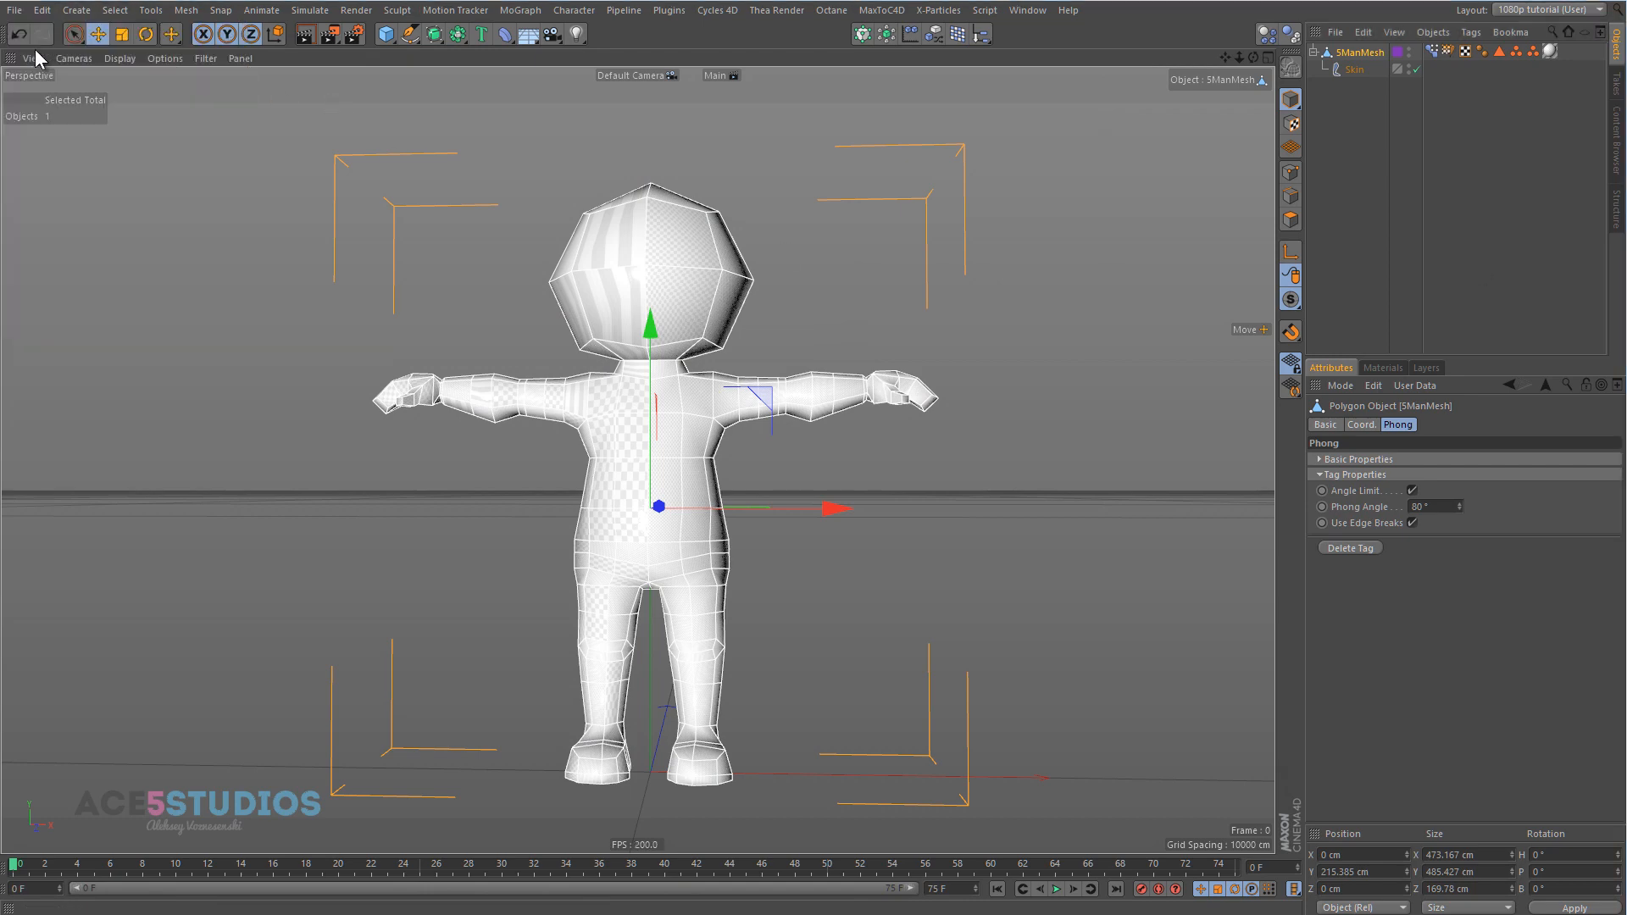
- Merge the exported unwrapped FBX into the Cinema 4D scene with default import settings
left_click(863, 109)
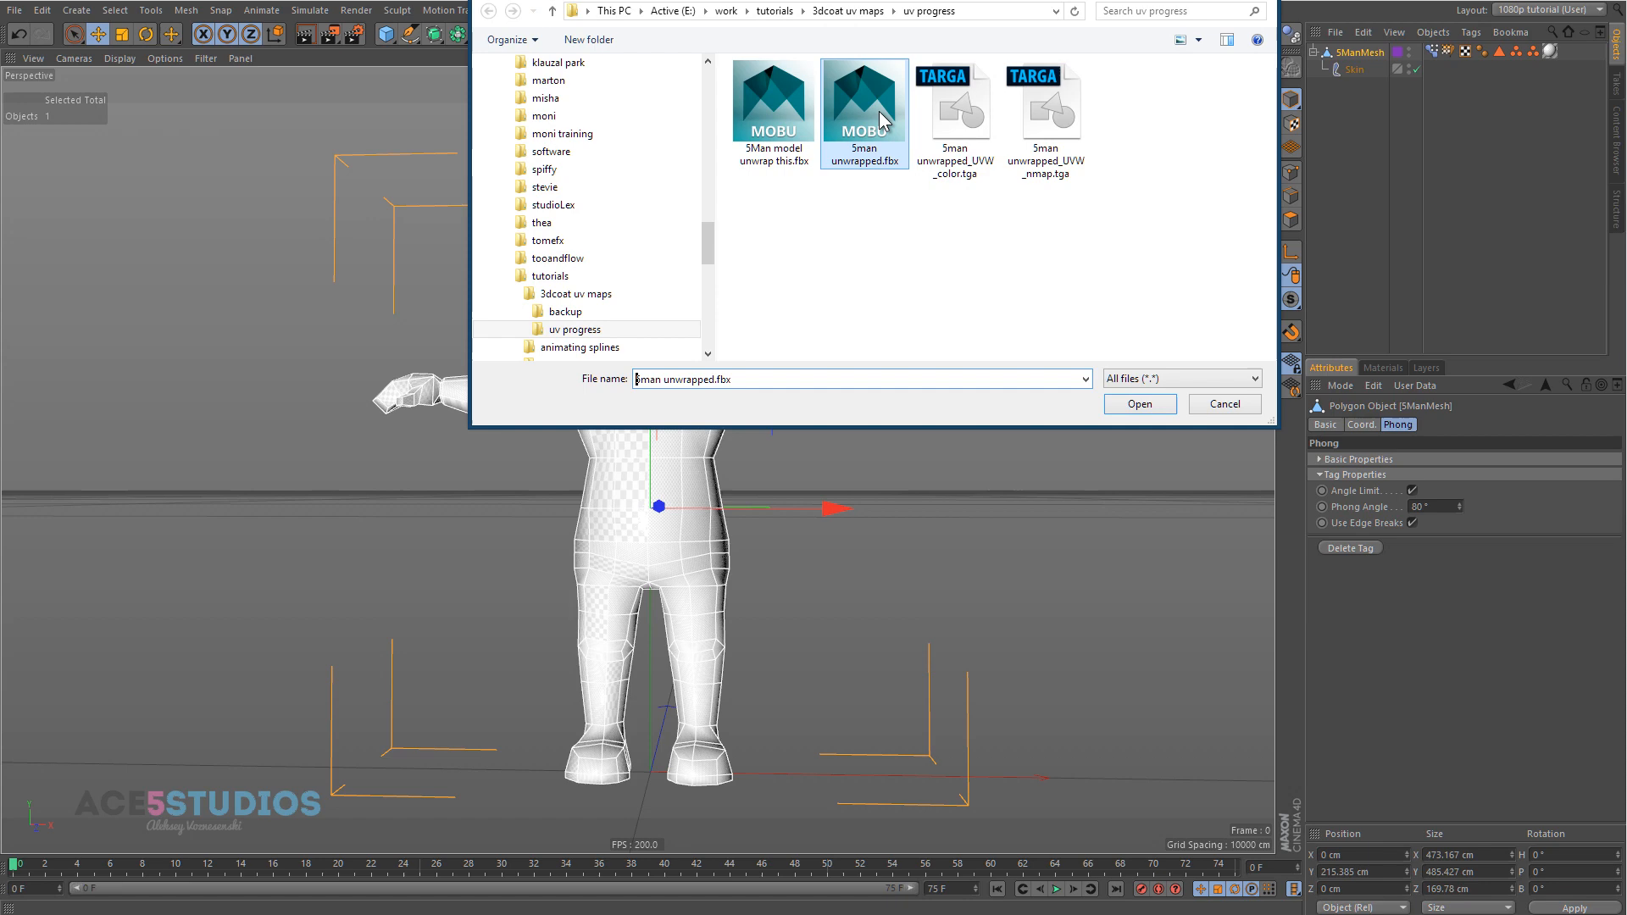
left_click(1139, 403)
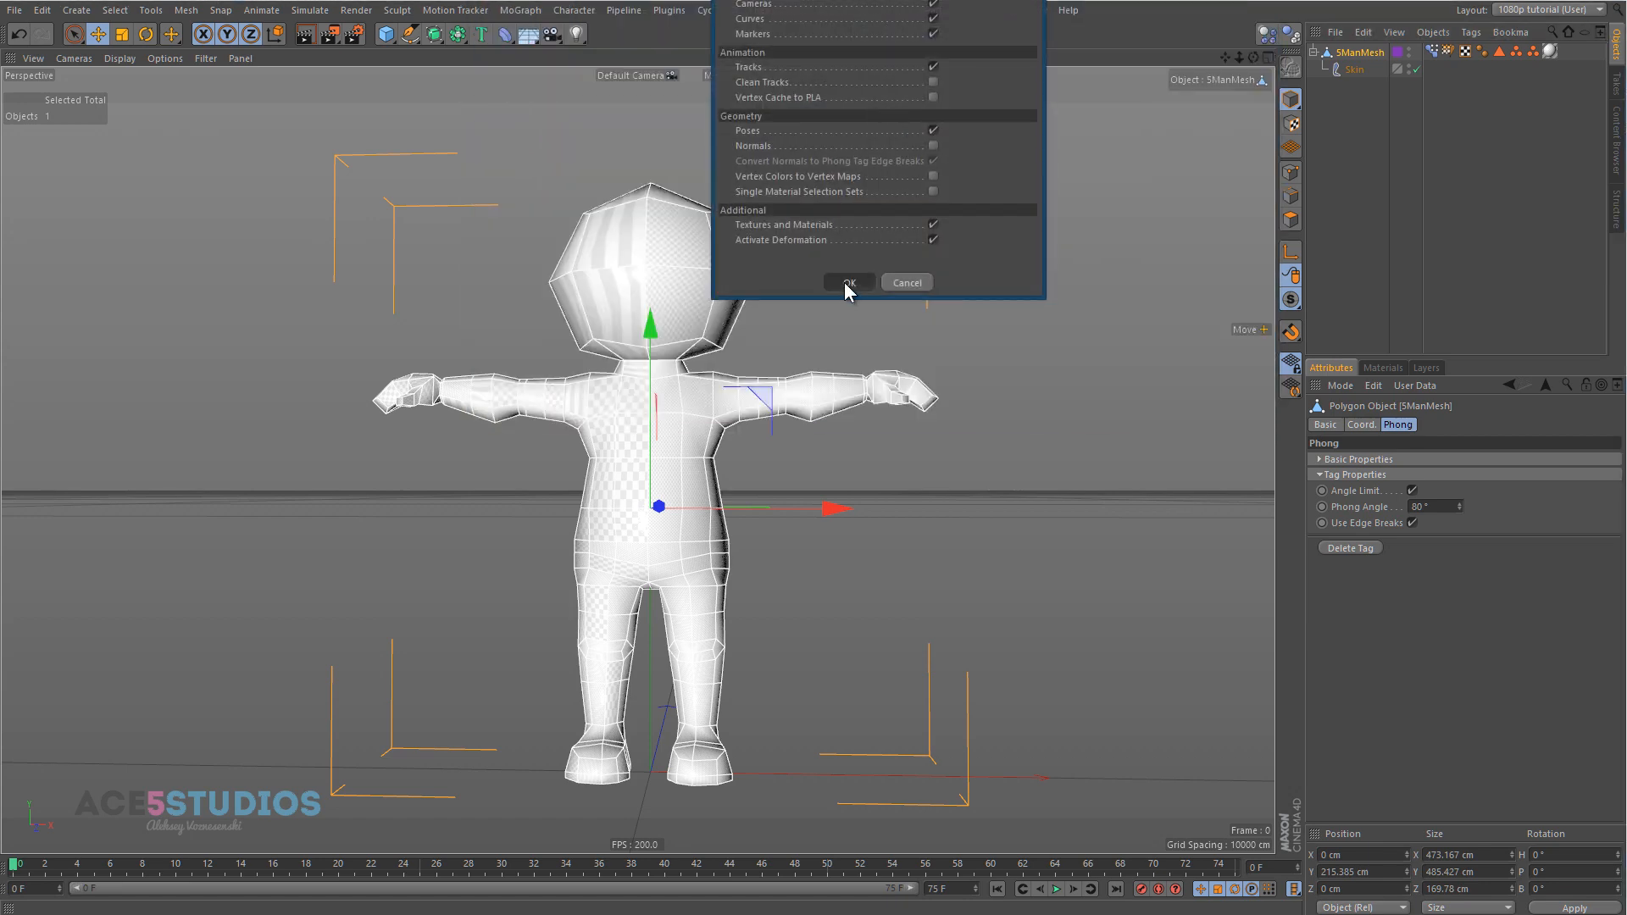
left_click(847, 283)
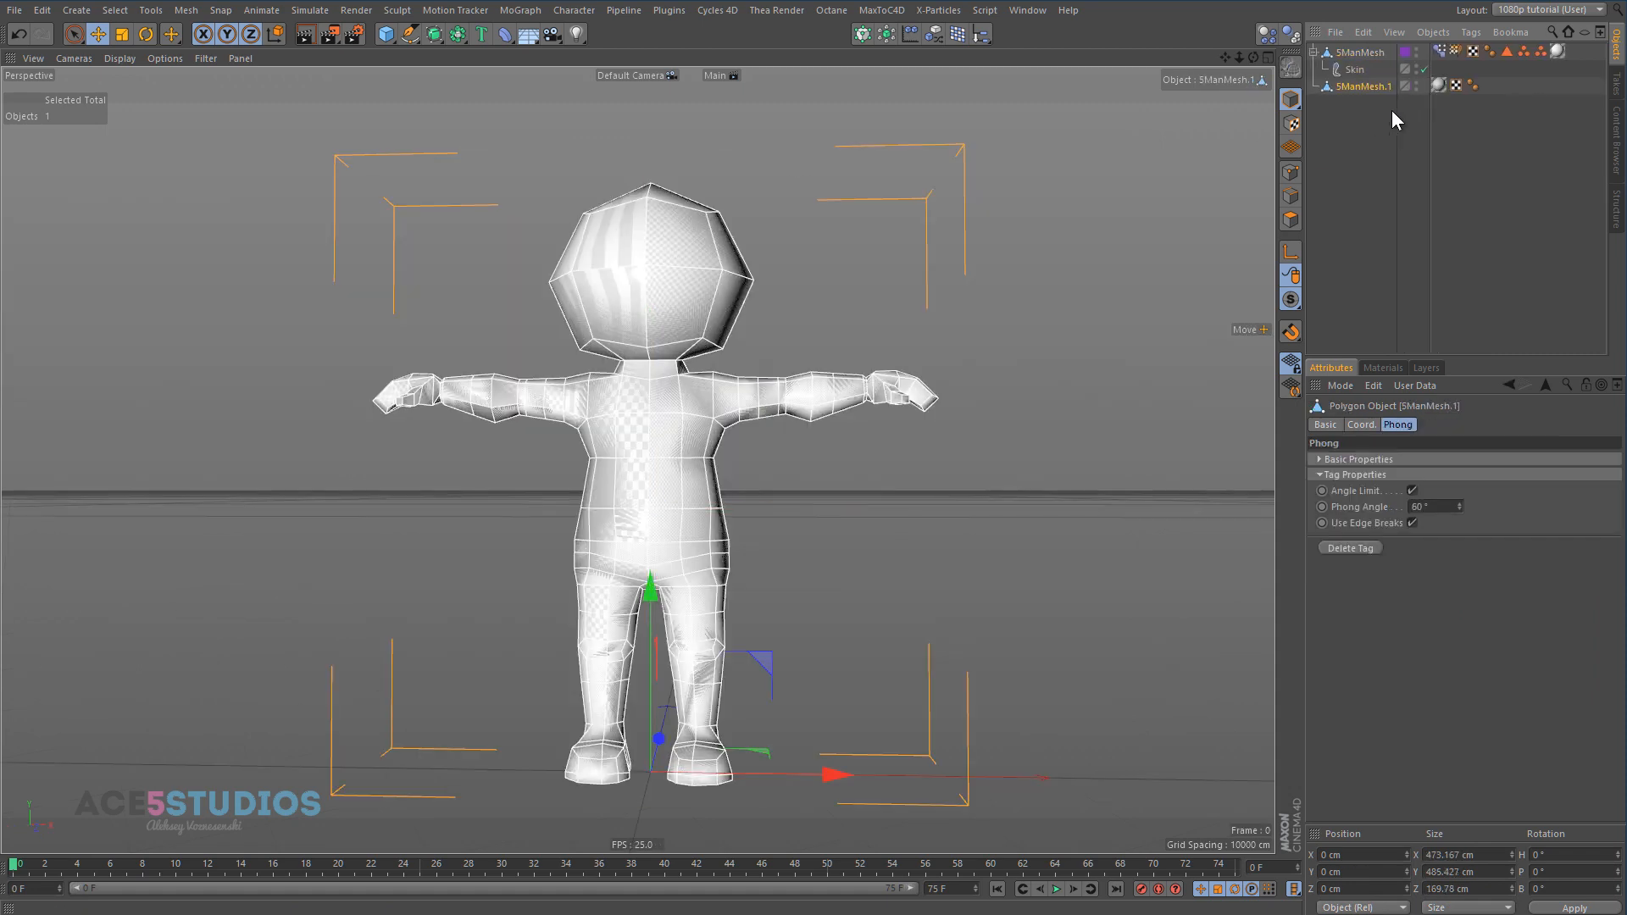
- Hide the original character mesh and place the imported mesh under a Subdivision Surface with the checker material
left_click(1407, 53)
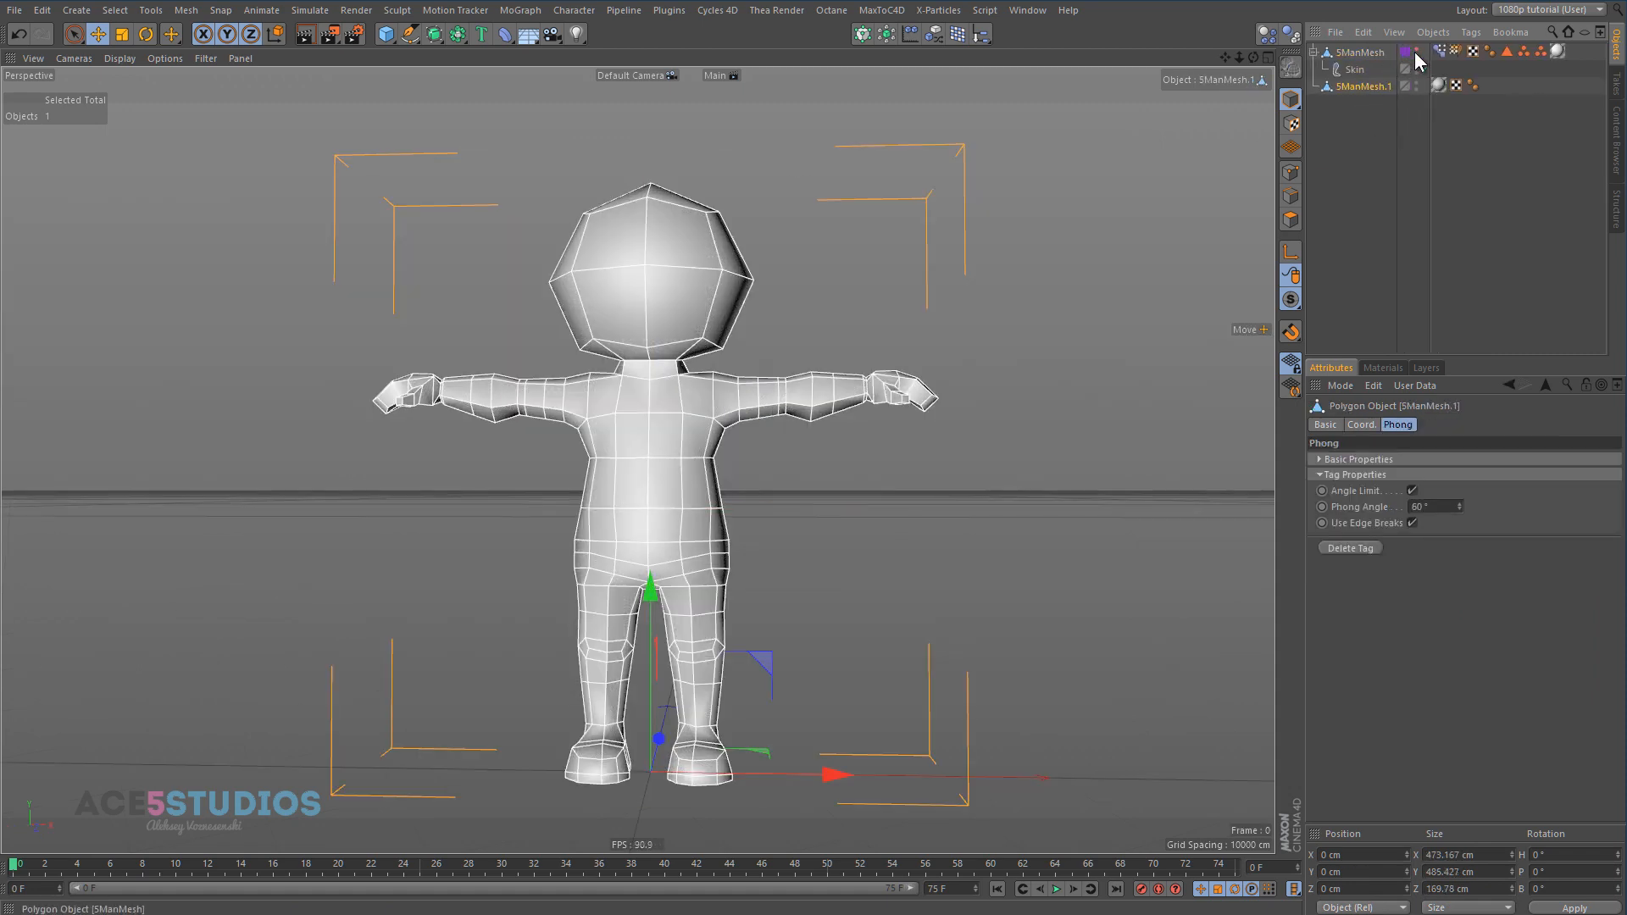
left_click(1384, 368)
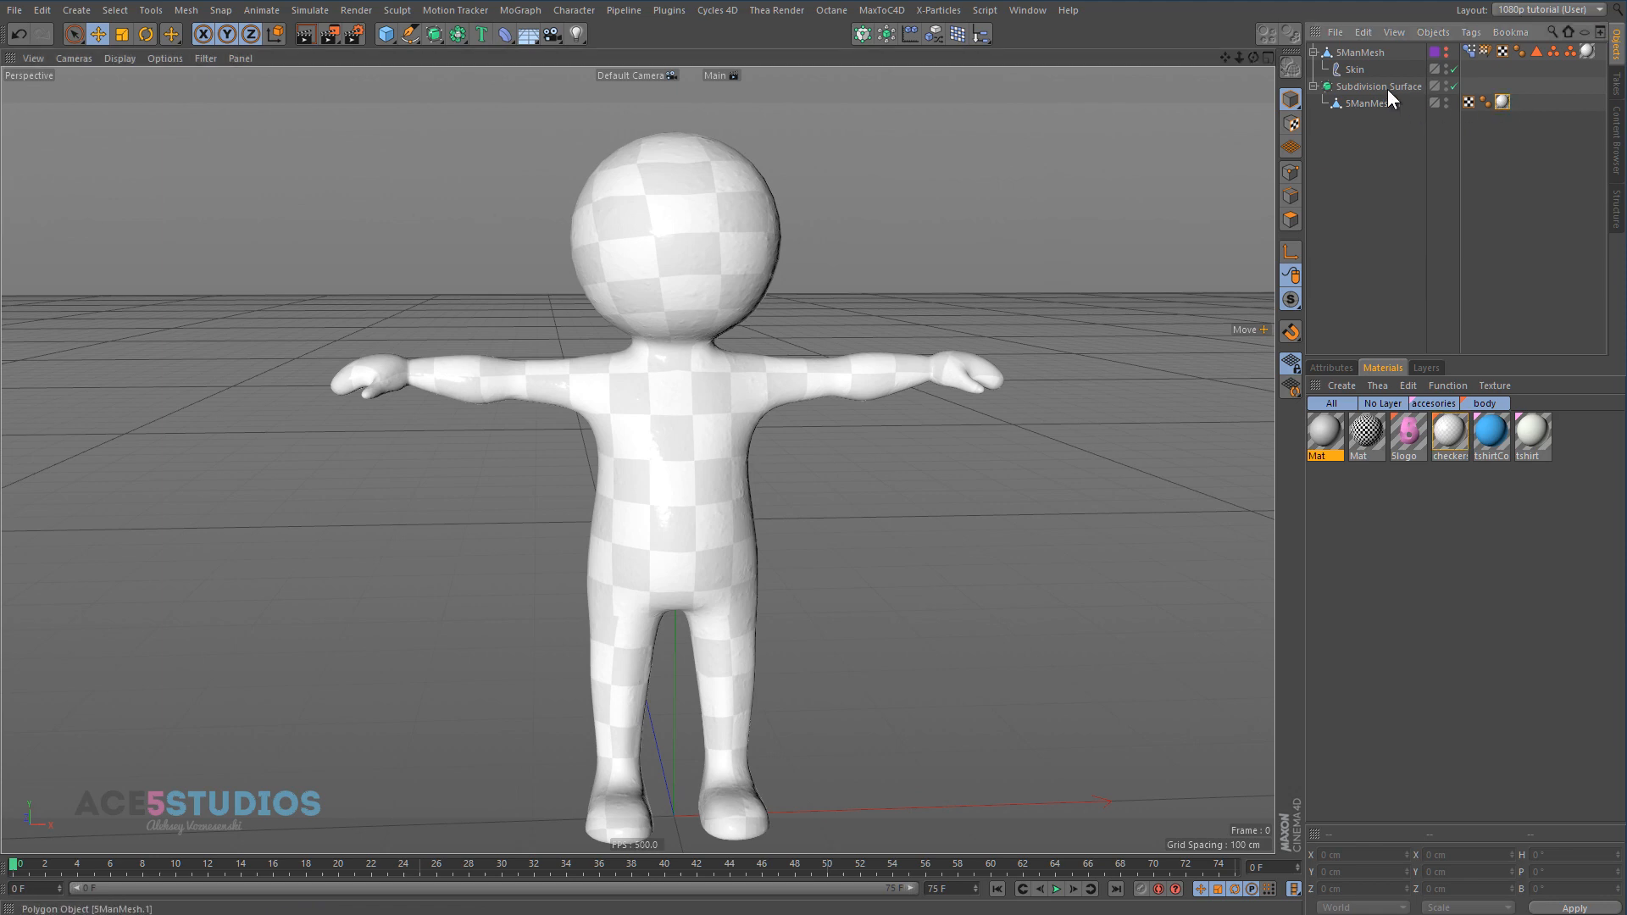
- Set Subdivide UVs to Edge and the checkerboard U/V frequency to 55
left_click(1379, 87)
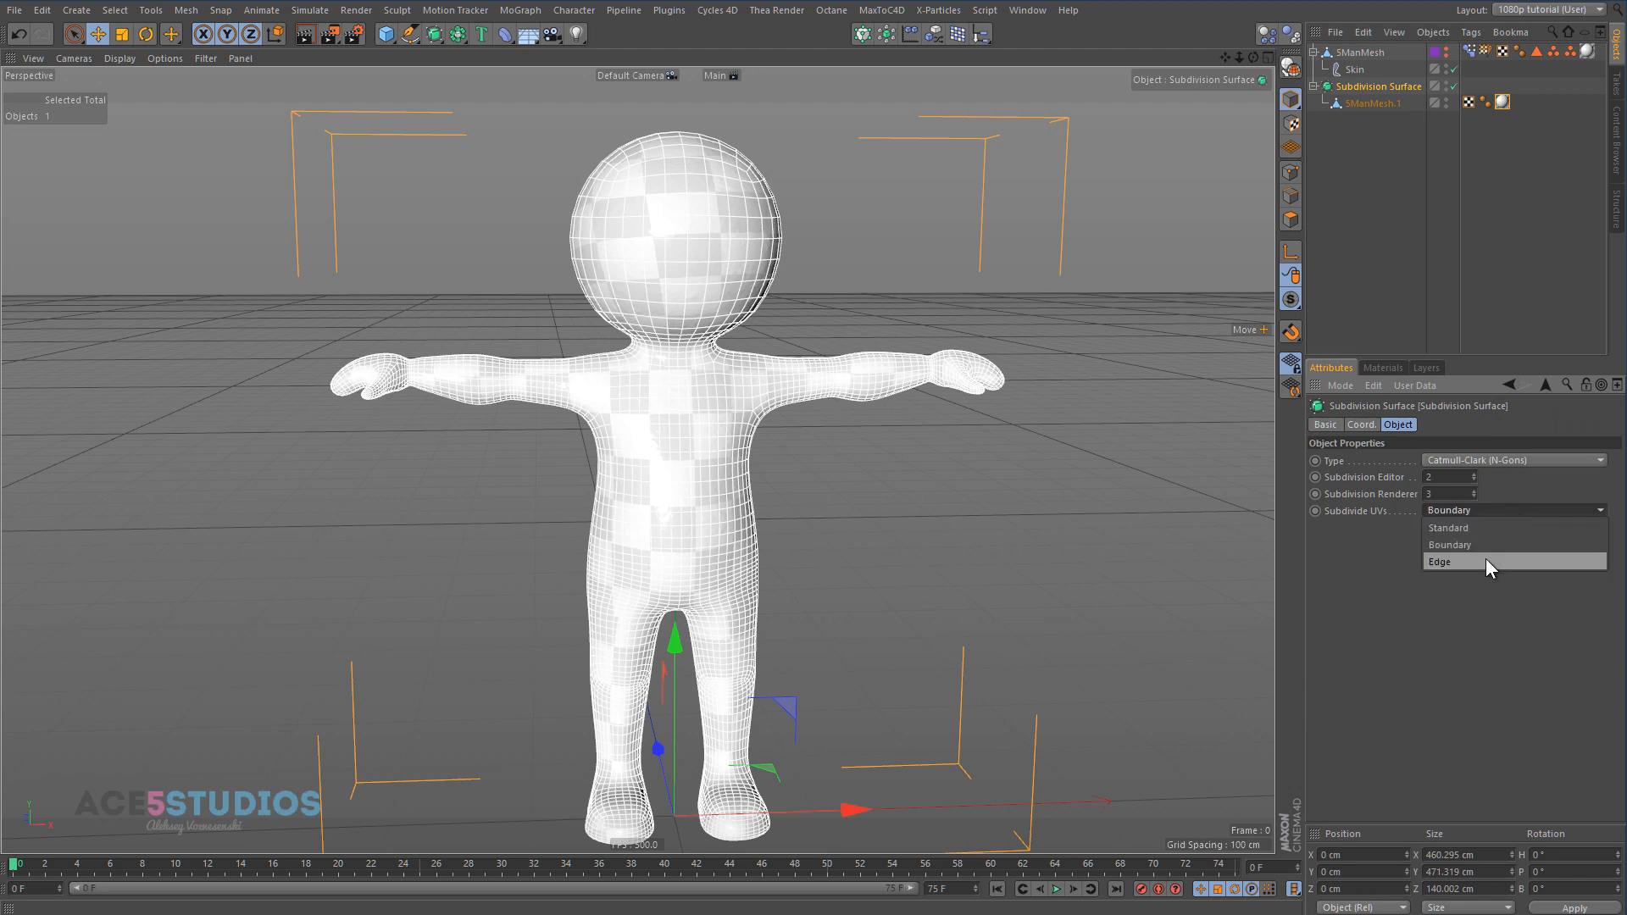
left_click(1502, 102)
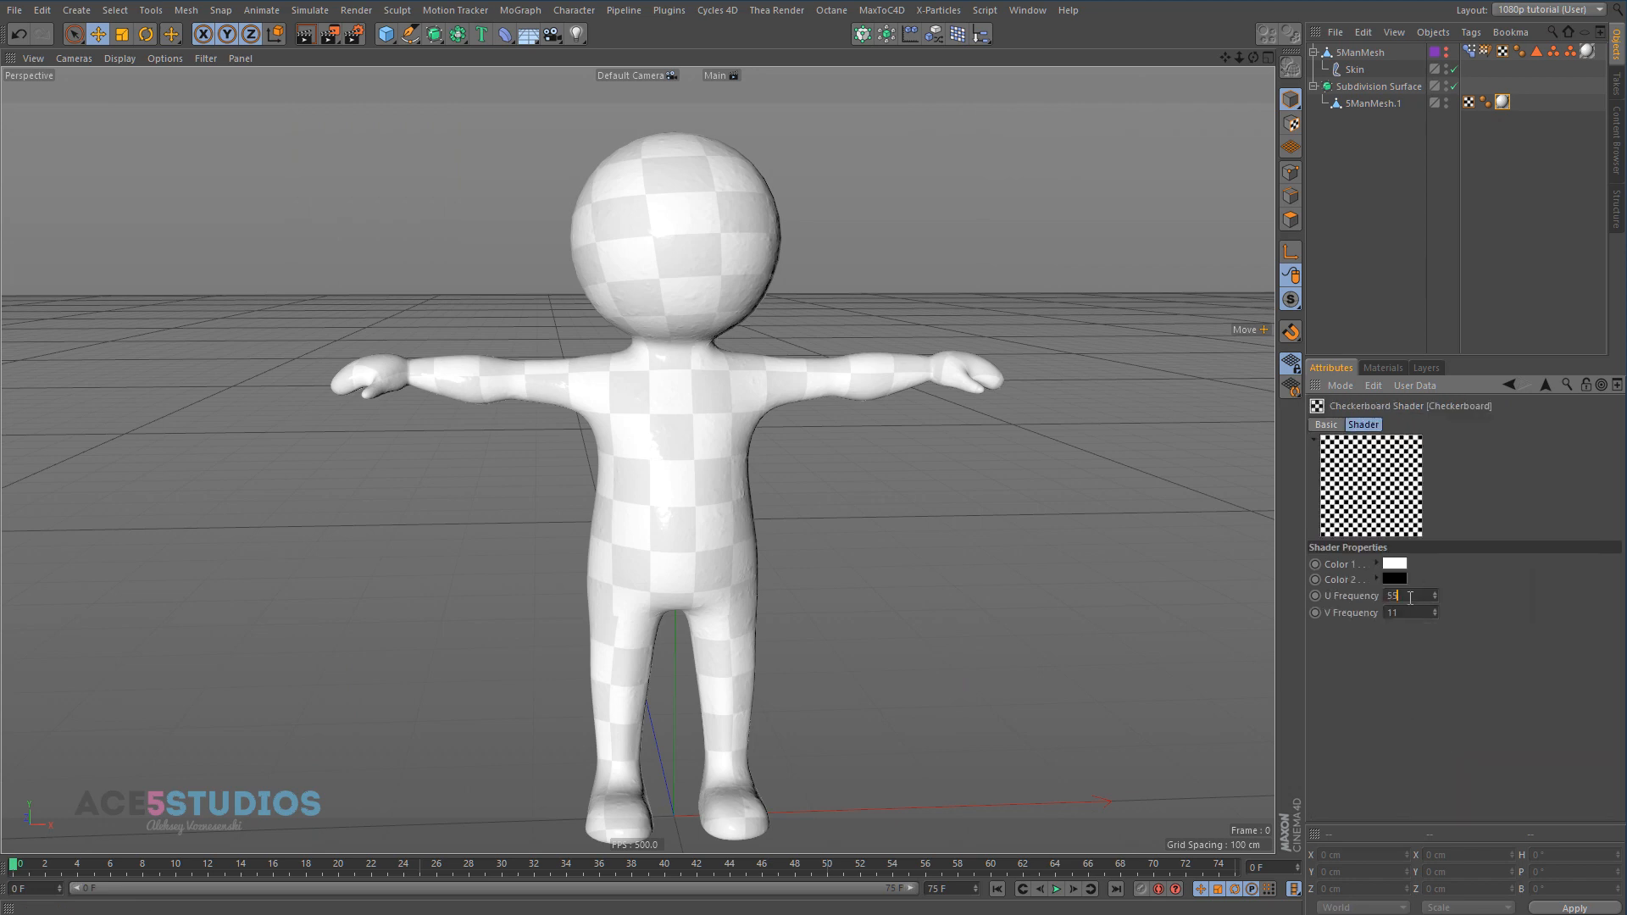
type("55")
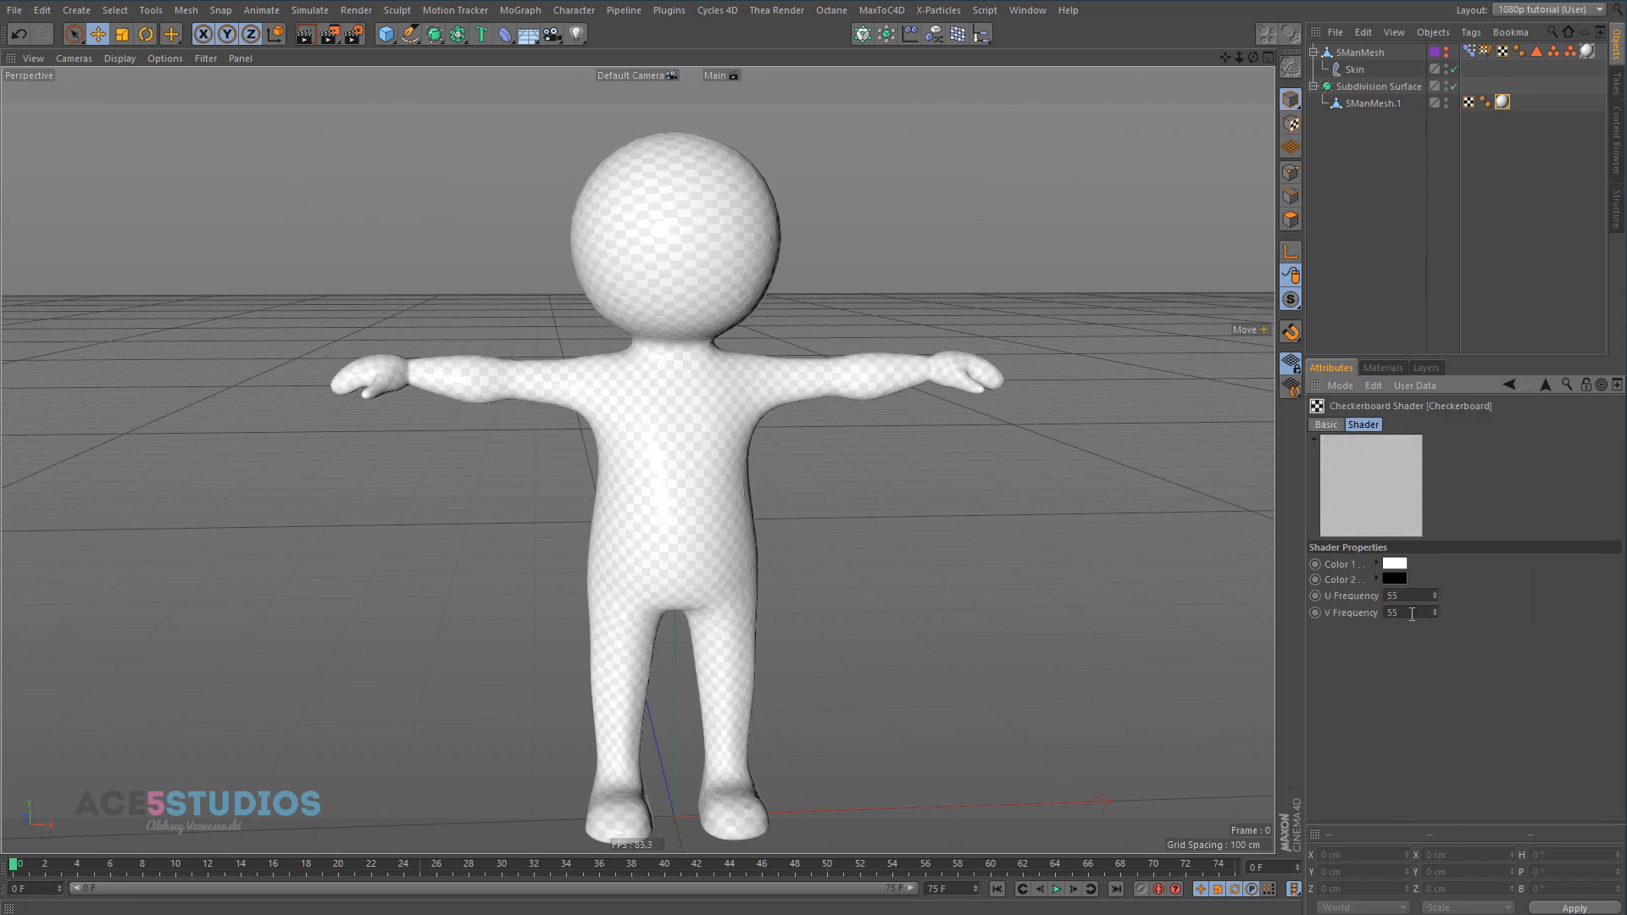